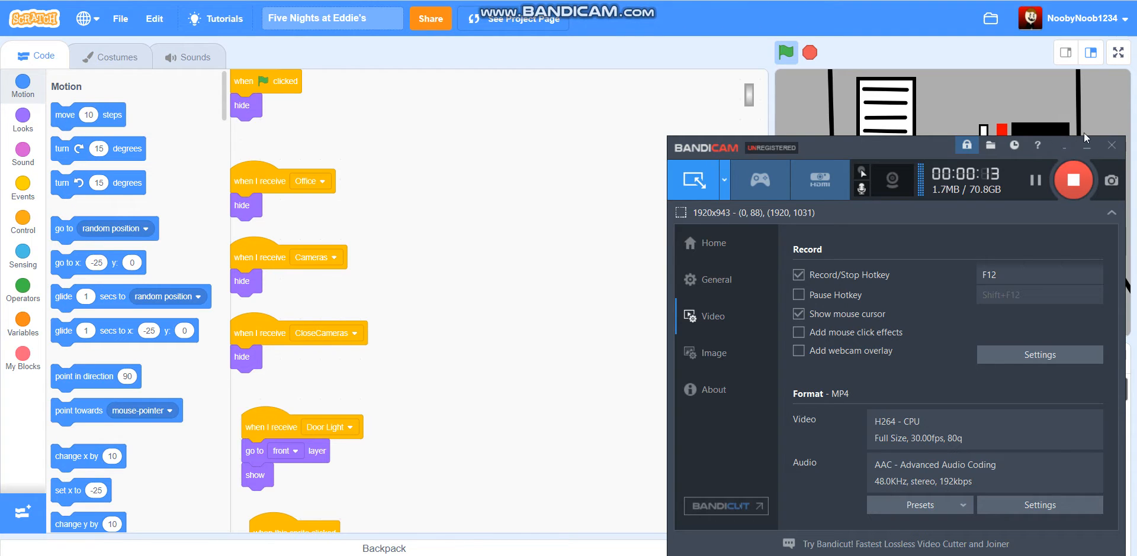
Give the Door Close sprite a 'when I receive Cameras' script that hides it
{"action": "left_click", "coordinate": [1111, 146]}
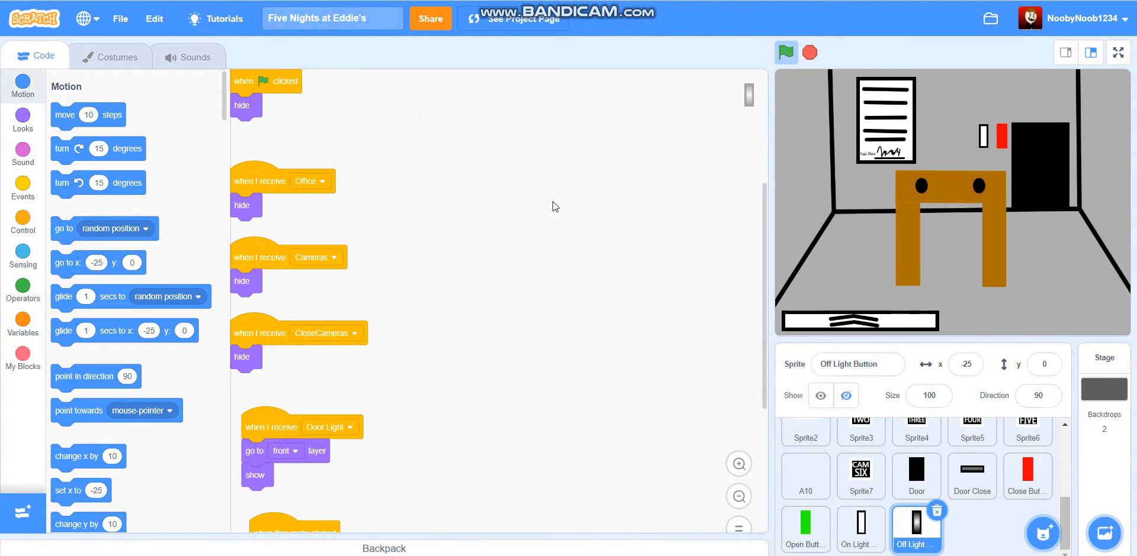
{"action": "scroll", "scroll_direction": "down", "scroll_amount": 3}
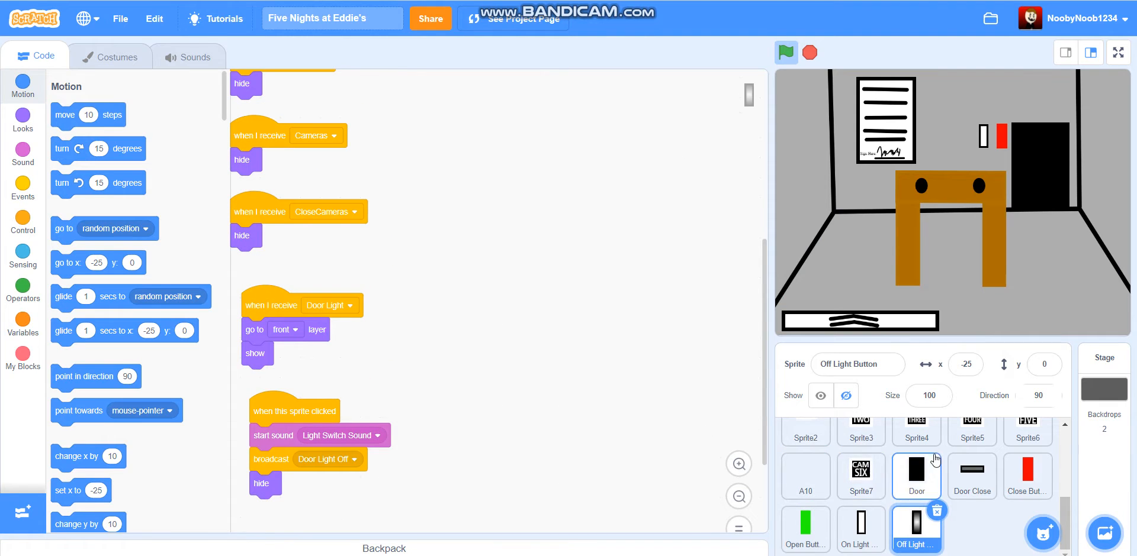
{"action": "mouse_move", "coordinate": [957, 488]}
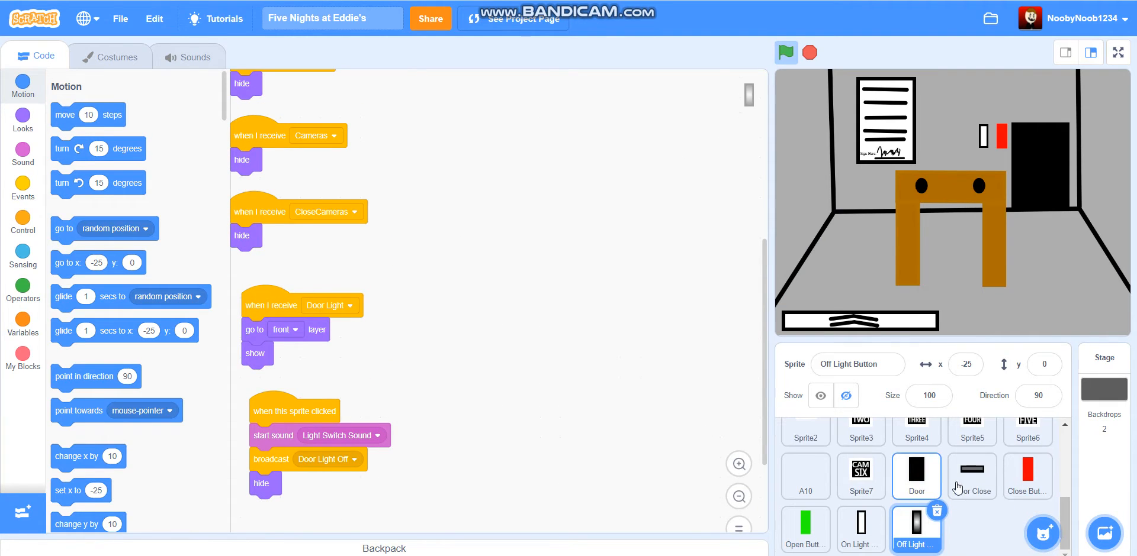
{"action": "left_click", "coordinate": [971, 477]}
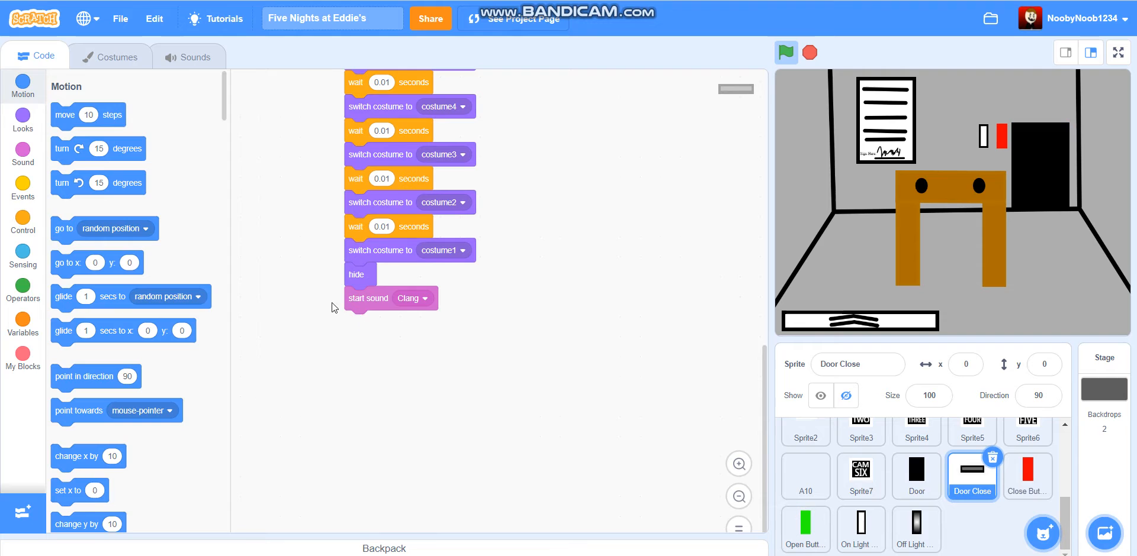
{"action": "left_click", "coordinate": [23, 187]}
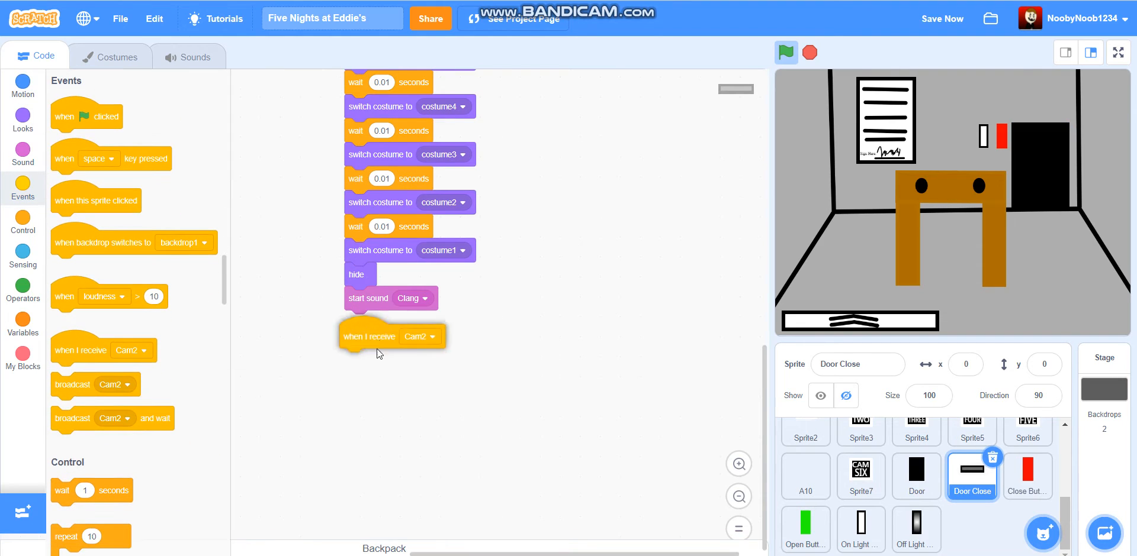
{"action": "left_click", "coordinate": [420, 336]}
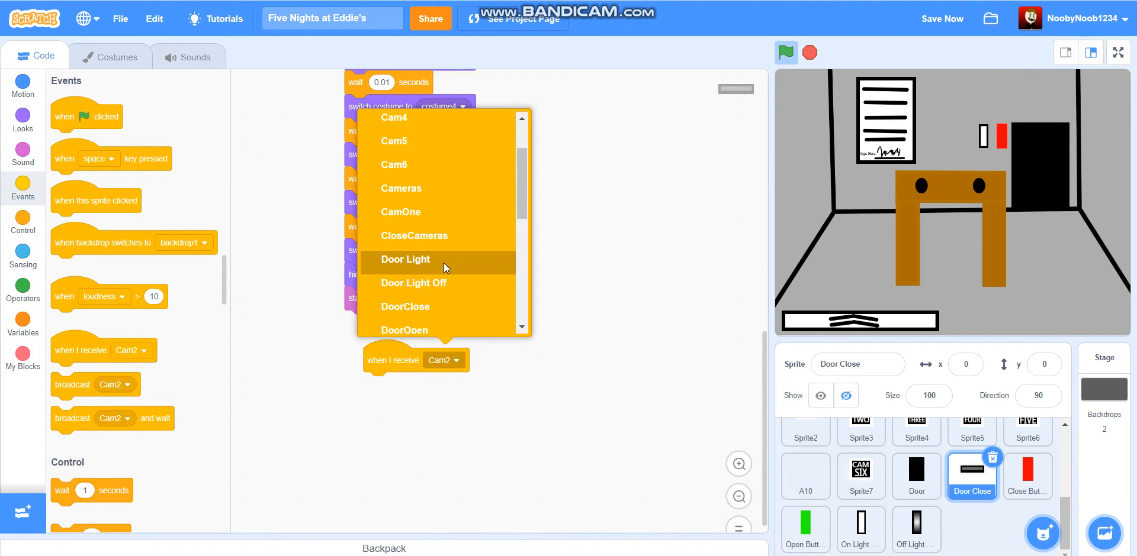
{"action": "left_click", "coordinate": [402, 188]}
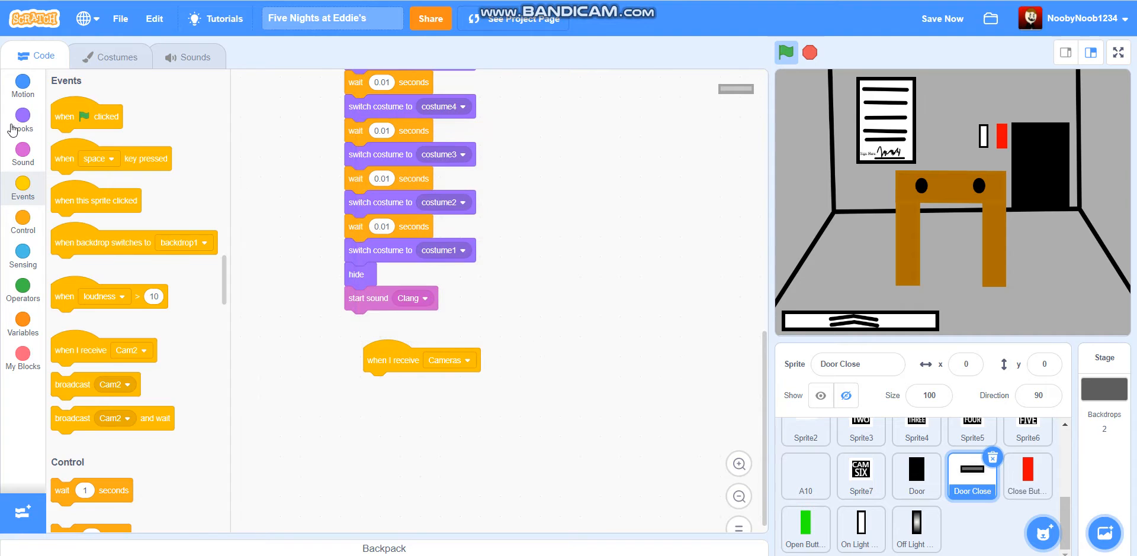
{"action": "left_click", "coordinate": [22, 117]}
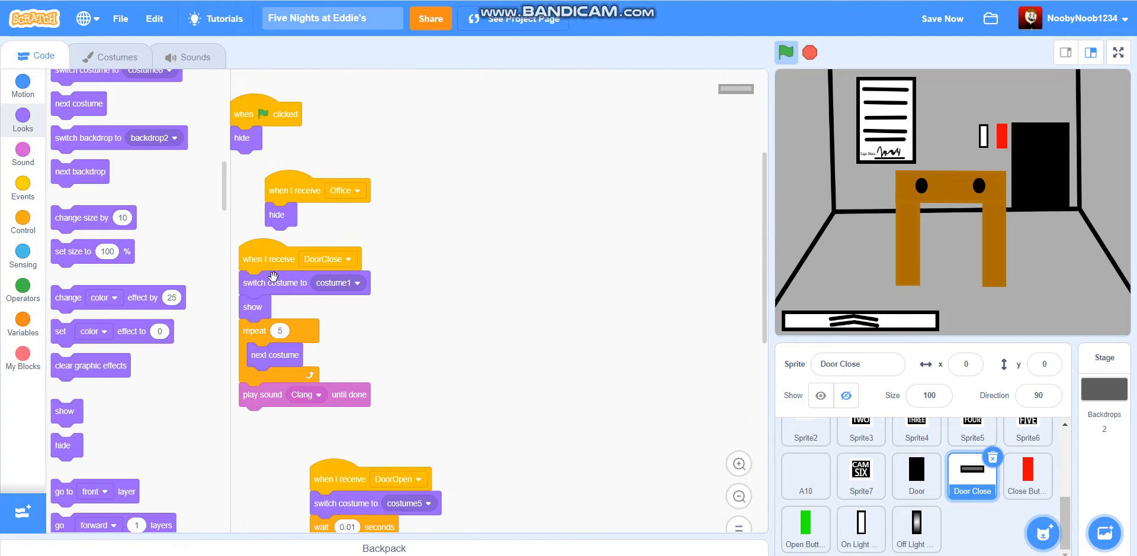
{"action": "left_click", "coordinate": [23, 186]}
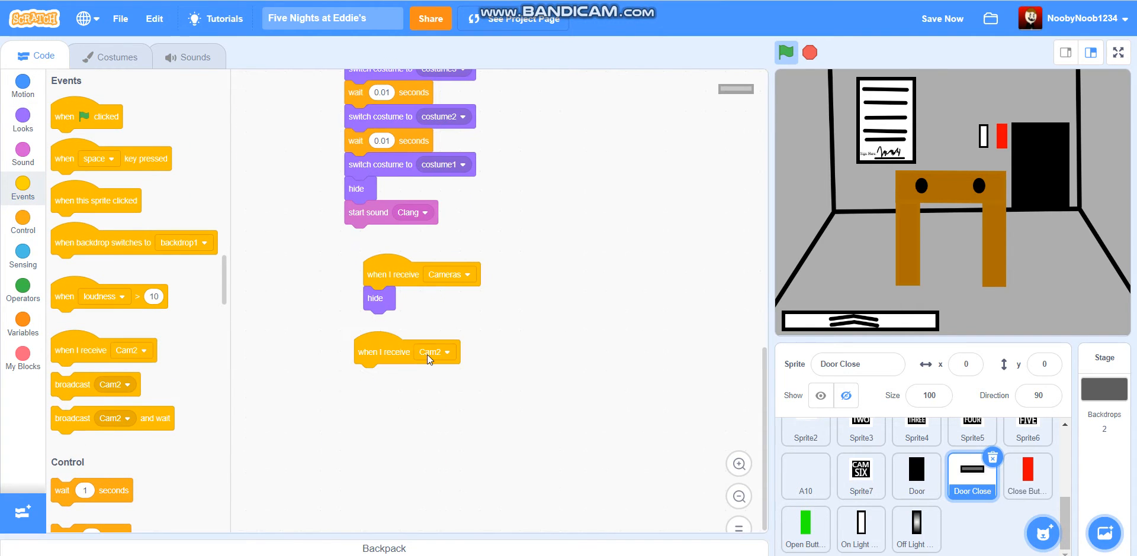
Add a CloseCameras script that shows the sprite if Close Door = 1, else hides it, and save
{"action": "left_click", "coordinate": [22, 119]}
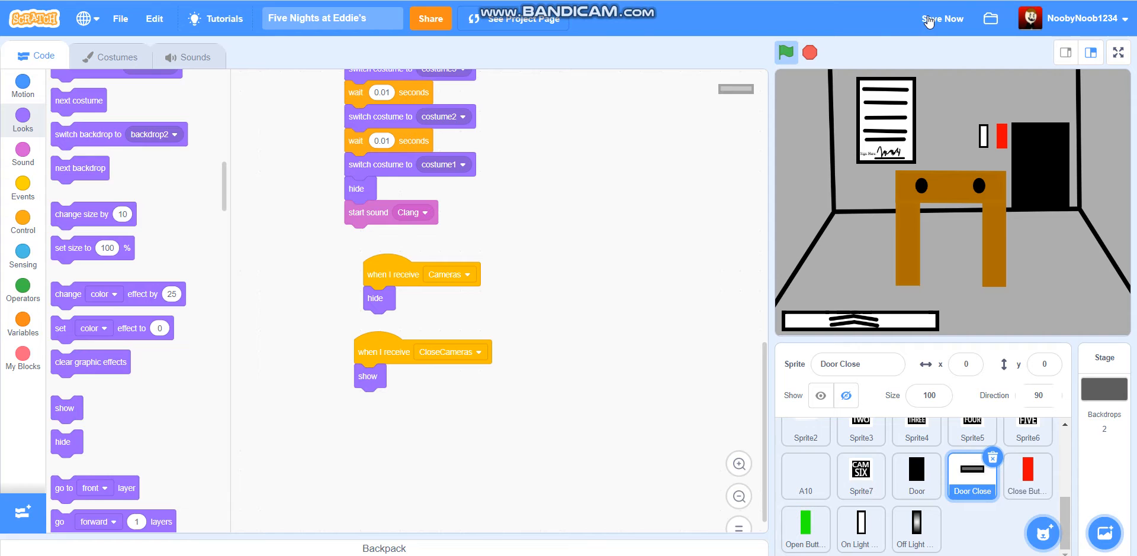
{"action": "left_click", "coordinate": [23, 221]}
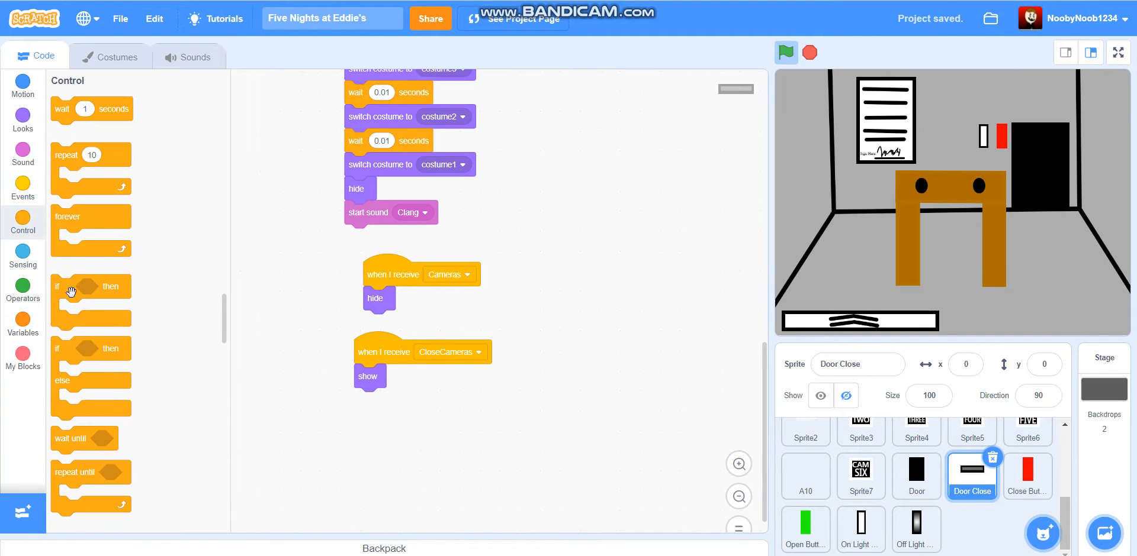
{"action": "left_click_drag", "start_coordinate": [91, 366], "coordinate": [406, 435]}
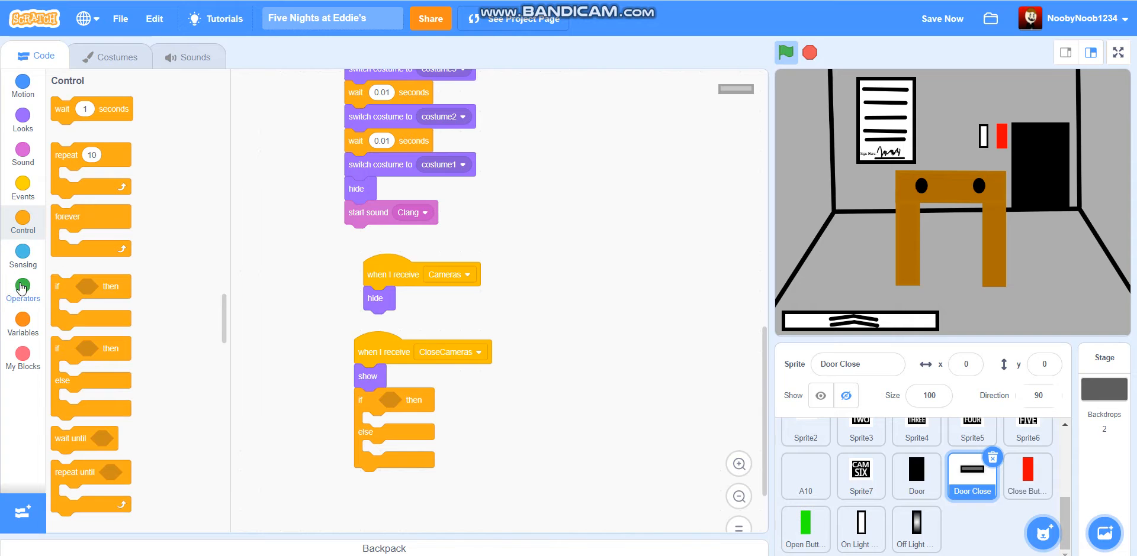
{"action": "left_click", "coordinate": [22, 288]}
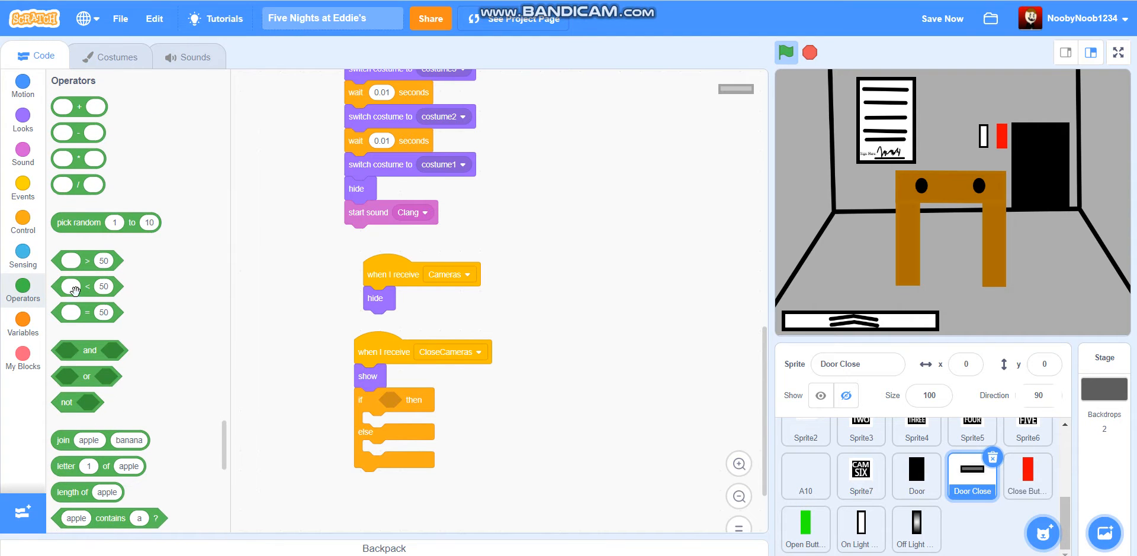
{"action": "left_click_drag", "start_coordinate": [86, 313], "coordinate": [406, 400]}
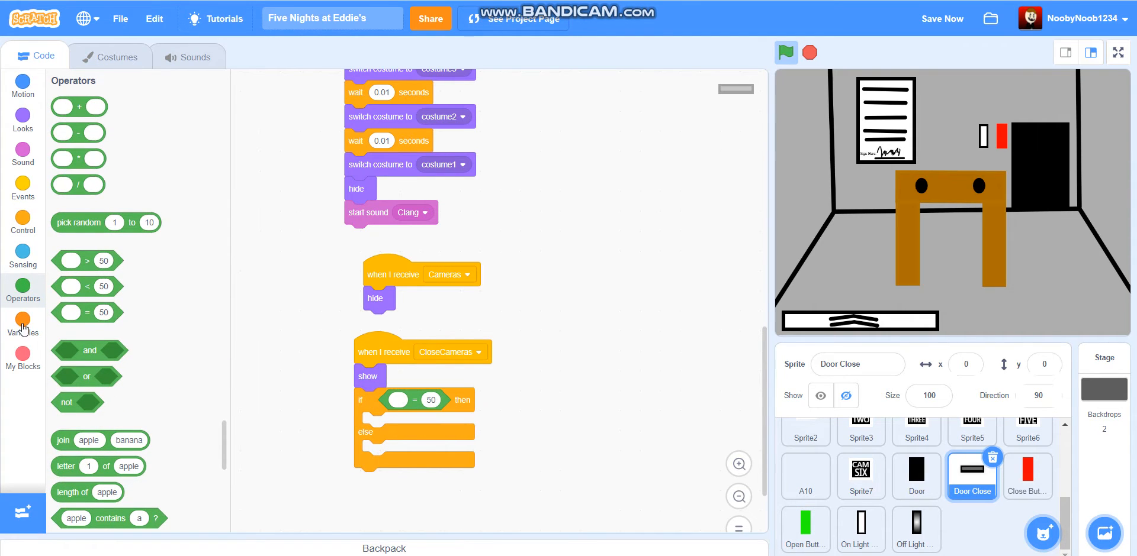
{"action": "left_click", "coordinate": [22, 324]}
{"action": "type", "text": "1"}
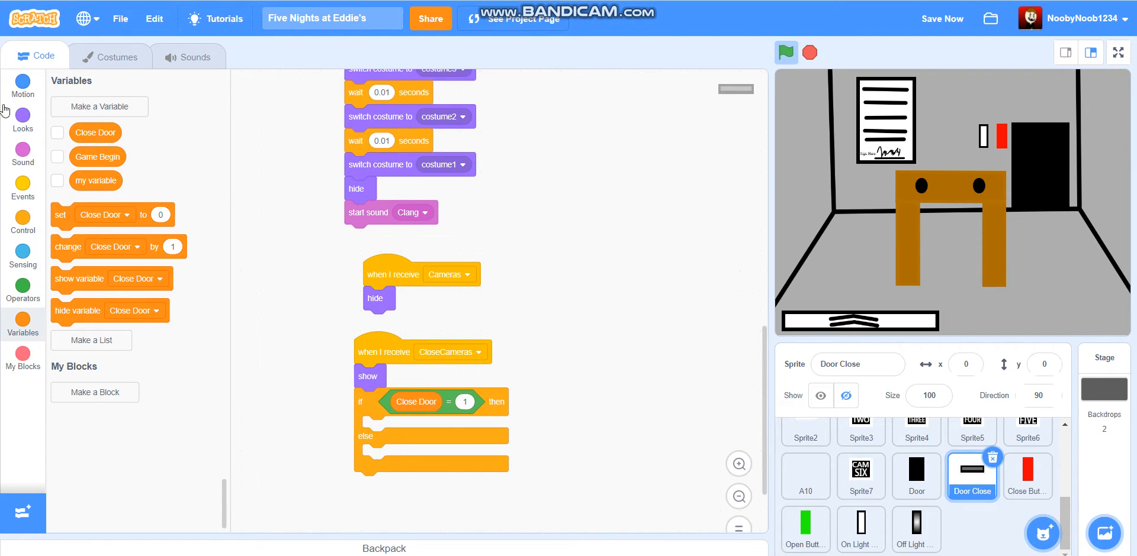
{"action": "left_click", "coordinate": [22, 116]}
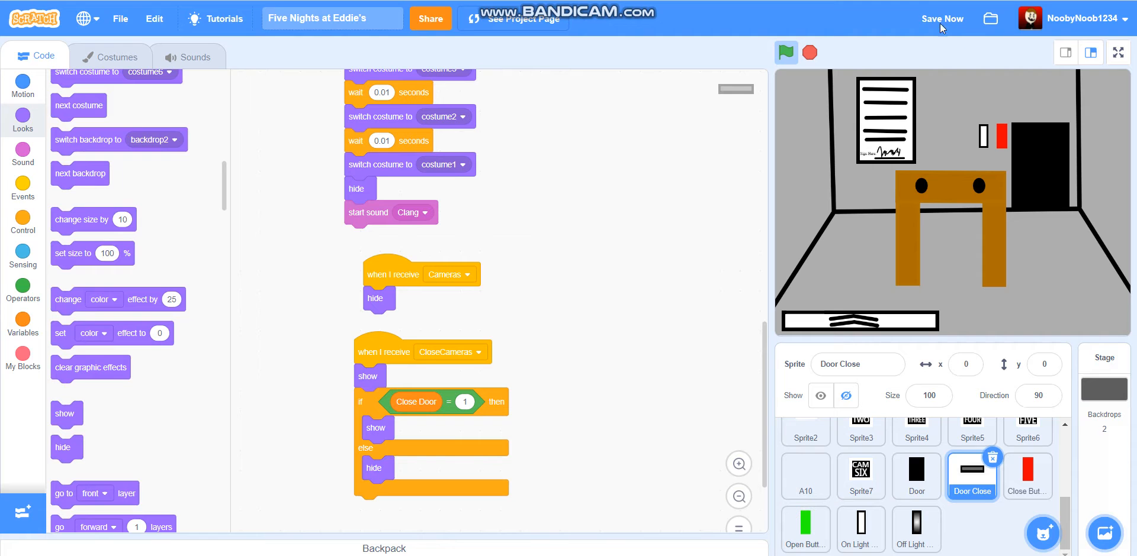
{"action": "left_click", "coordinate": [1116, 52]}
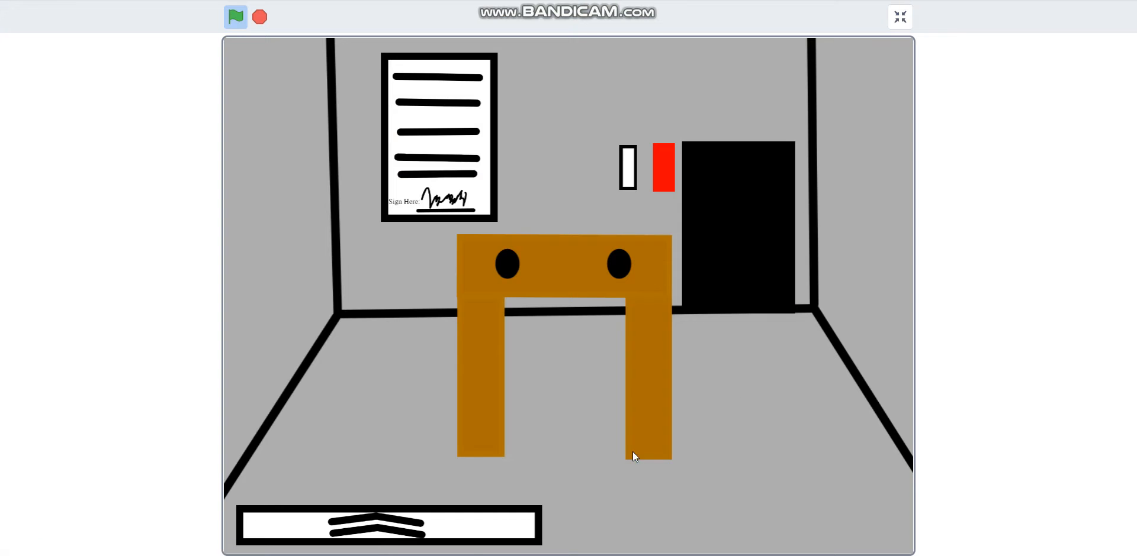
{"action": "mouse_move", "coordinate": [659, 119]}
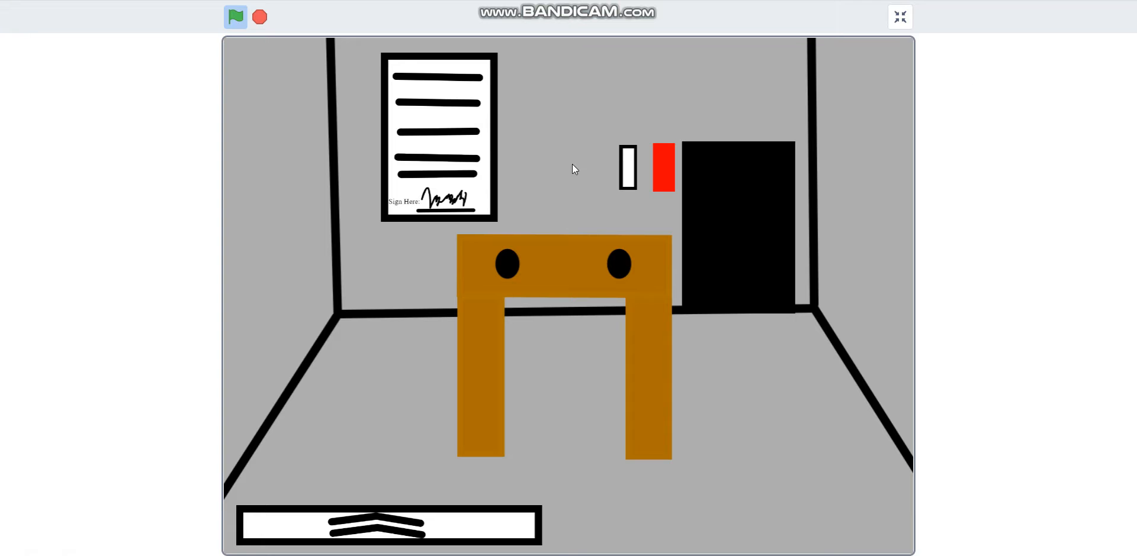
{"action": "left_click", "coordinate": [627, 167]}
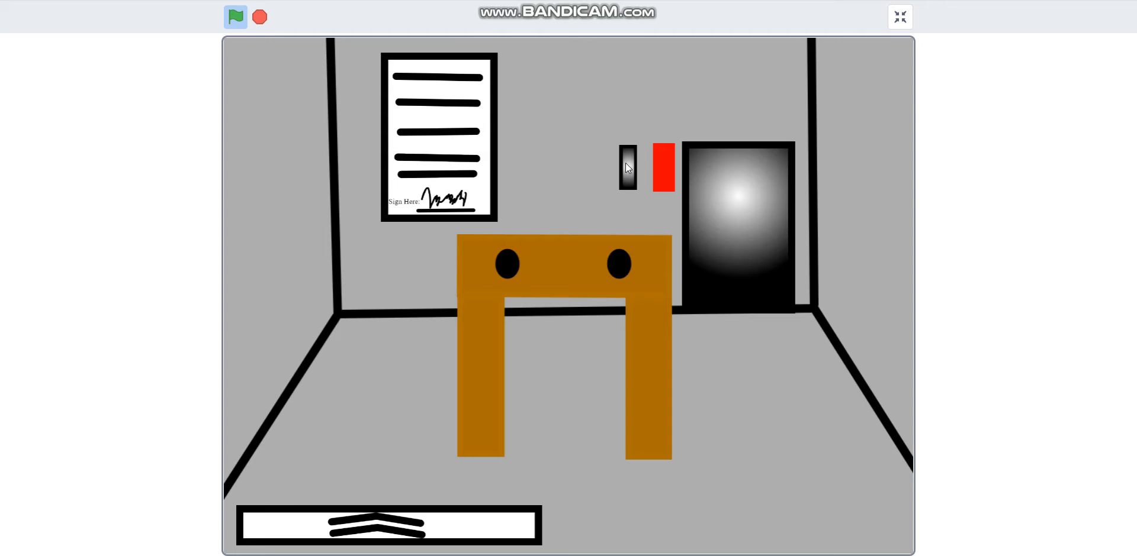
{"action": "left_click", "coordinate": [627, 168]}
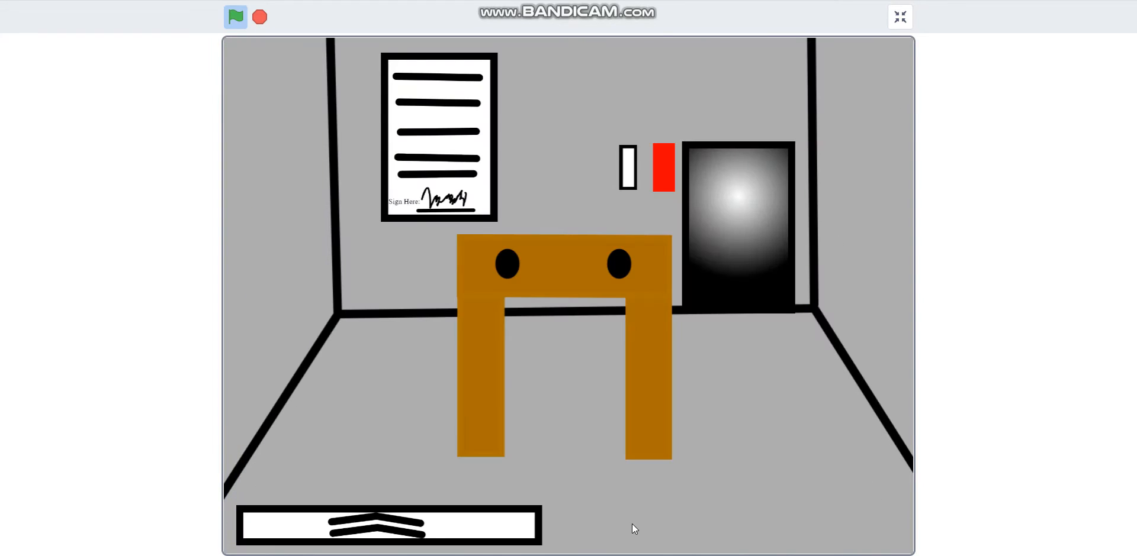
{"action": "left_click", "coordinate": [628, 167]}
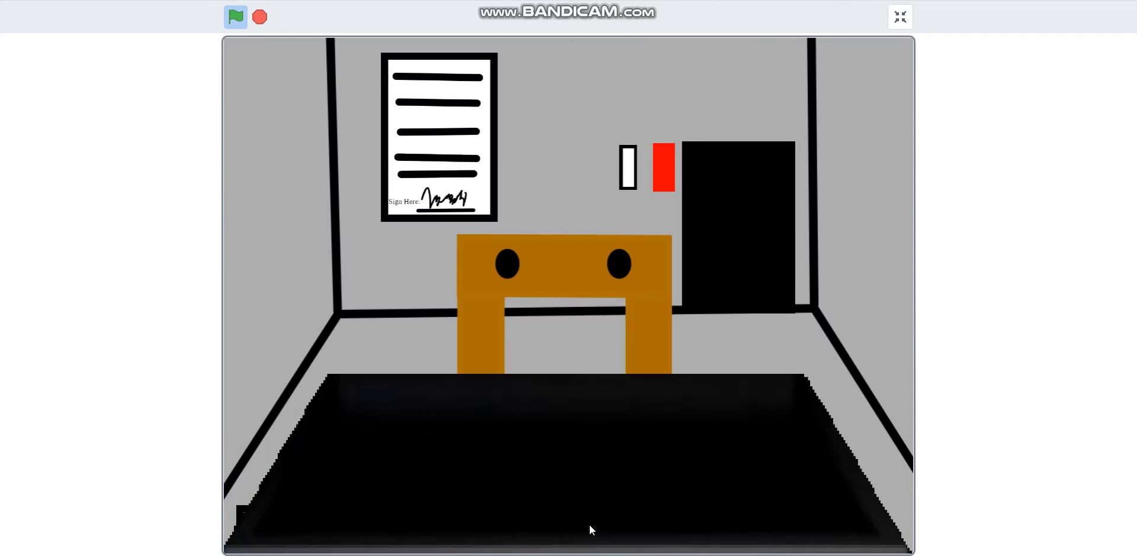
{"action": "left_click", "coordinate": [899, 15]}
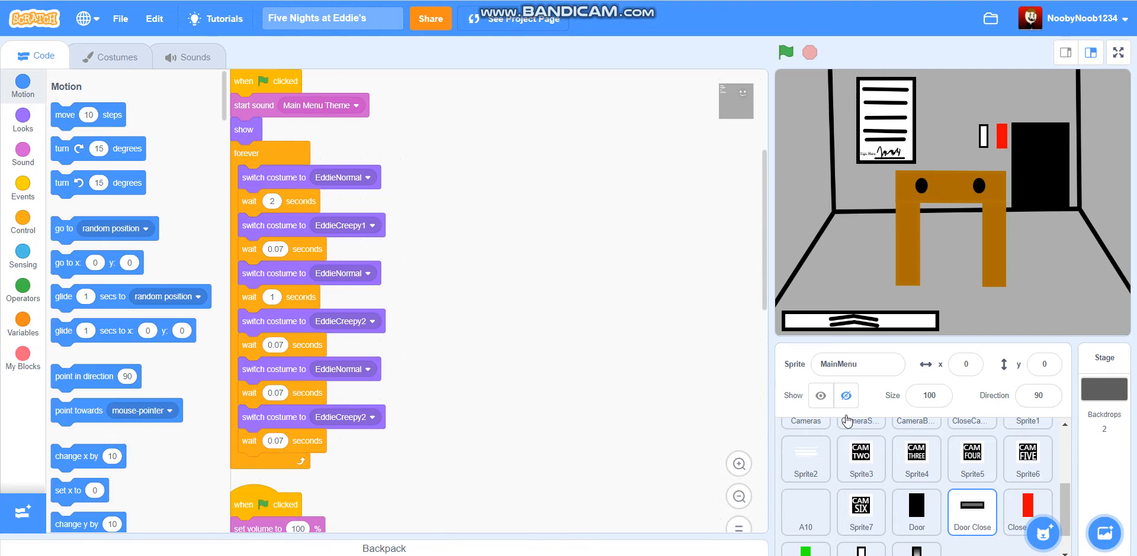
Review the Door Close, Close Button and Open Button sprites' Close Door show/hide scripts
{"action": "left_click", "coordinate": [971, 511]}
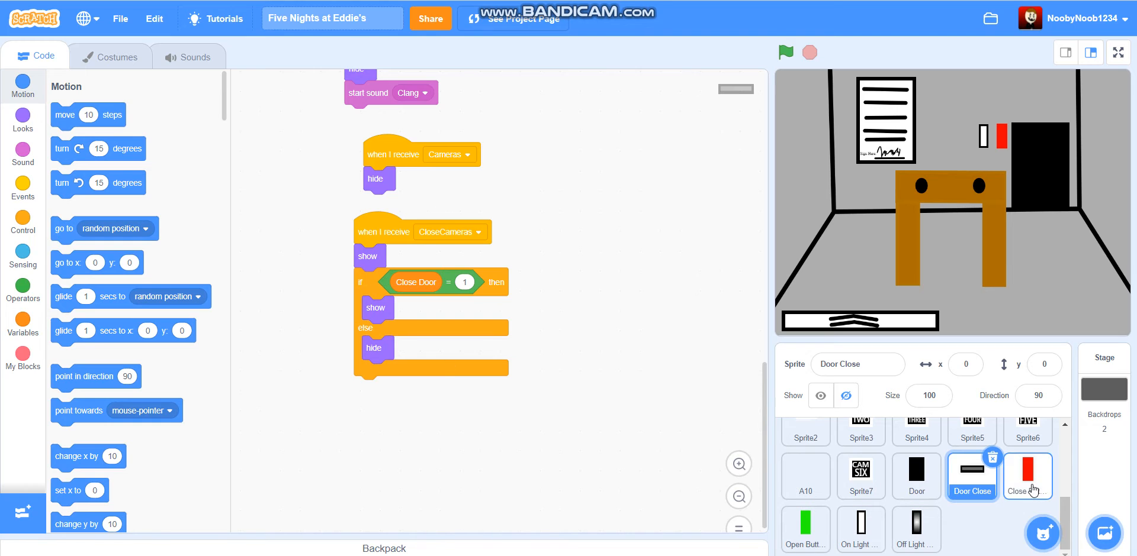
{"action": "left_click", "coordinate": [1026, 477]}
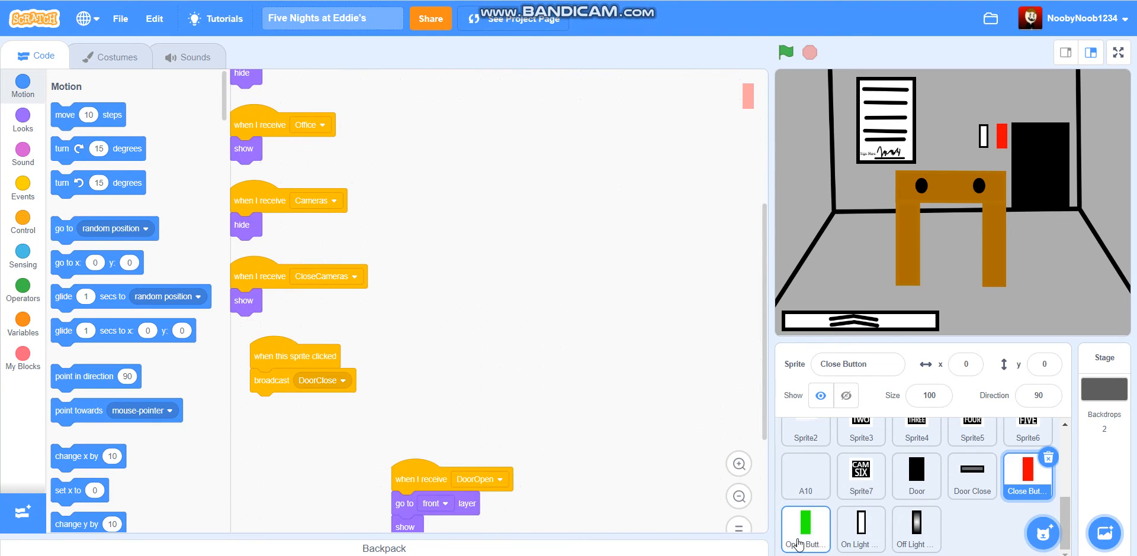
{"action": "left_click", "coordinate": [805, 530]}
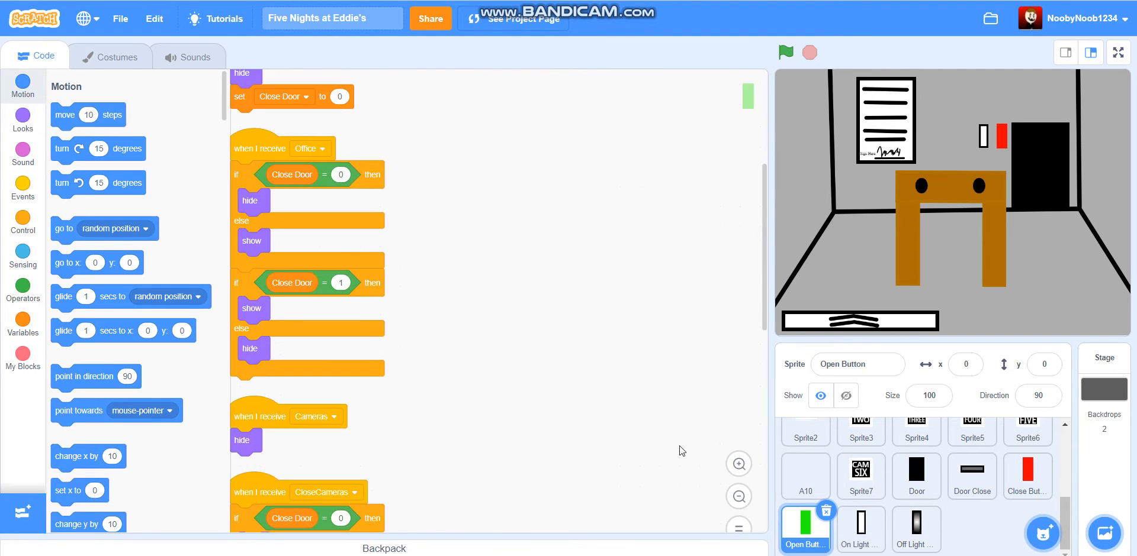
{"action": "scroll", "scroll_direction": "down", "scroll_amount": 3}
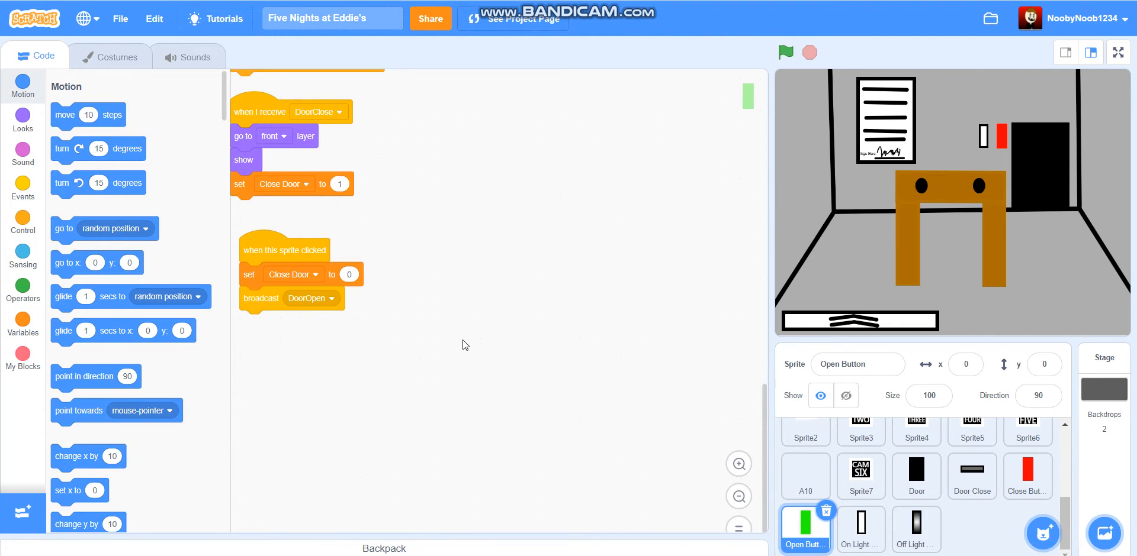
{"action": "scroll", "scroll_direction": "up", "scroll_amount": 3}
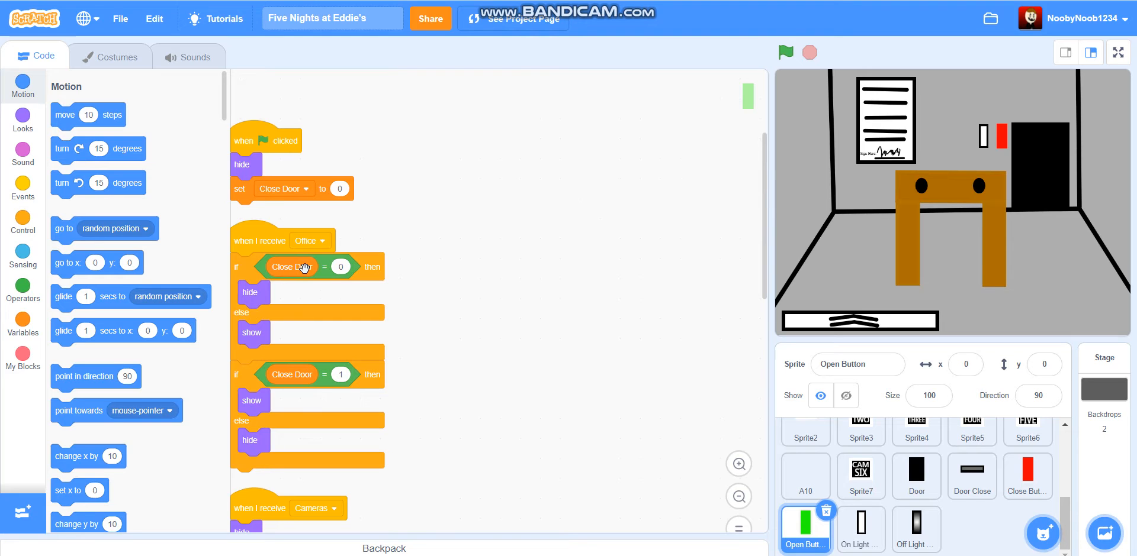
{"action": "mouse_move", "coordinate": [303, 267]}
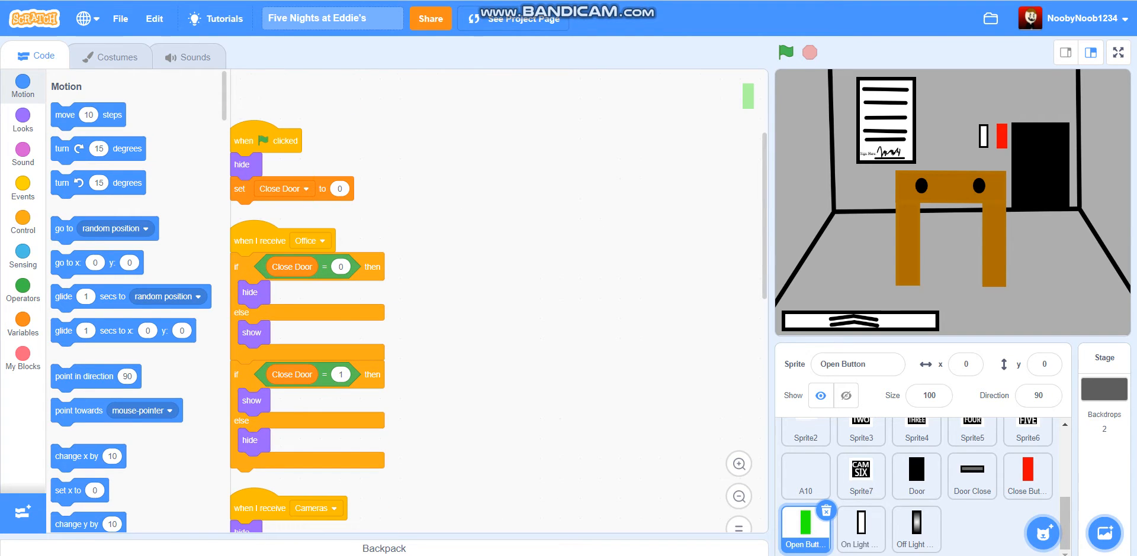
Make the Off Light Button's CloseCameras script show the sprite instead of hiding it
{"action": "left_click", "coordinate": [915, 530]}
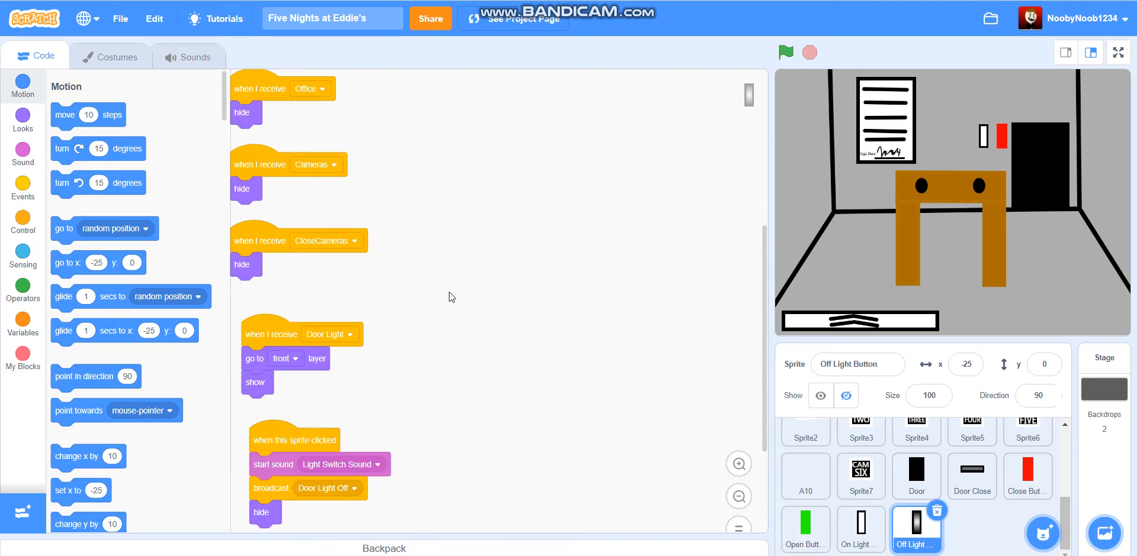
{"action": "scroll", "scroll_direction": "down", "scroll_amount": 3}
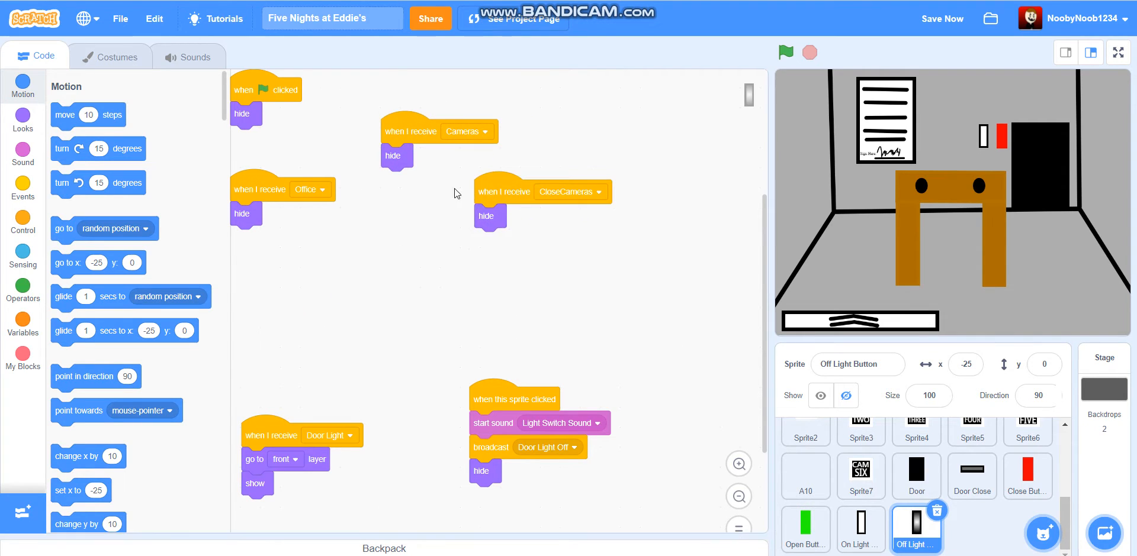
{"action": "mouse_move", "coordinate": [490, 231]}
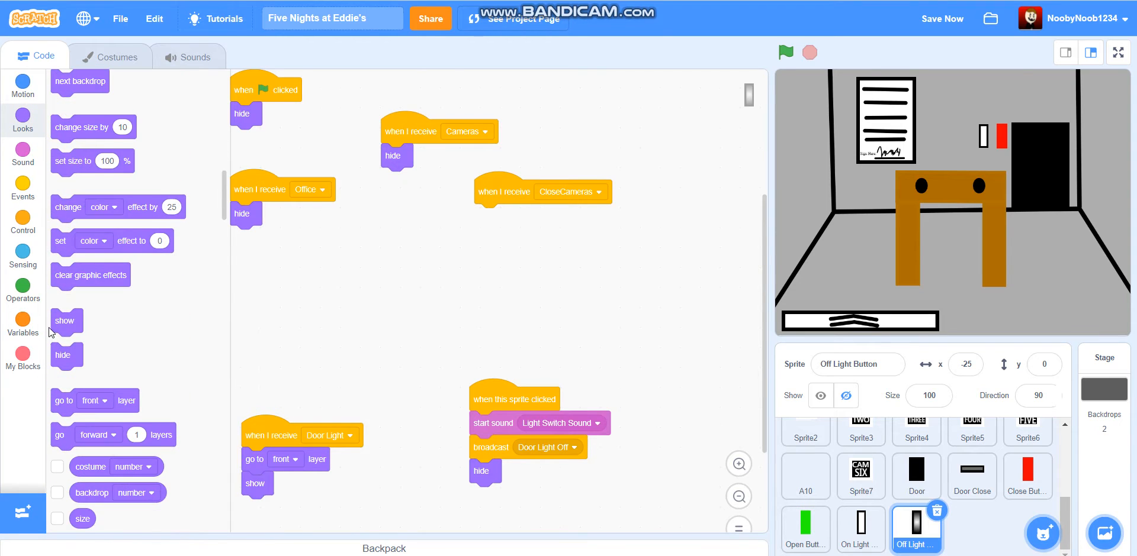
{"action": "left_click_drag", "start_coordinate": [64, 320], "coordinate": [476, 219]}
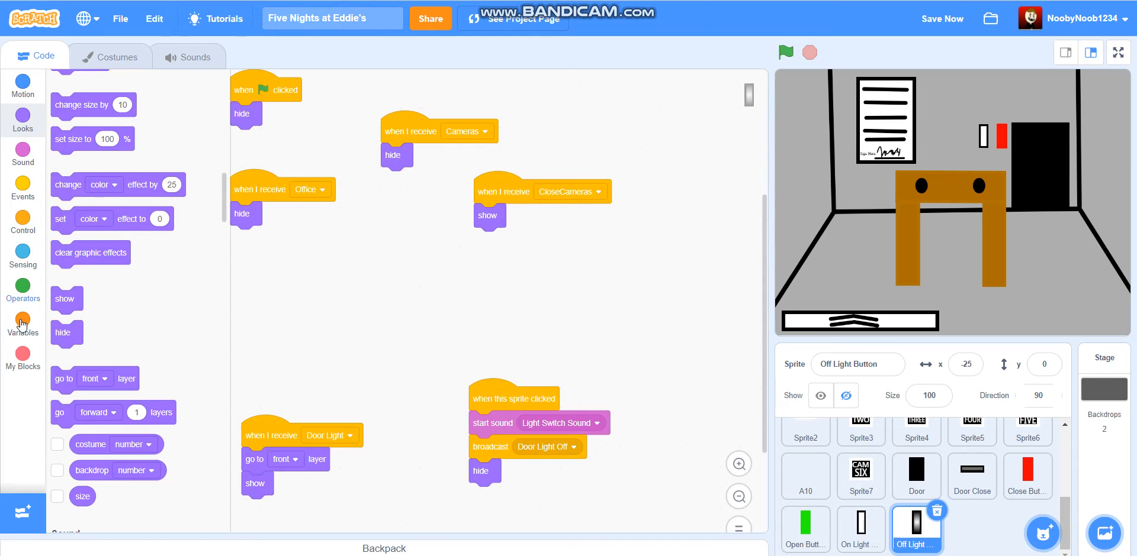
{"action": "left_click", "coordinate": [22, 324]}
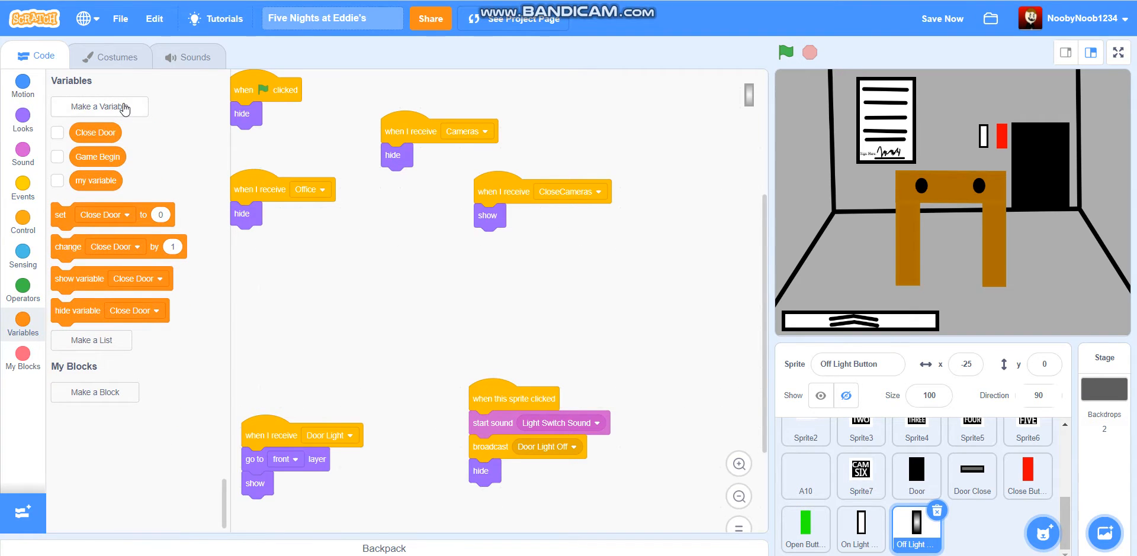
Create a new variable for all sprites named Door Light
{"action": "left_click", "coordinate": [99, 107]}
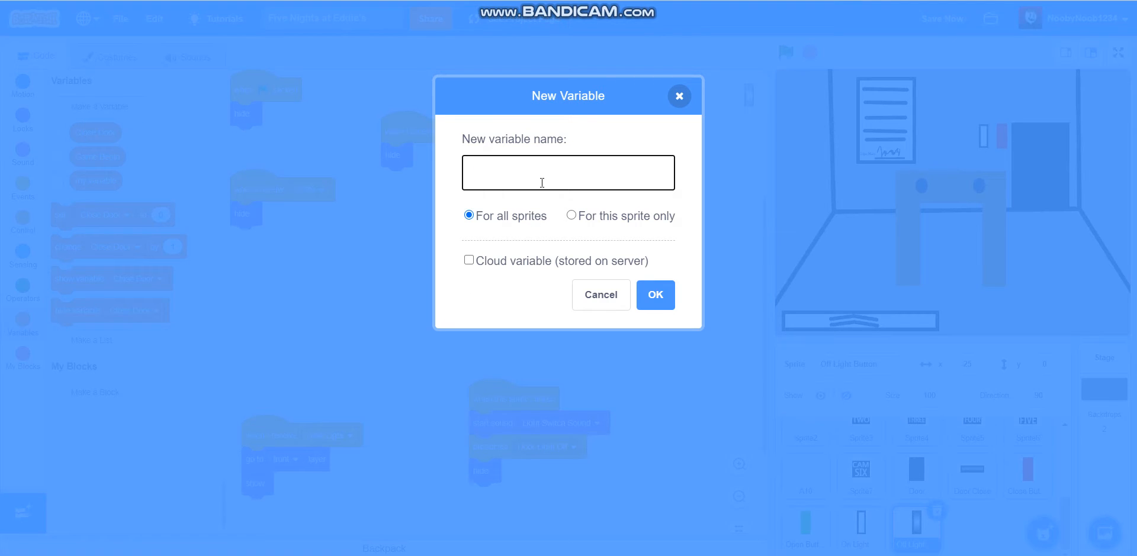
{"action": "type", "text": "Li"}
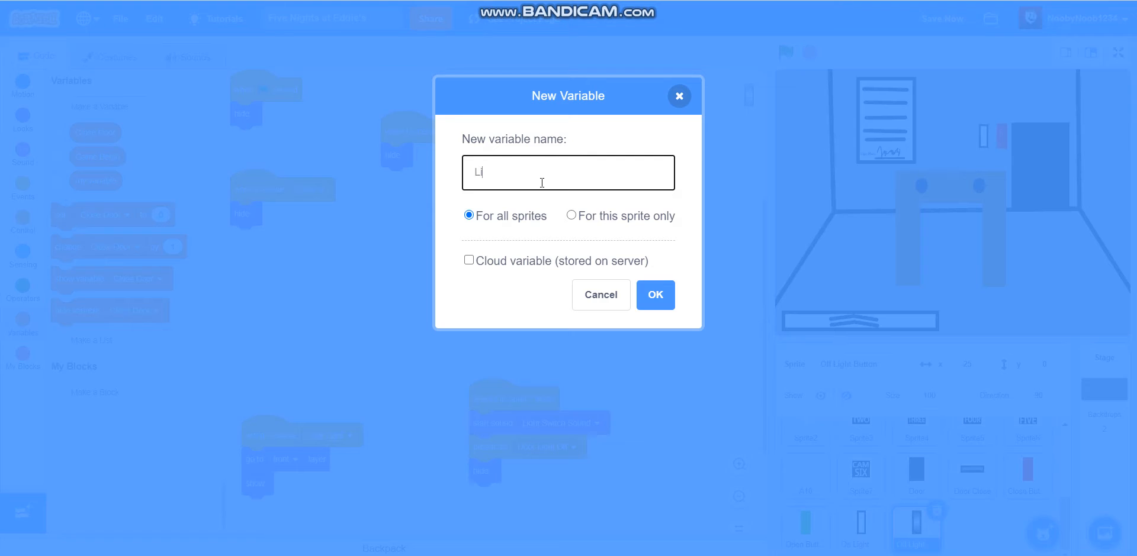
{"action": "type", "text": "ight\\\\"}
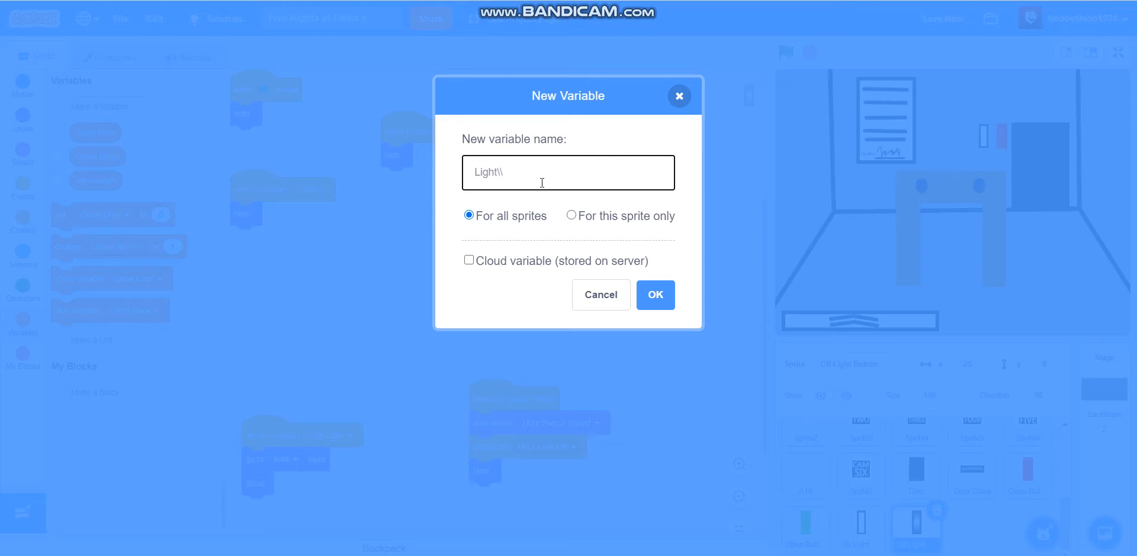
{"action": "key", "text": "Backspace"}
{"action": "type", "text": "Door "}
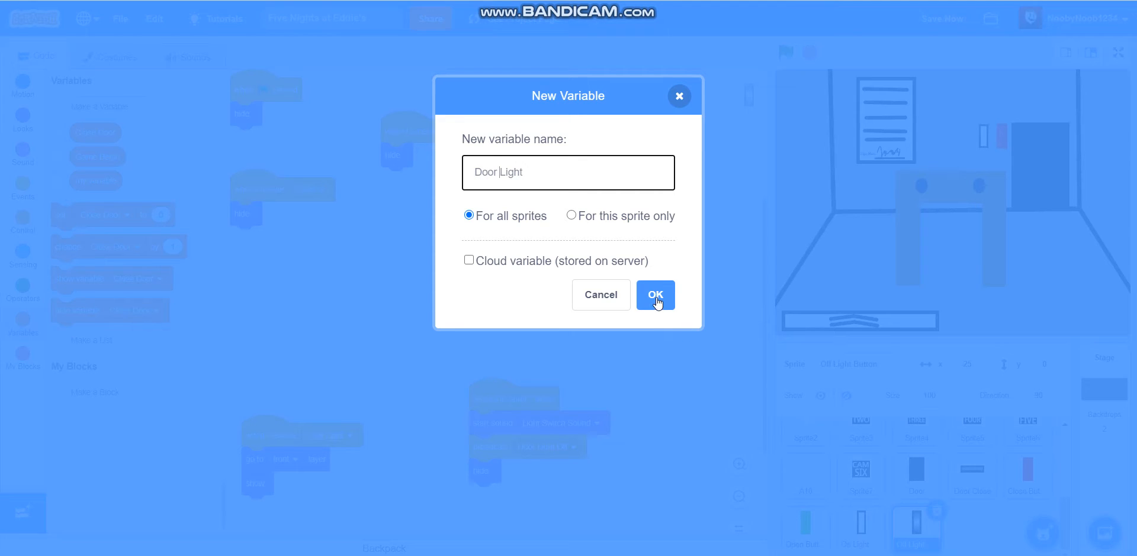
{"action": "left_click", "coordinate": [653, 295]}
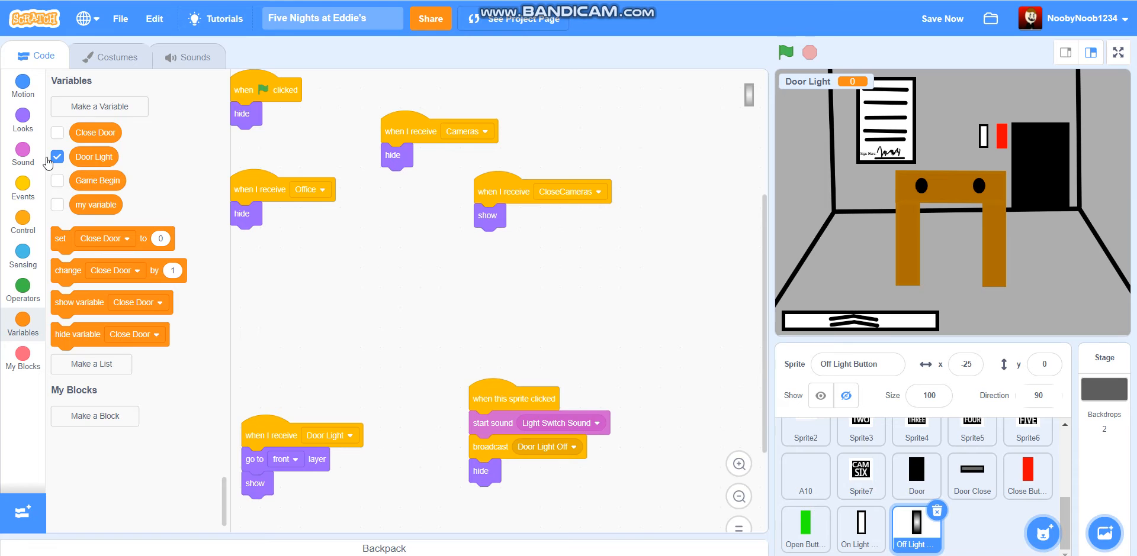
Untick the Door Light readout, reset Door Light to 0 on green flag, and clear the Office script
{"action": "left_click", "coordinate": [57, 157]}
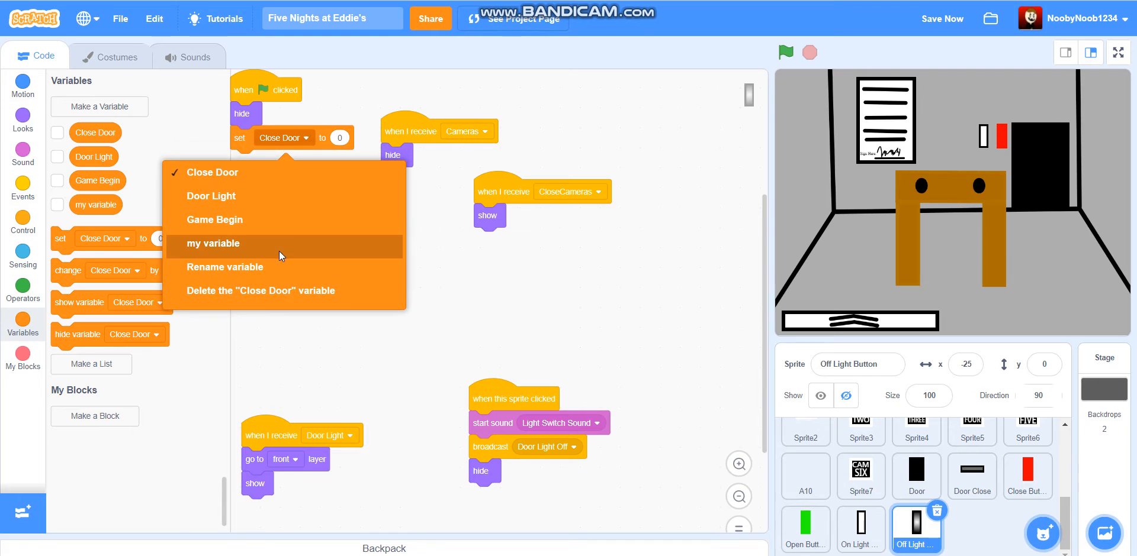
{"action": "left_click", "coordinate": [211, 196]}
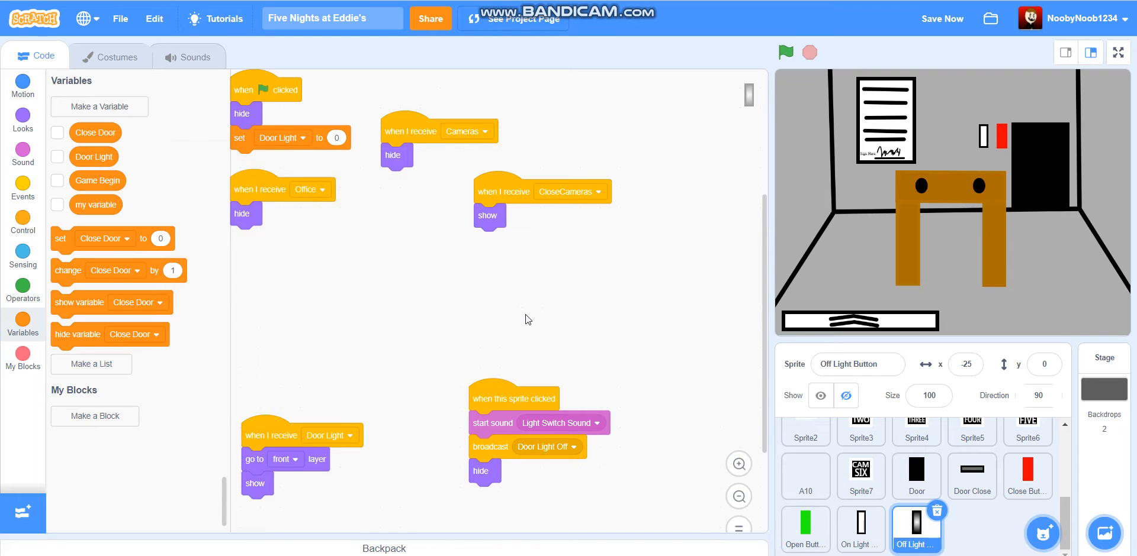
{"action": "mouse_move", "coordinate": [420, 234]}
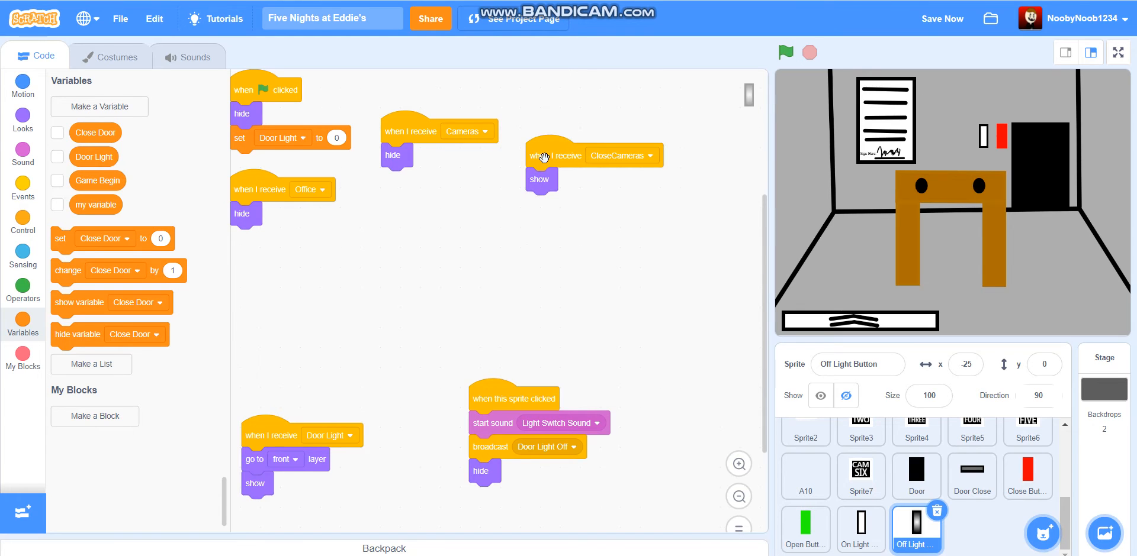
{"action": "mouse_move", "coordinate": [825, 95]}
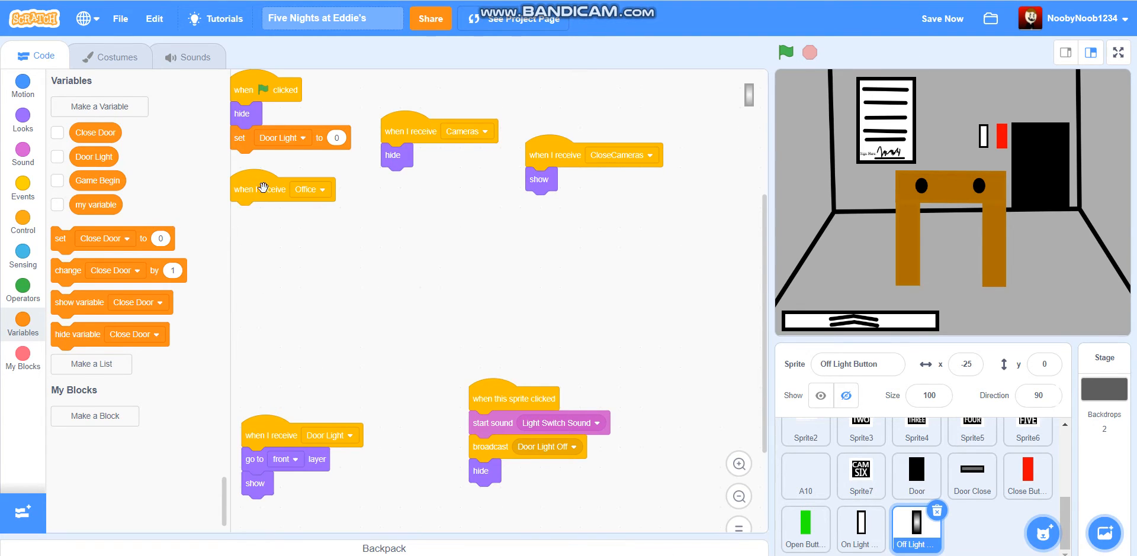
{"action": "left_click_drag", "start_coordinate": [261, 189], "coordinate": [313, 231]}
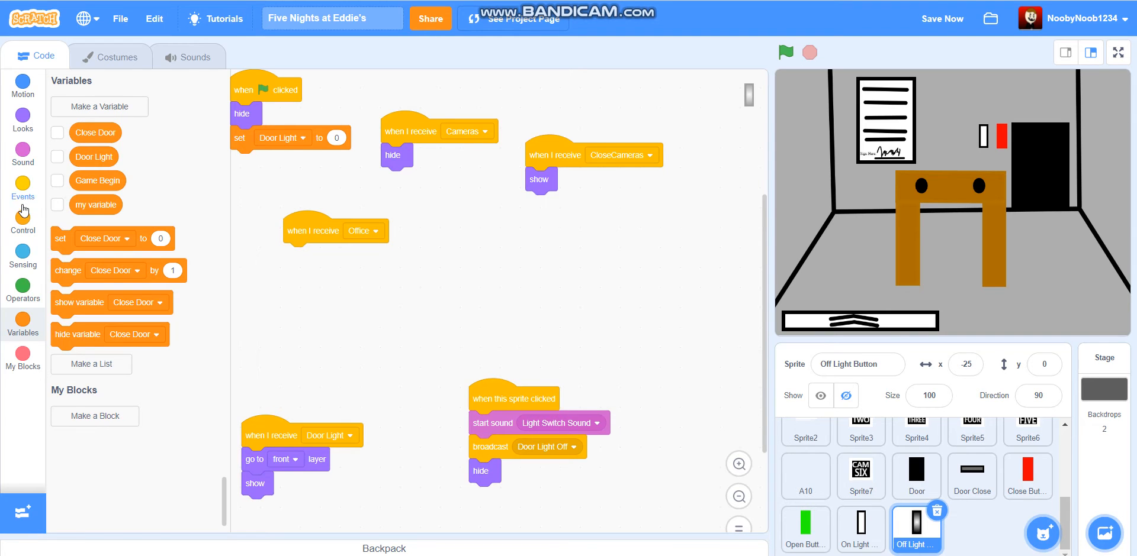
Under Office, add if Door Light = 0 then hide else show, save, and start a second if-else
{"action": "left_click", "coordinate": [23, 225]}
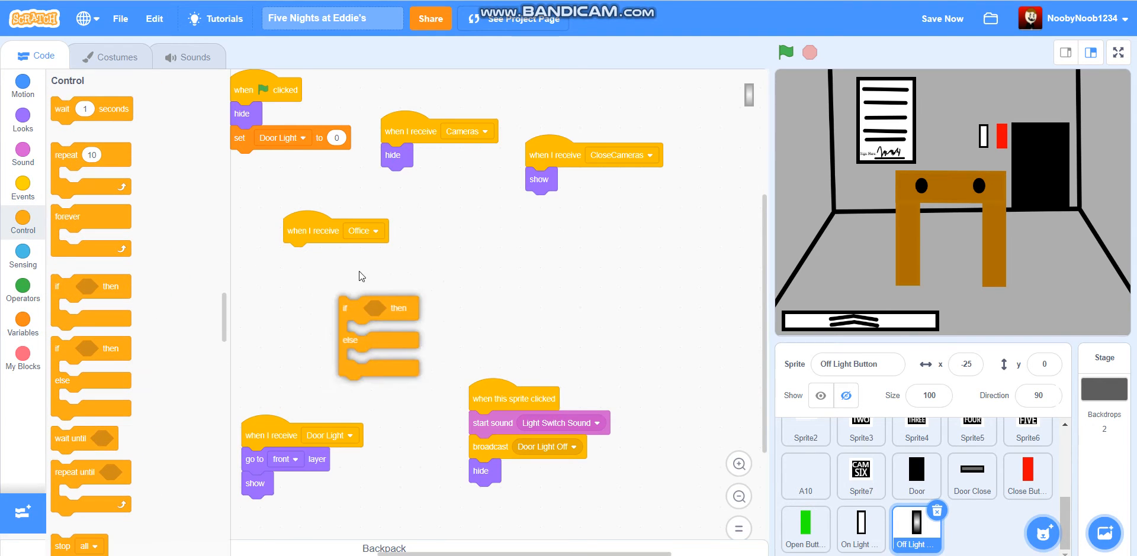
{"action": "left_click", "coordinate": [22, 322]}
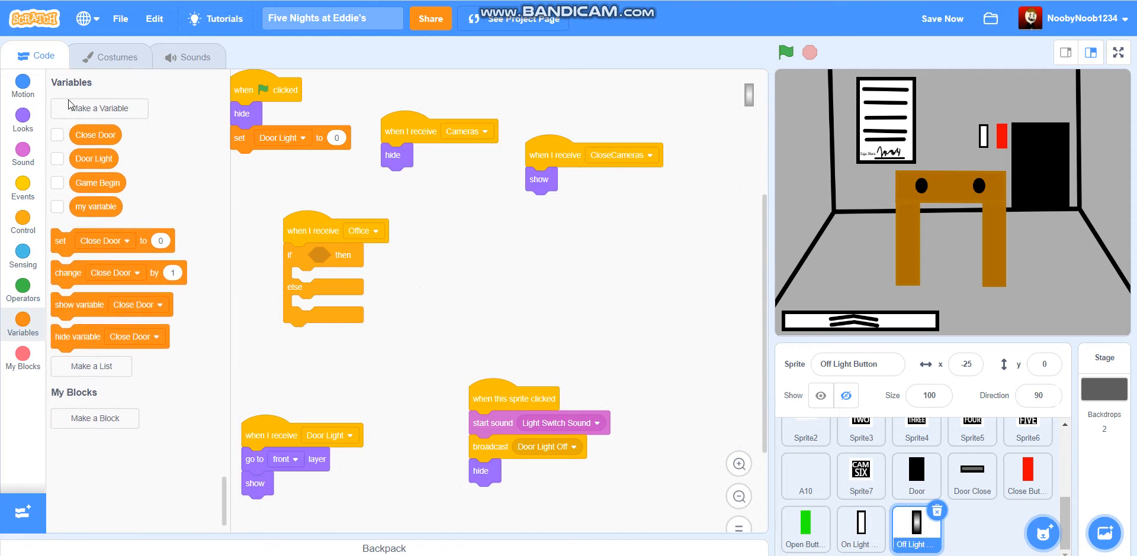
{"action": "left_click", "coordinate": [23, 285]}
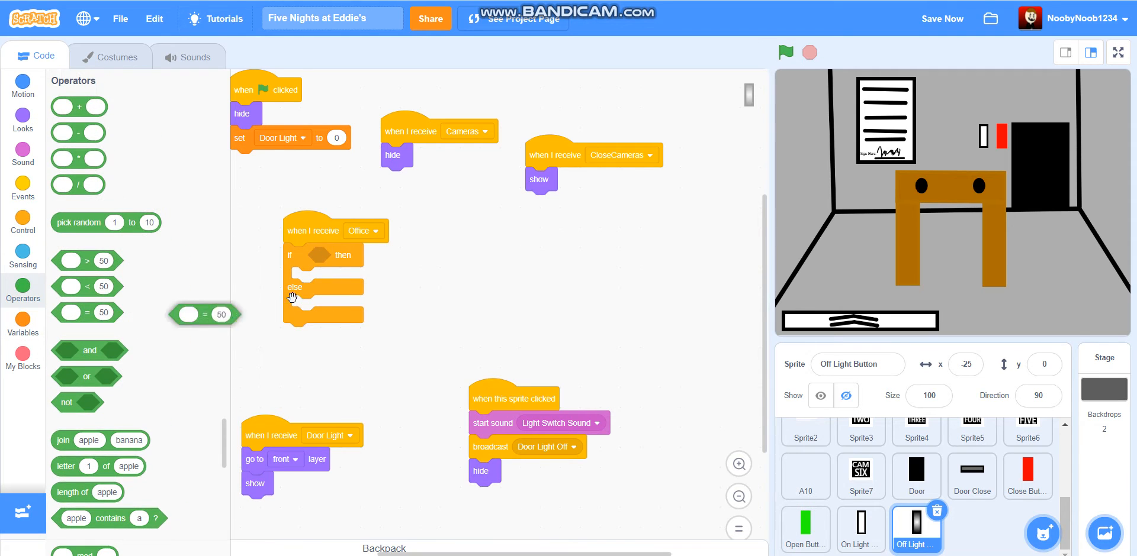
{"action": "left_click", "coordinate": [22, 322]}
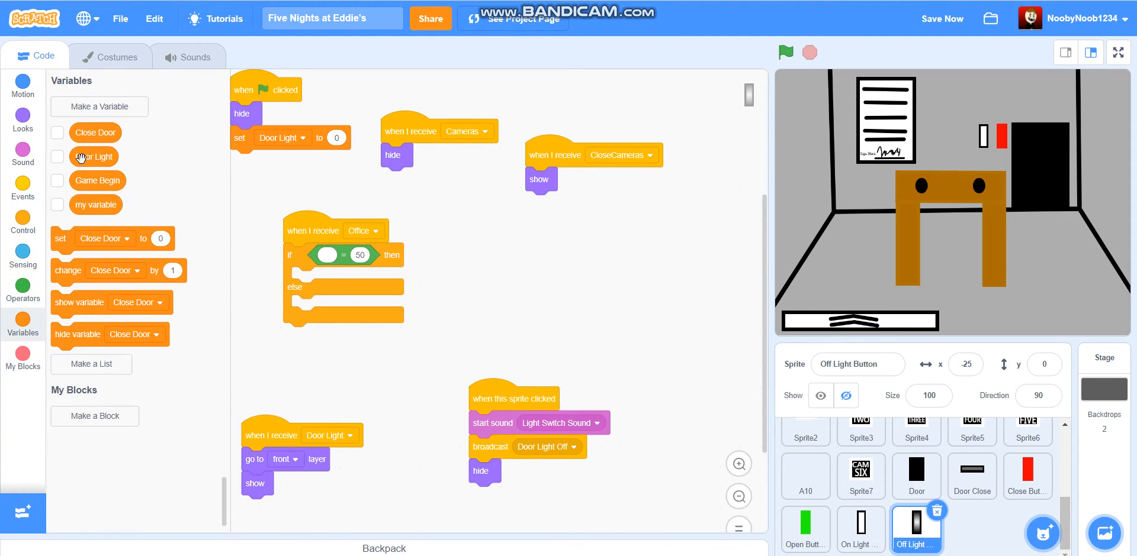
{"action": "left_click_drag", "start_coordinate": [95, 156], "coordinate": [324, 256]}
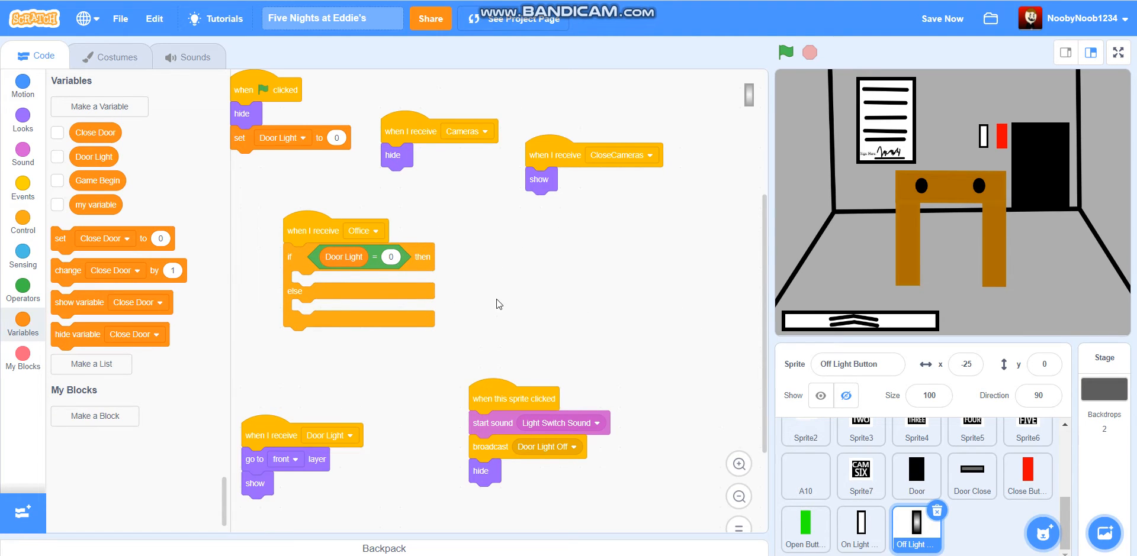
{"action": "left_click", "coordinate": [22, 117]}
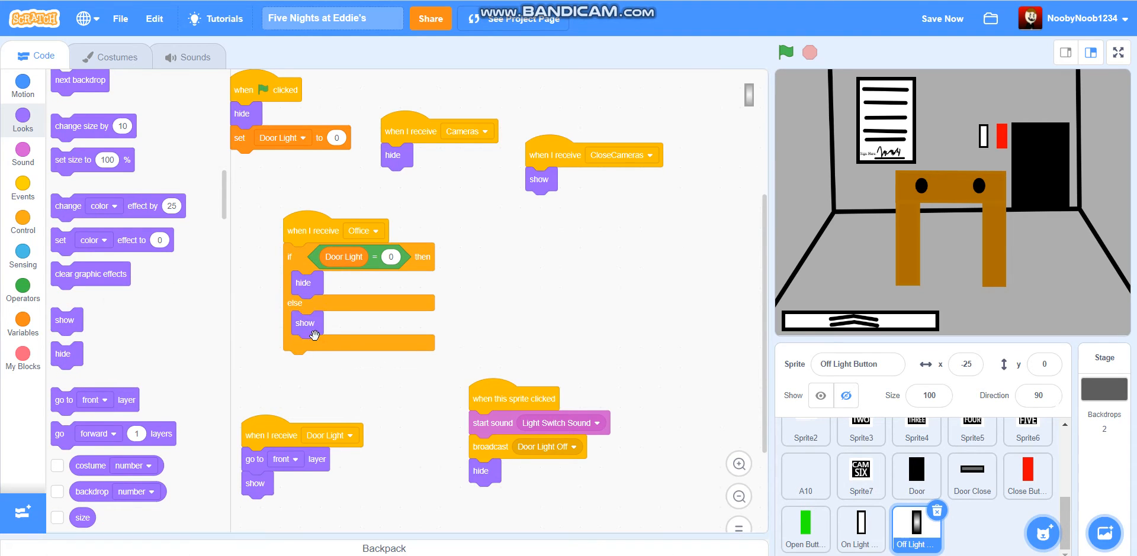
{"action": "left_click", "coordinate": [941, 17]}
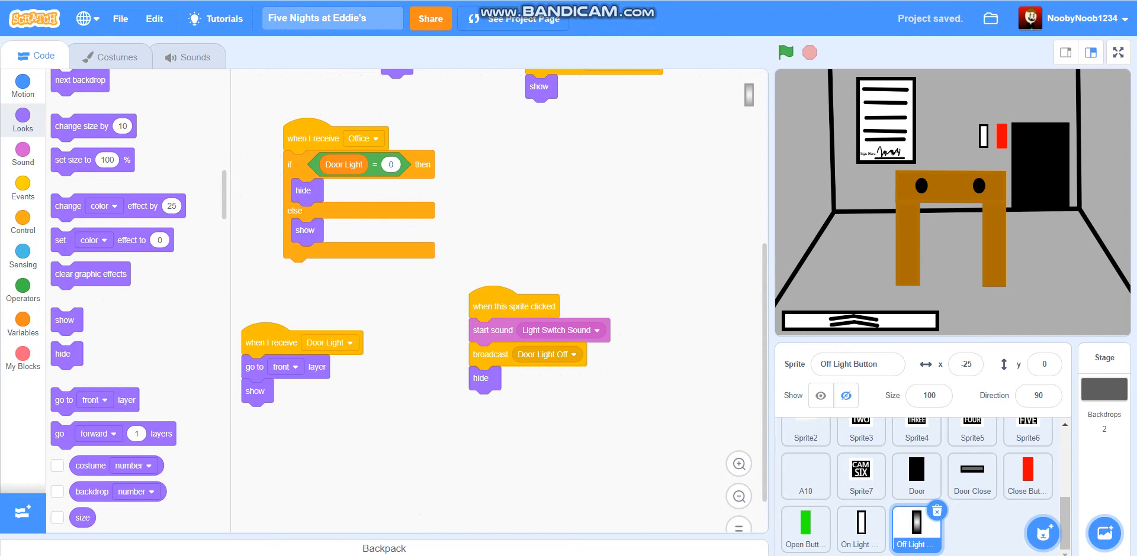
{"action": "left_click", "coordinate": [23, 223]}
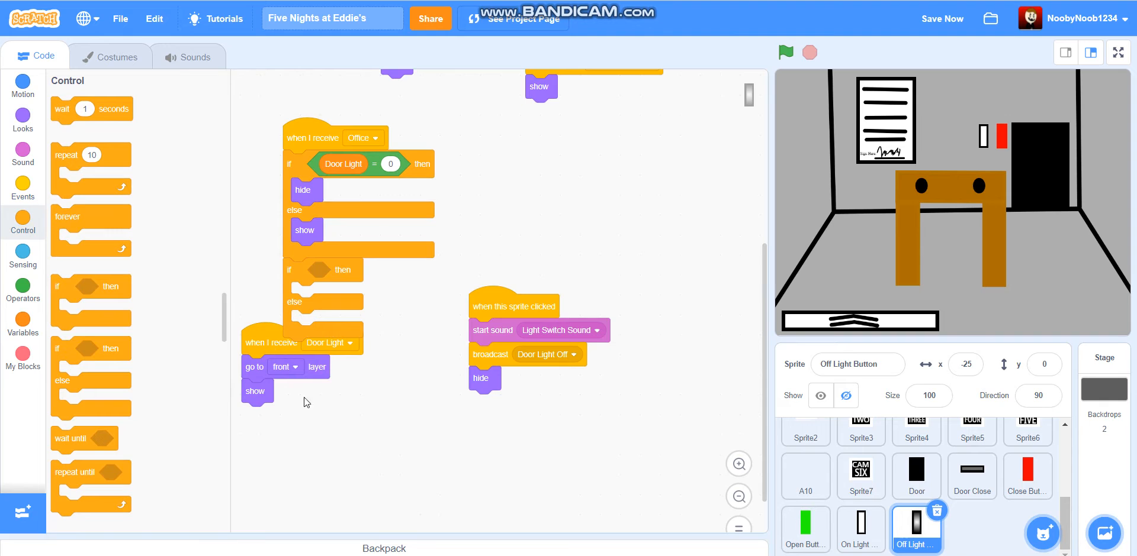
Fill the second if-else: show when Door Light = 1, otherwise hide
{"action": "left_click", "coordinate": [23, 294]}
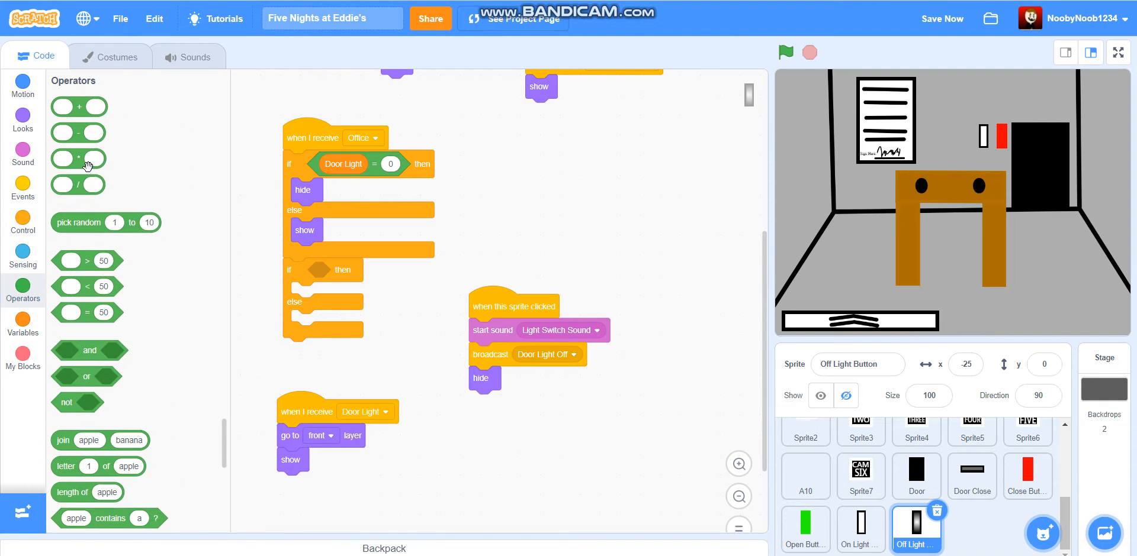
{"action": "left_click_drag", "start_coordinate": [86, 313], "coordinate": [319, 274]}
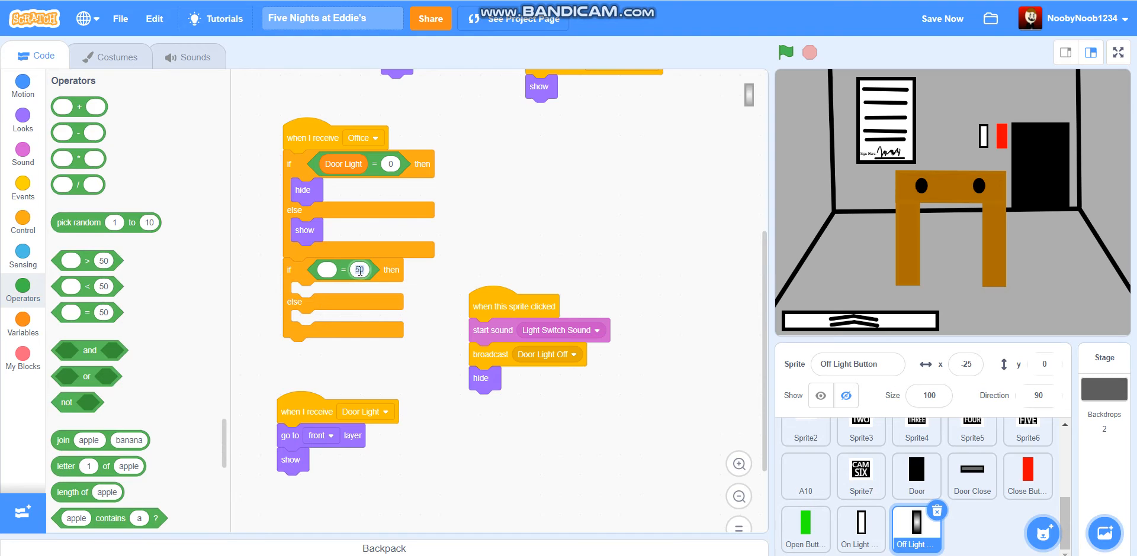
{"action": "left_click", "coordinate": [23, 324]}
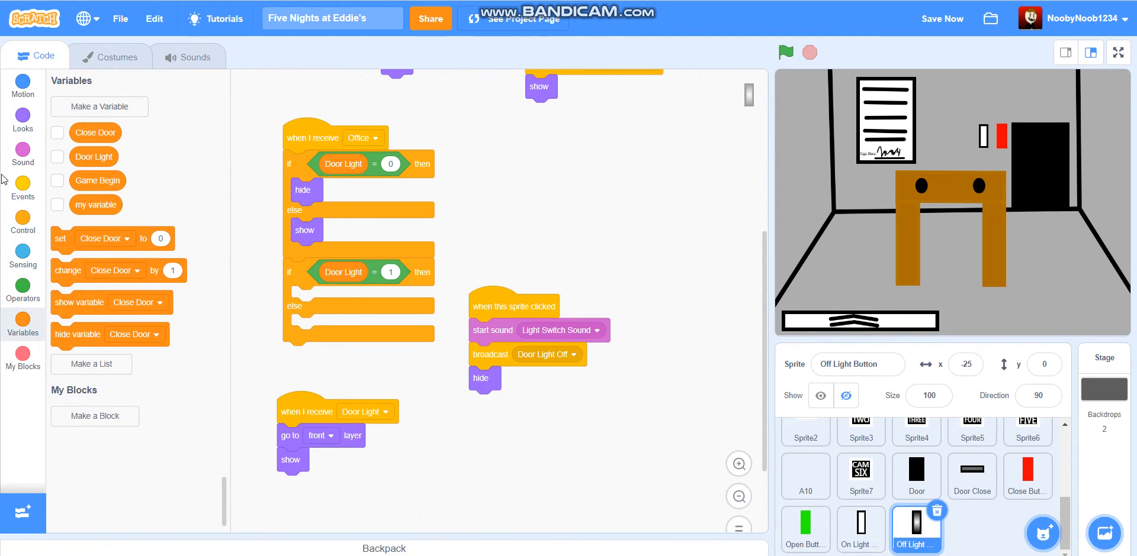
{"action": "left_click", "coordinate": [23, 116]}
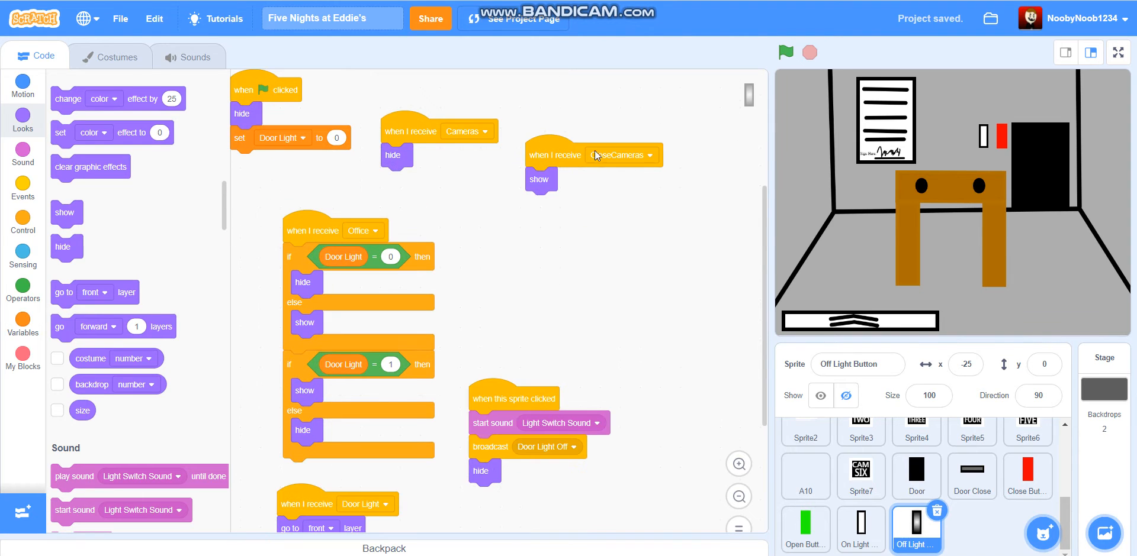
{"action": "mouse_move", "coordinate": [528, 162]}
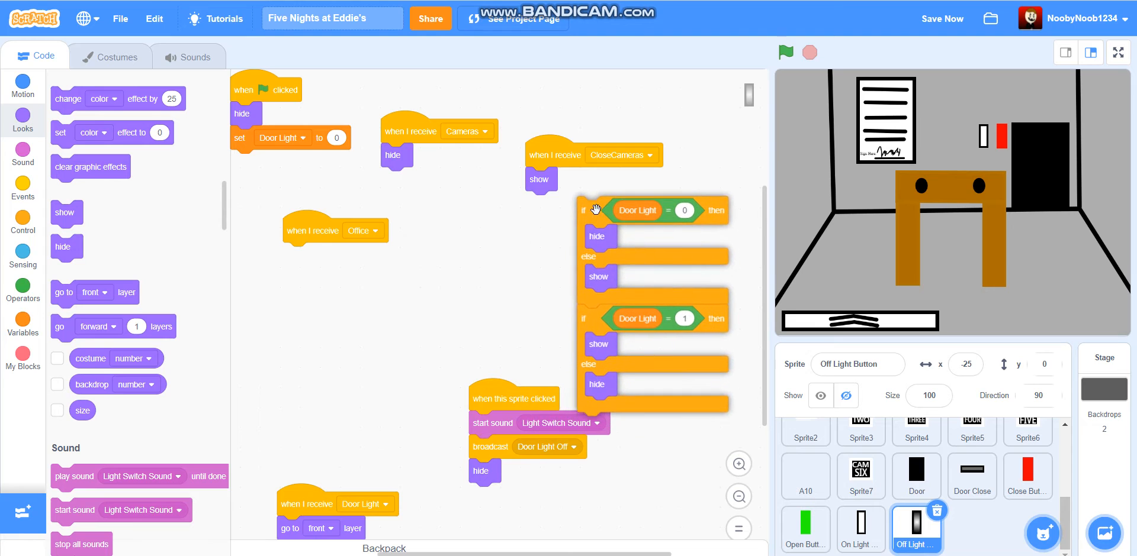
Duplicate the Door Light if-else checks into the CloseCameras script and move the clicked script down
{"action": "right_click", "coordinate": [586, 210]}
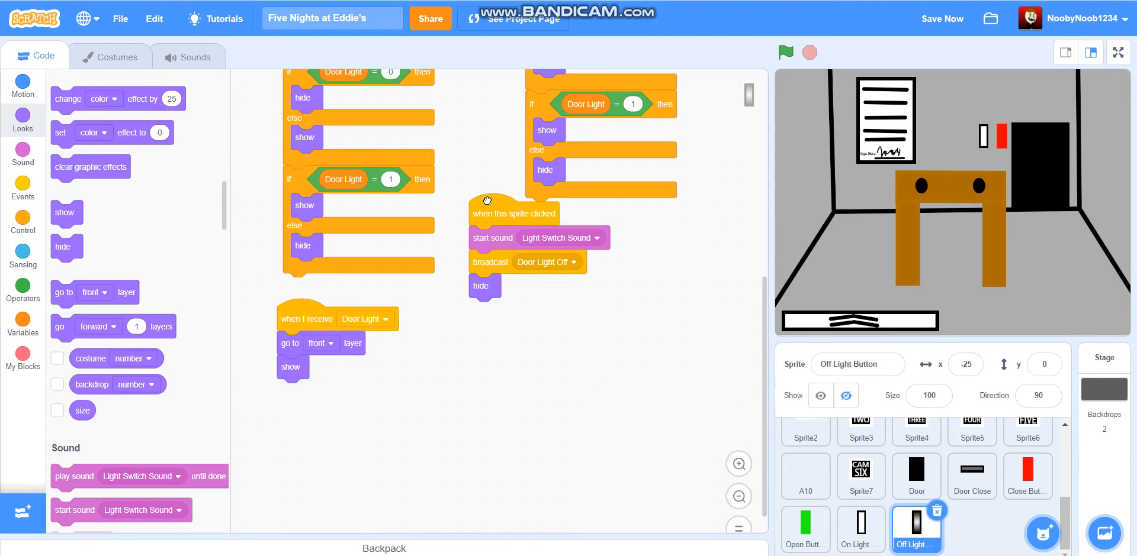
{"action": "left_click_drag", "start_coordinate": [486, 200], "coordinate": [516, 246]}
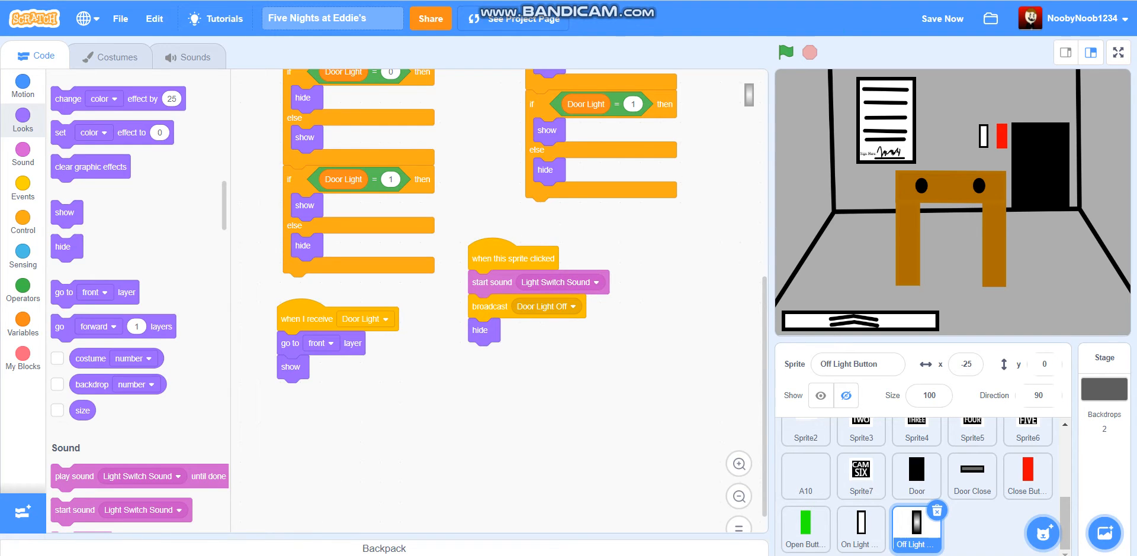
{"action": "scroll", "scroll_direction": "up", "scroll_amount": 3}
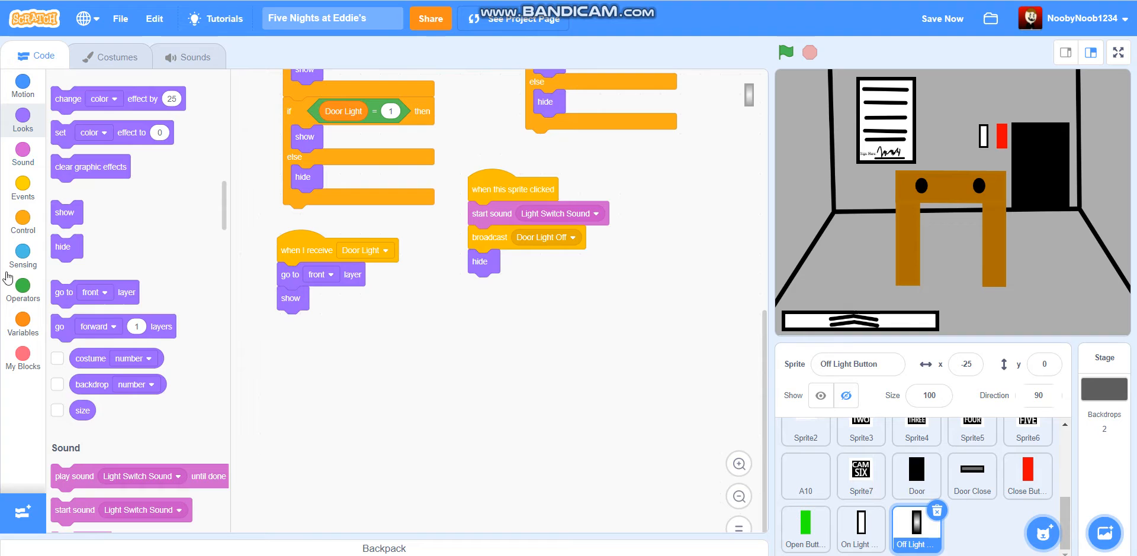
Set Door Light to 1 on receiving Door Light and to 0 when the button is clicked, then save
{"action": "left_click", "coordinate": [23, 319]}
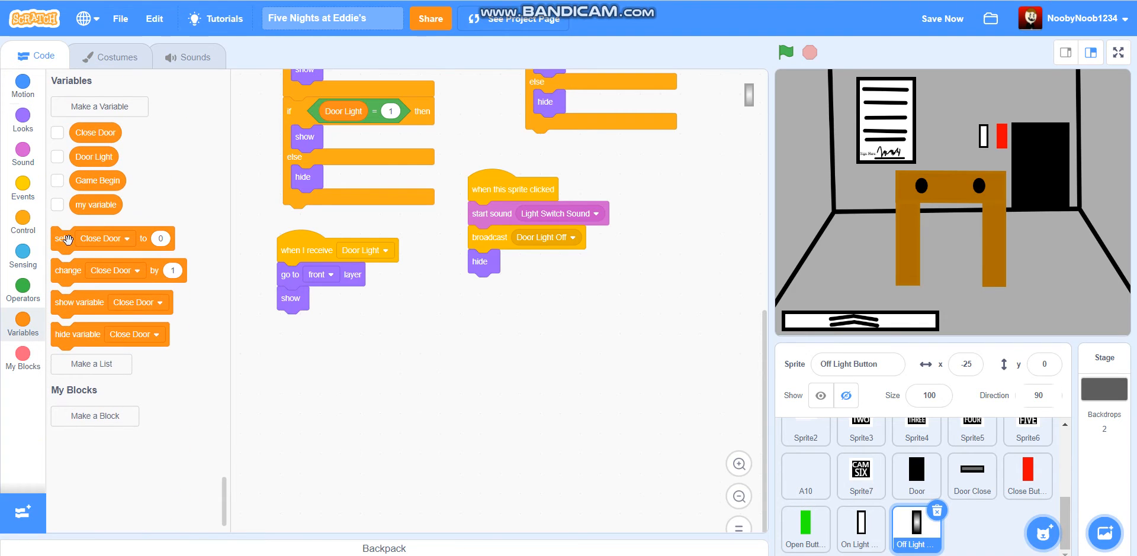
{"action": "left_click", "coordinate": [329, 323]}
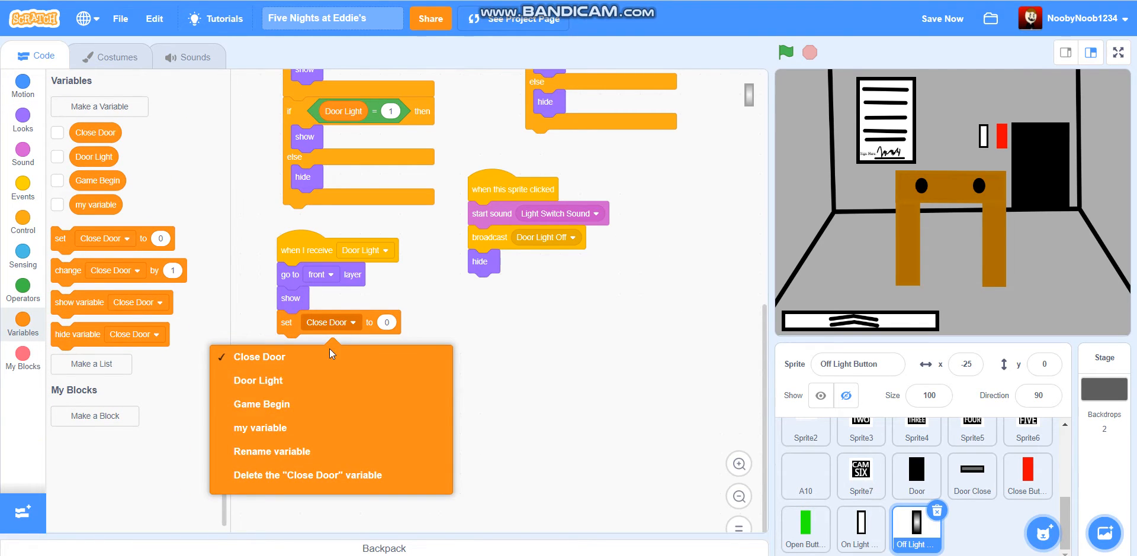
{"action": "left_click", "coordinate": [258, 381]}
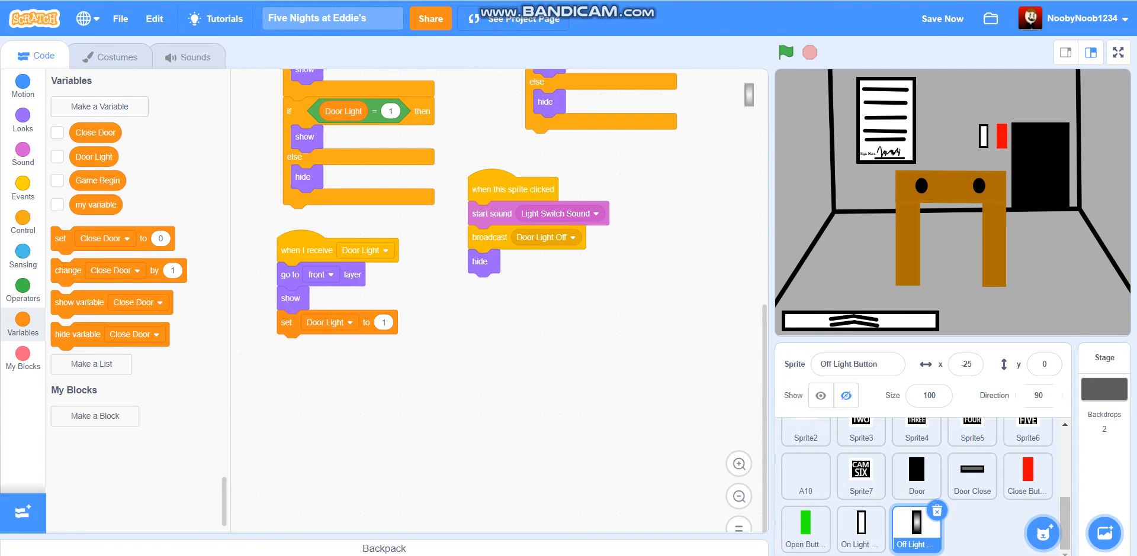
{"action": "left_click", "coordinate": [941, 18]}
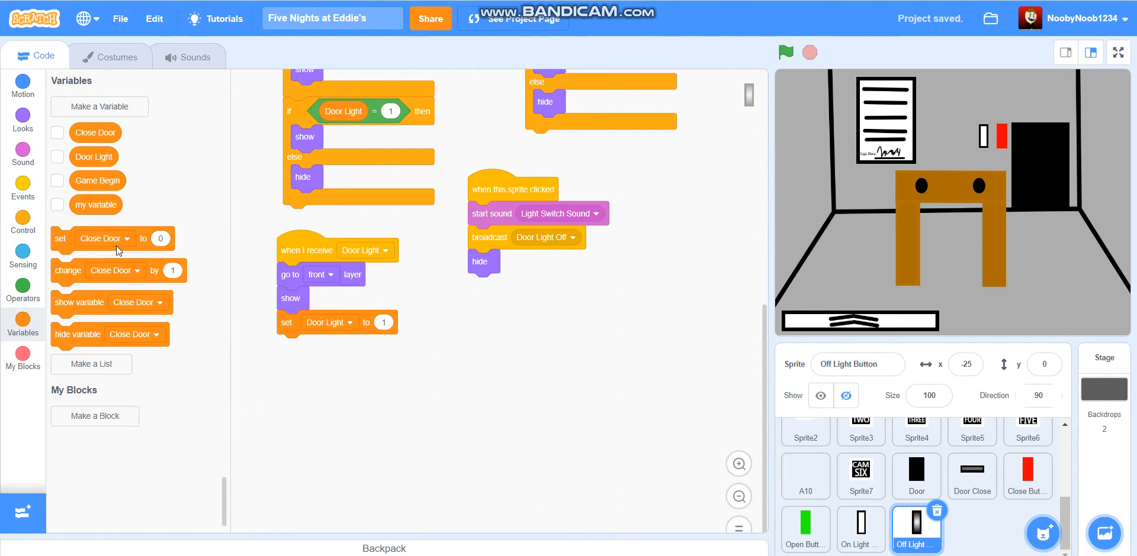
{"action": "left_click", "coordinate": [521, 285]}
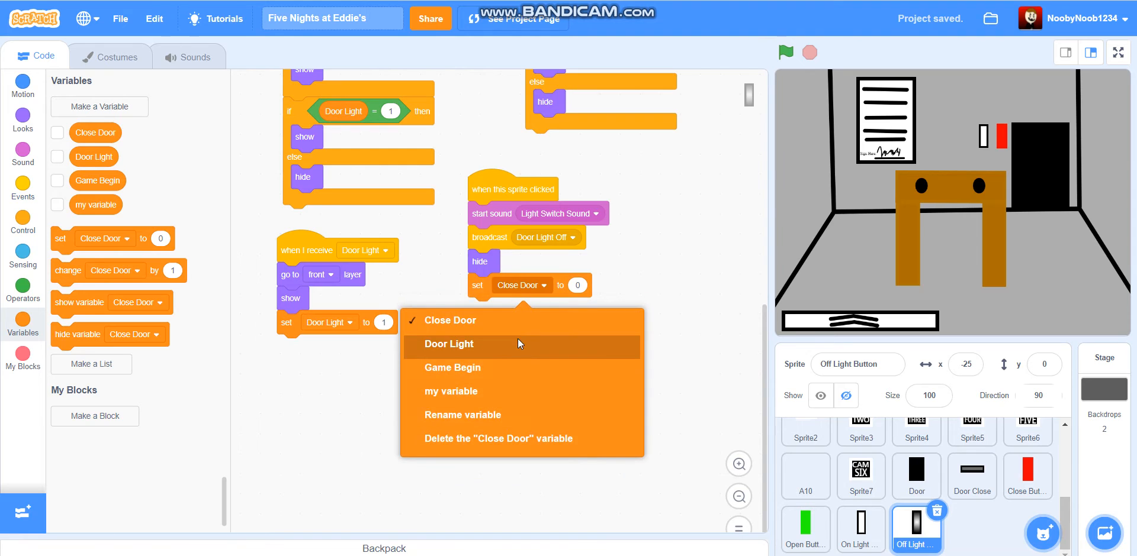
{"action": "left_click", "coordinate": [448, 345]}
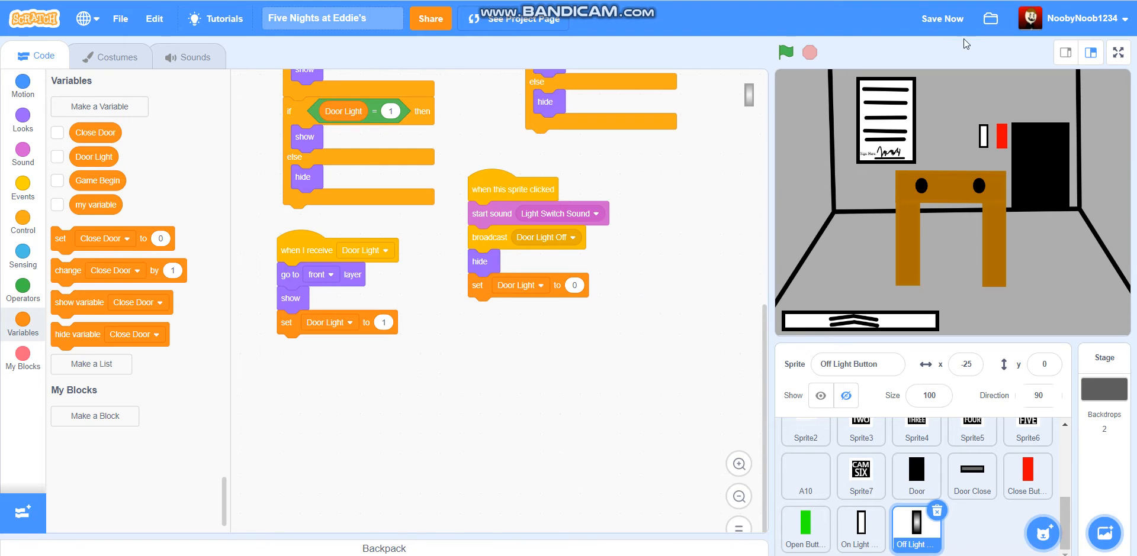
{"action": "left_click", "coordinate": [941, 17]}
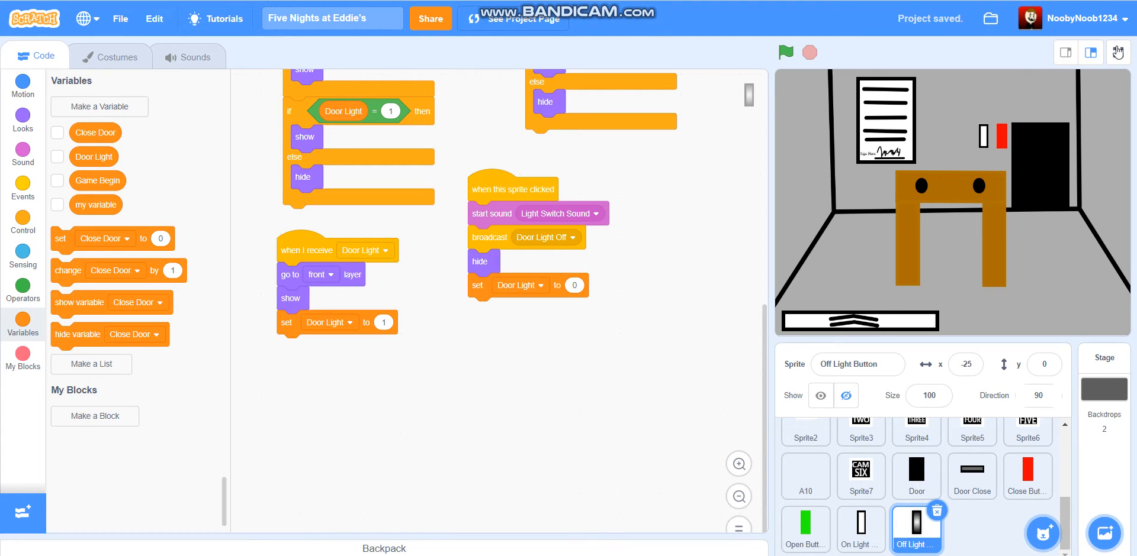
Play full screen, start a New Game and toggle the door light and door close buttons
{"action": "left_click", "coordinate": [1118, 51]}
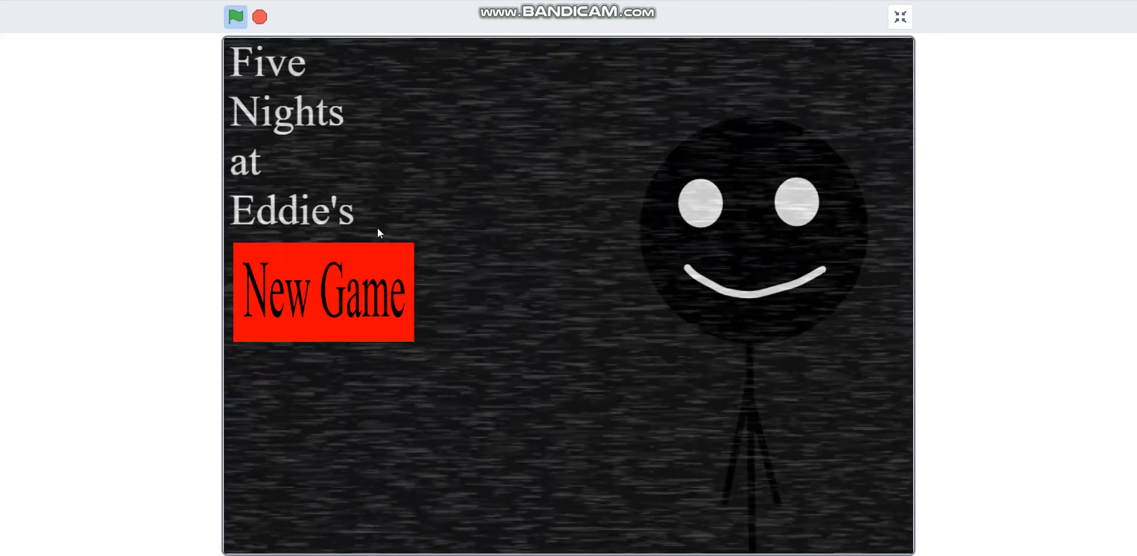
{"action": "left_click", "coordinate": [323, 292]}
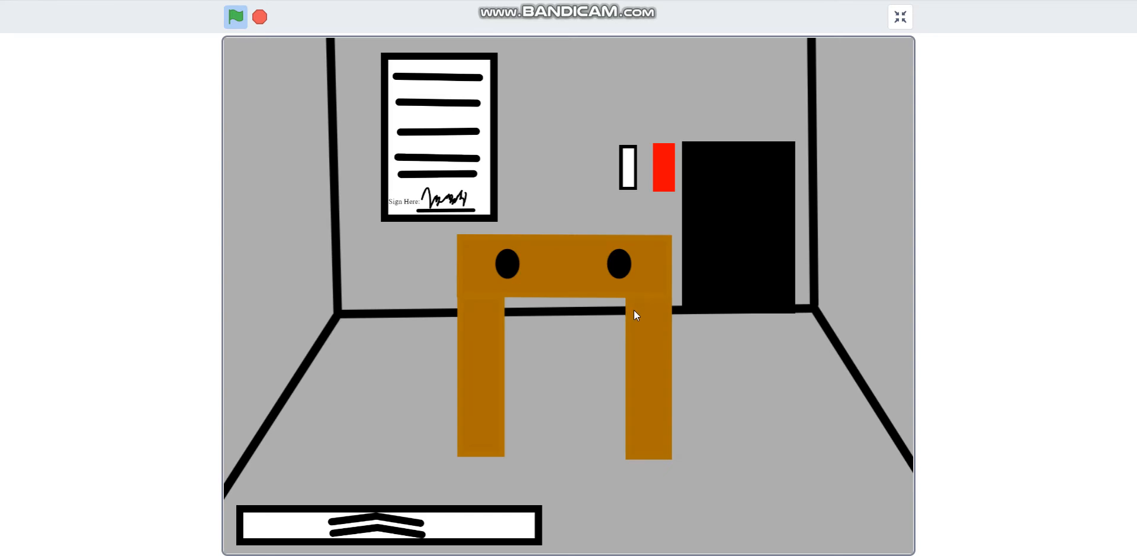
{"action": "mouse_move", "coordinate": [665, 173]}
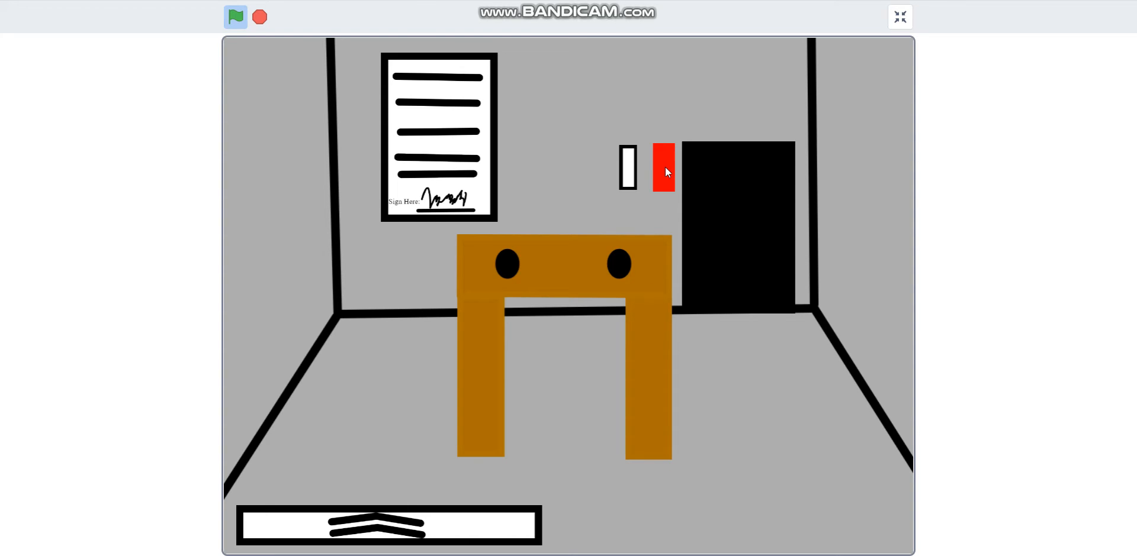
{"action": "left_click", "coordinate": [662, 168]}
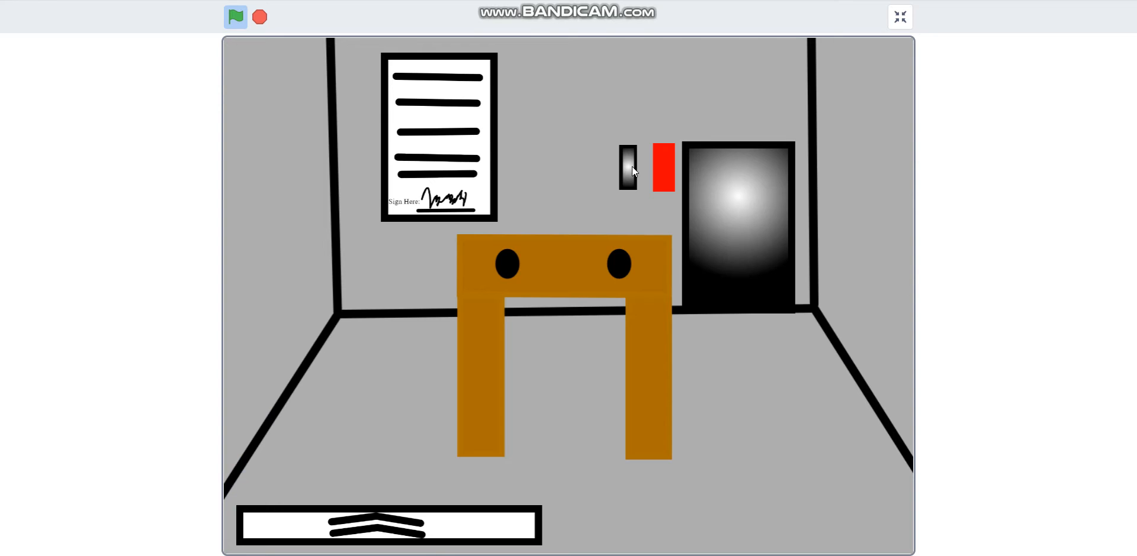
{"action": "left_click", "coordinate": [660, 167]}
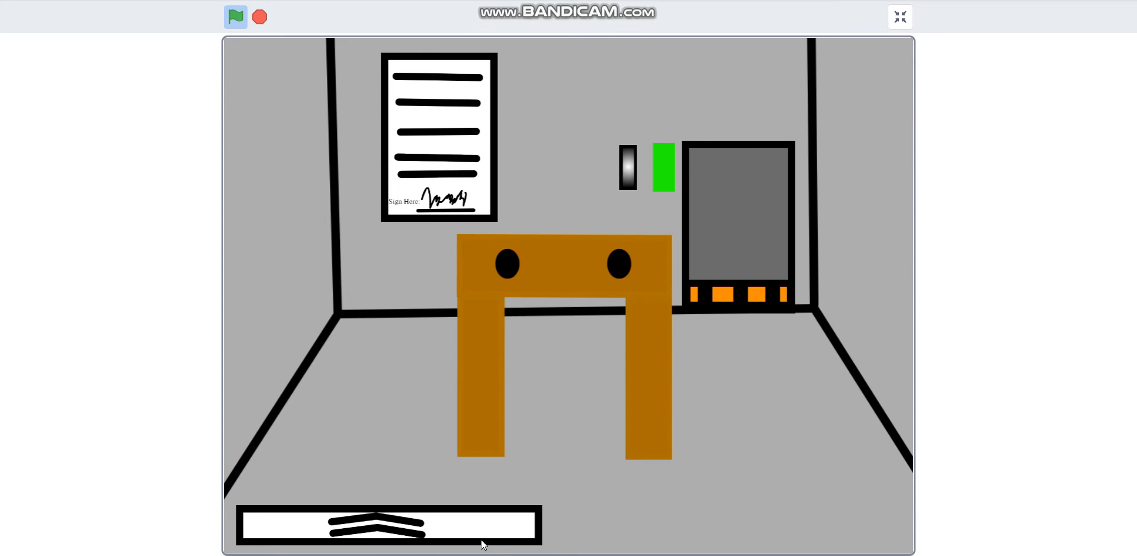
{"action": "mouse_move", "coordinate": [628, 181]}
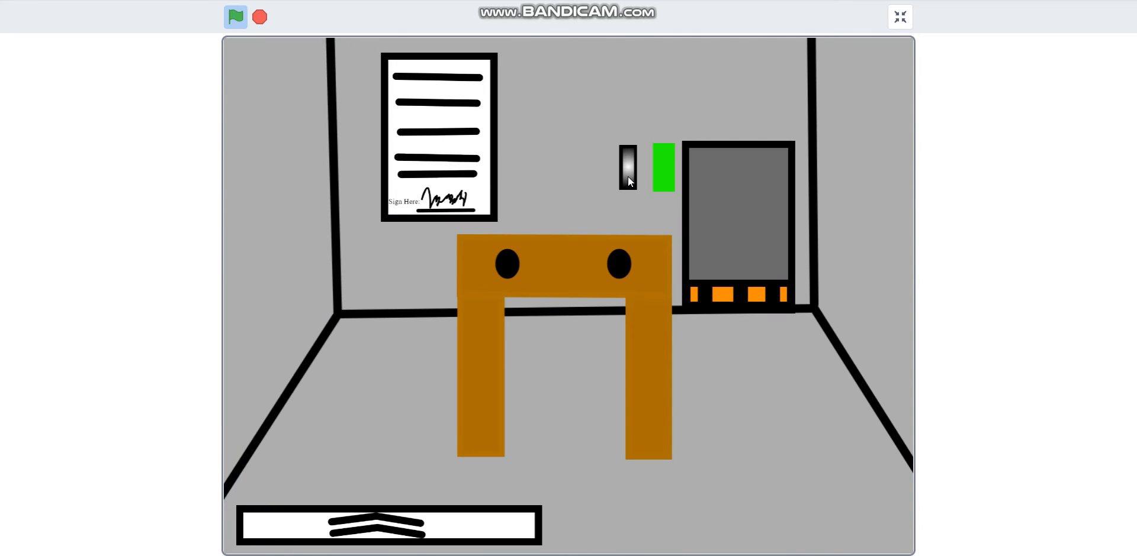
{"action": "mouse_move", "coordinate": [663, 172]}
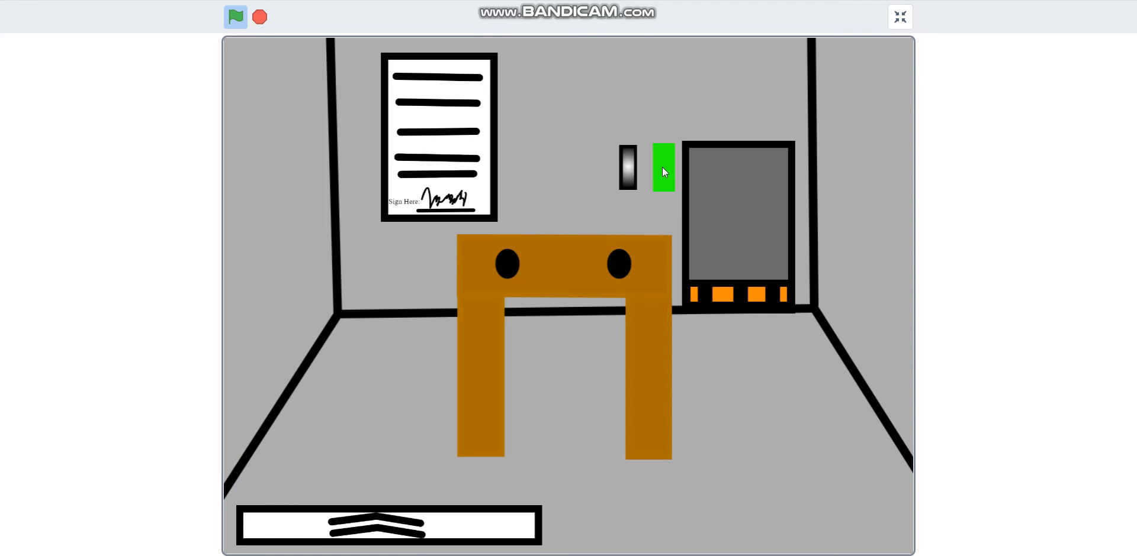
{"action": "left_click", "coordinate": [662, 167]}
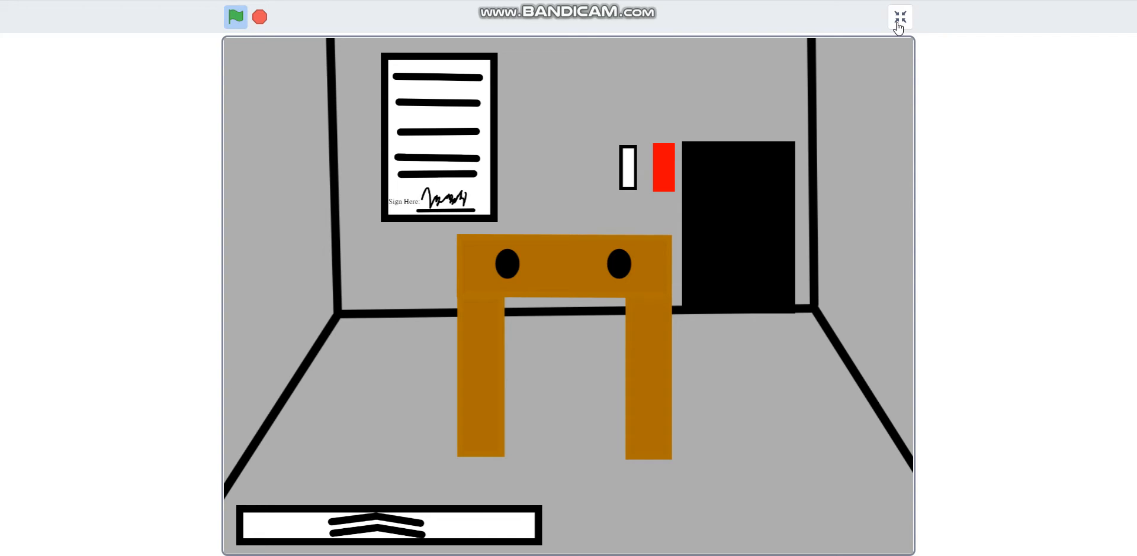
Leave full-screen play and select the Office sprite to show its scripts
{"action": "left_click", "coordinate": [899, 17]}
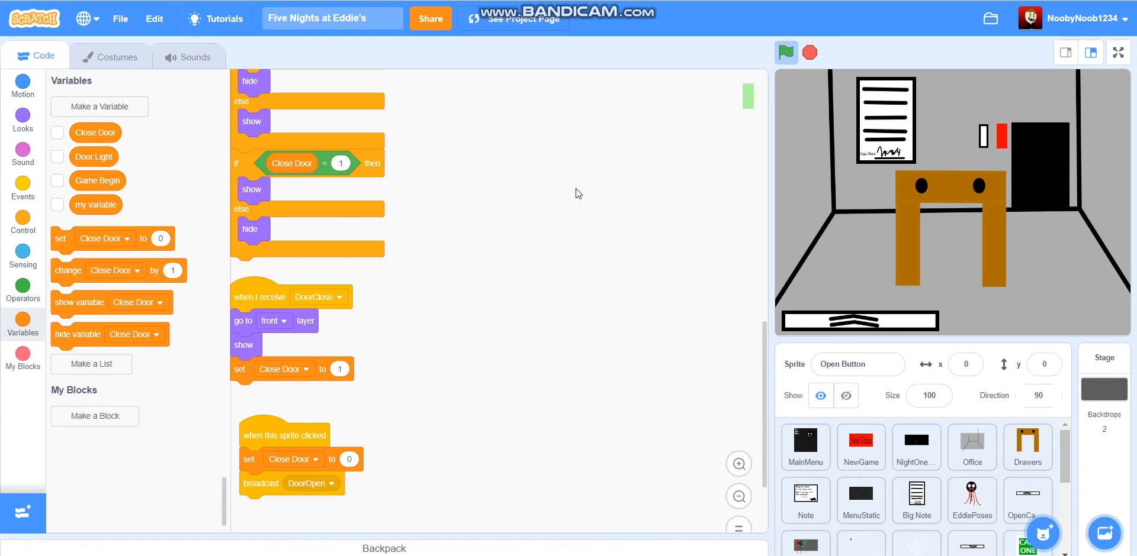
{"action": "mouse_move", "coordinate": [120, 17]}
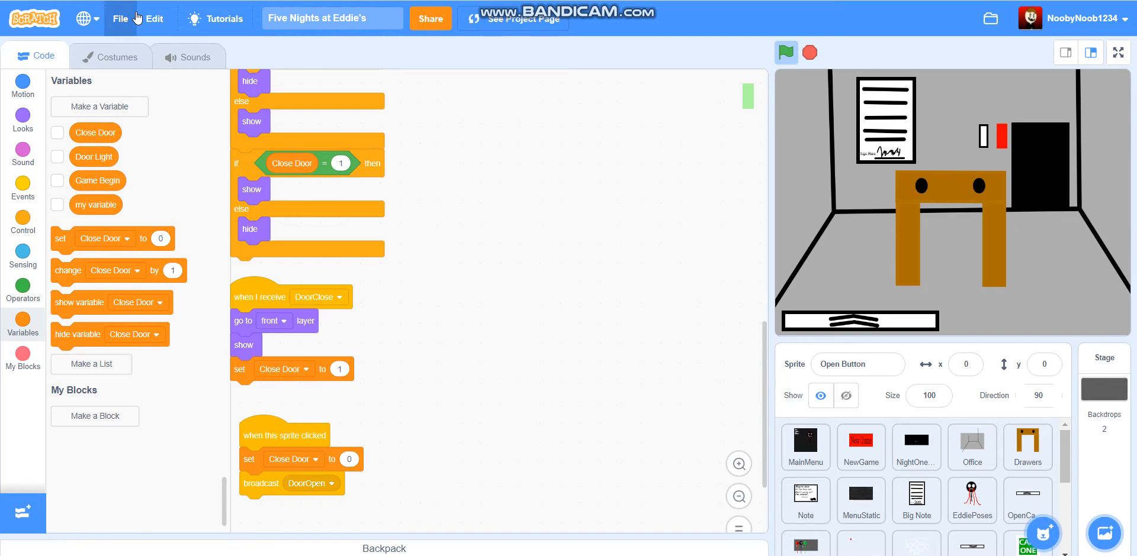
{"action": "mouse_move", "coordinate": [885, 318]}
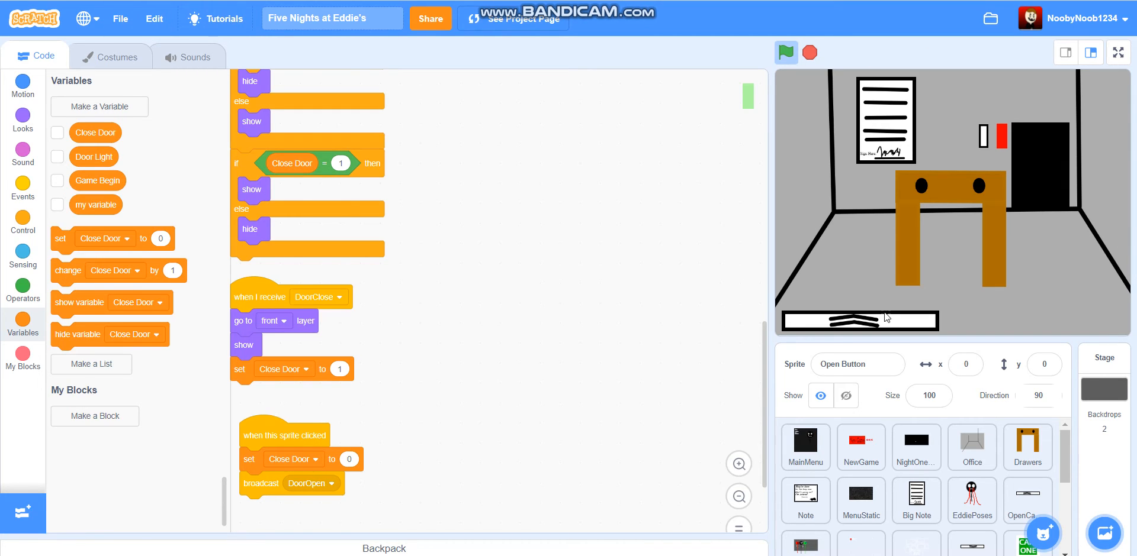
{"action": "left_click", "coordinate": [915, 448]}
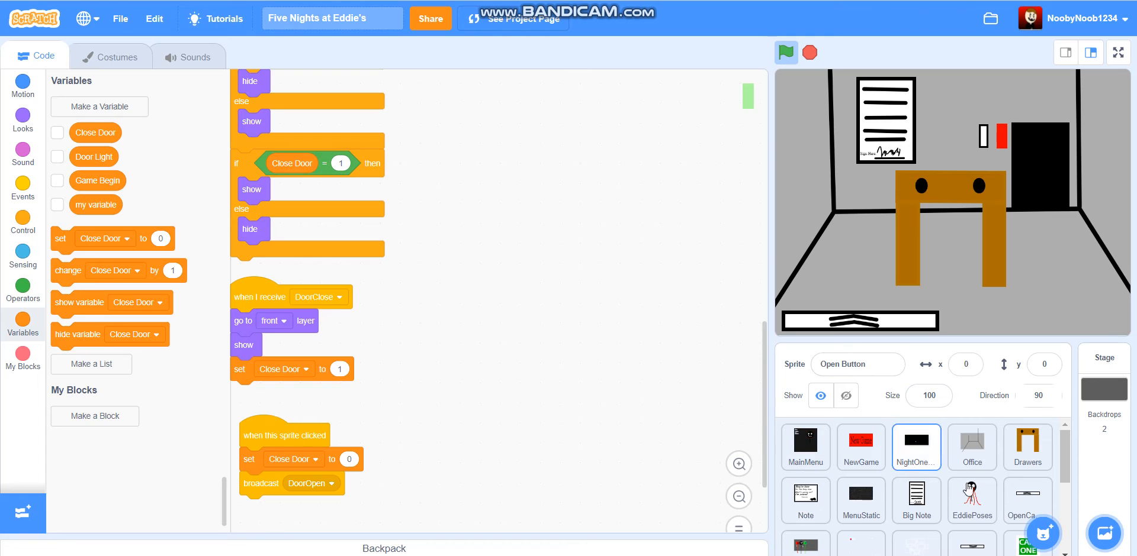
{"action": "left_click", "coordinate": [971, 447]}
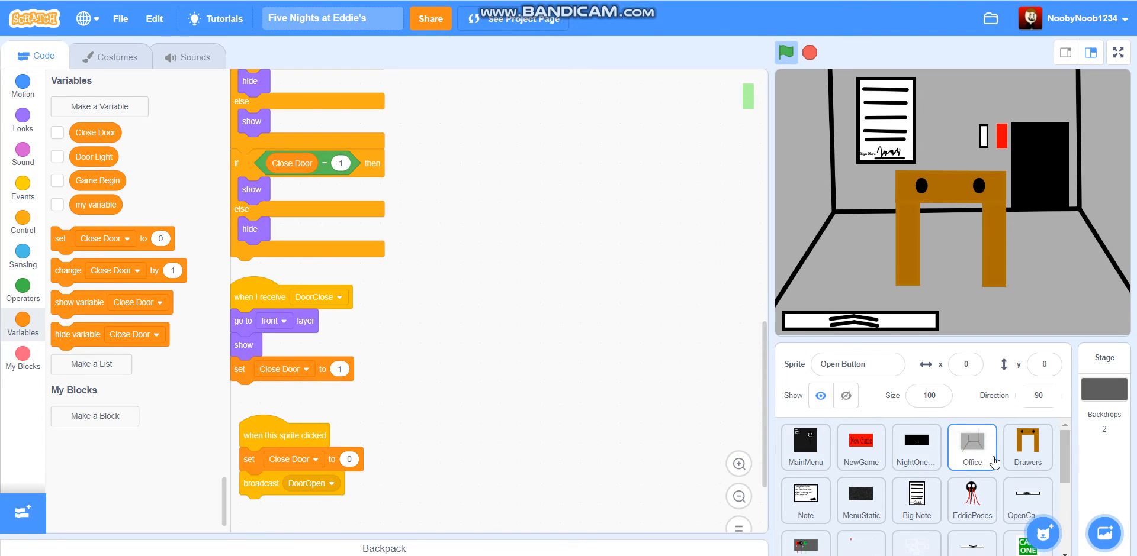
{"action": "left_click", "coordinate": [971, 447]}
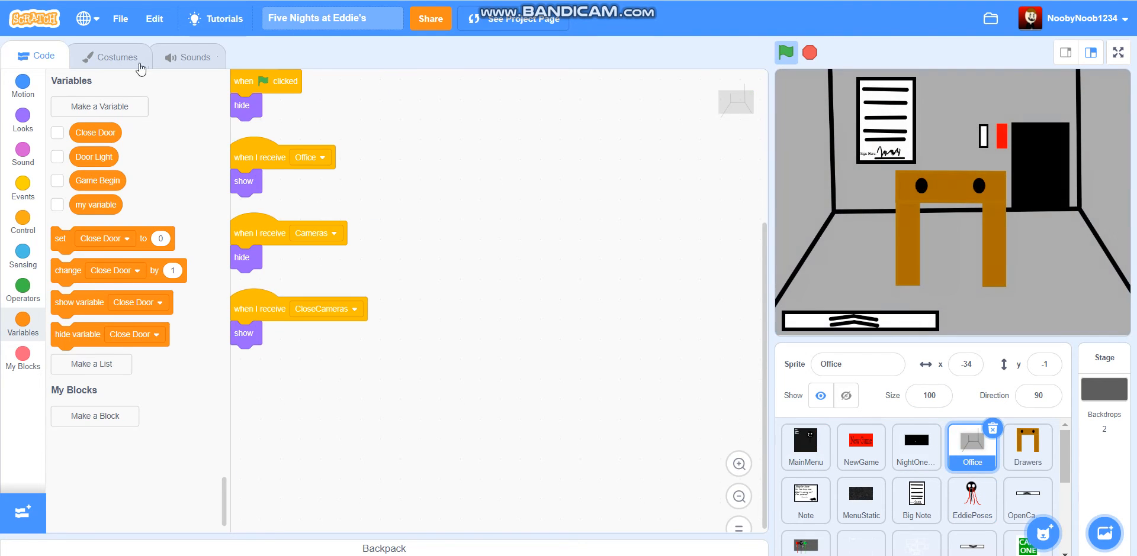
In the Office costume, draw a brown rectangle with no outline over the floor area
{"action": "left_click", "coordinate": [110, 57]}
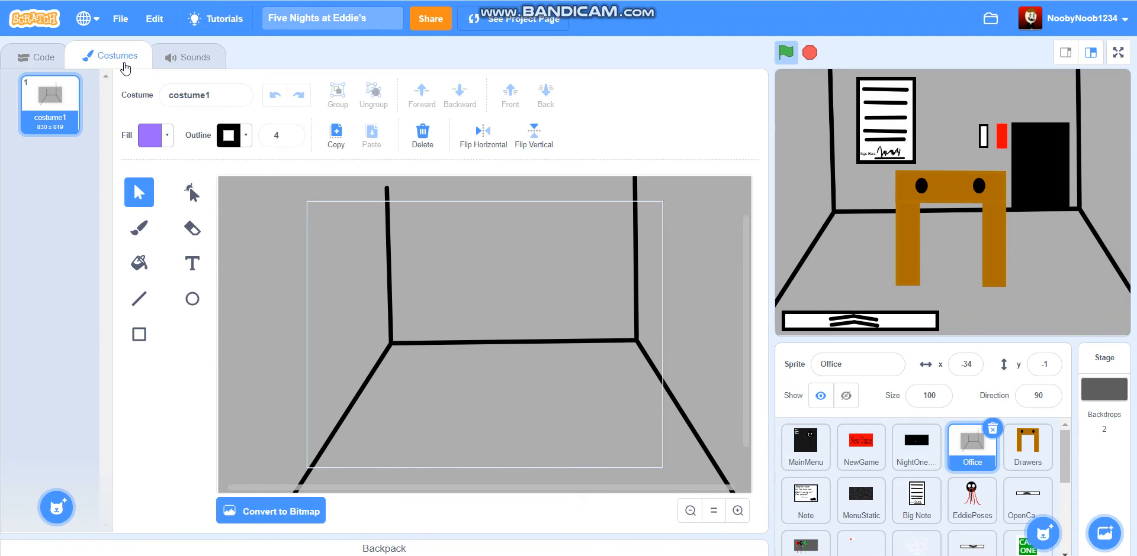
{"action": "left_click", "coordinate": [376, 380]}
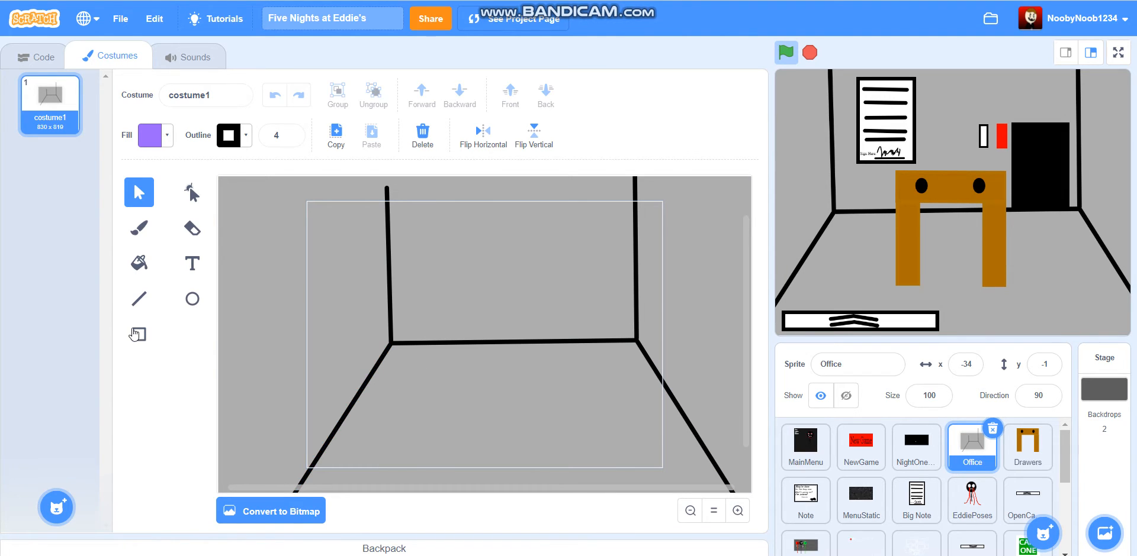
{"action": "left_click", "coordinate": [154, 135]}
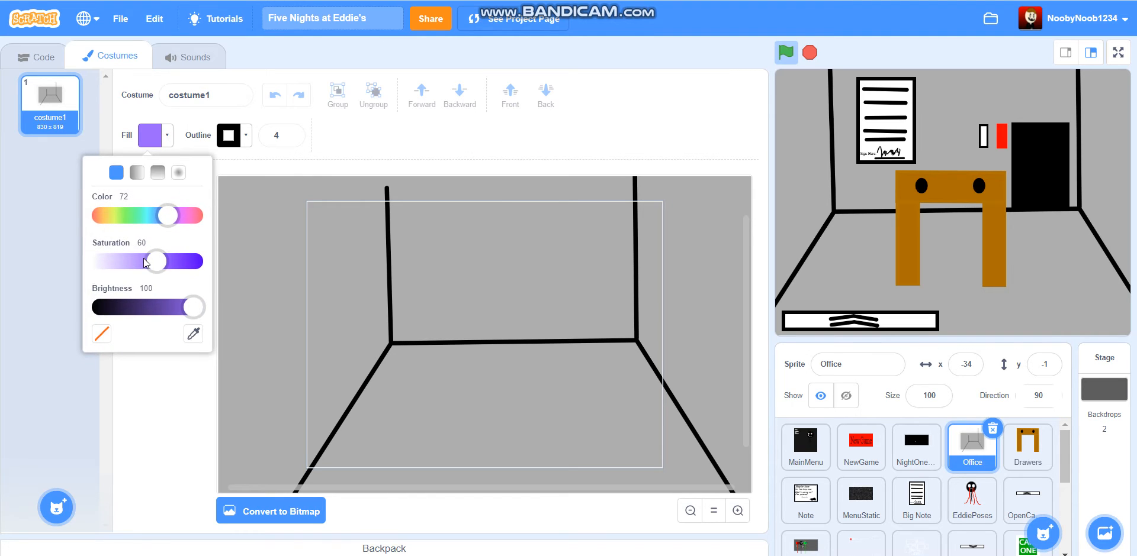
{"action": "left_click_drag", "start_coordinate": [168, 215], "coordinate": [100, 215]}
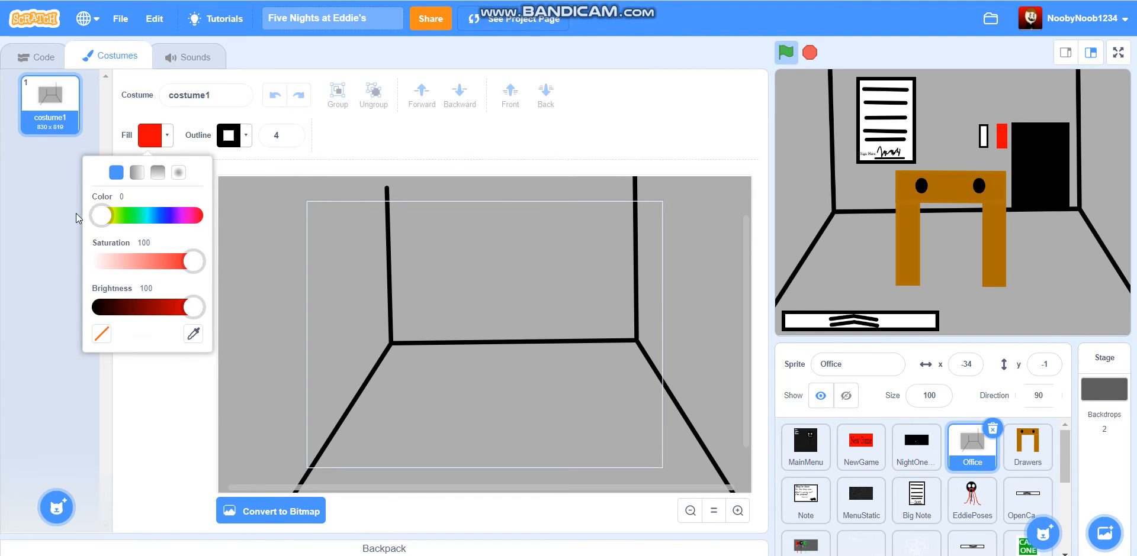
{"action": "left_click_drag", "start_coordinate": [102, 216], "coordinate": [110, 215]}
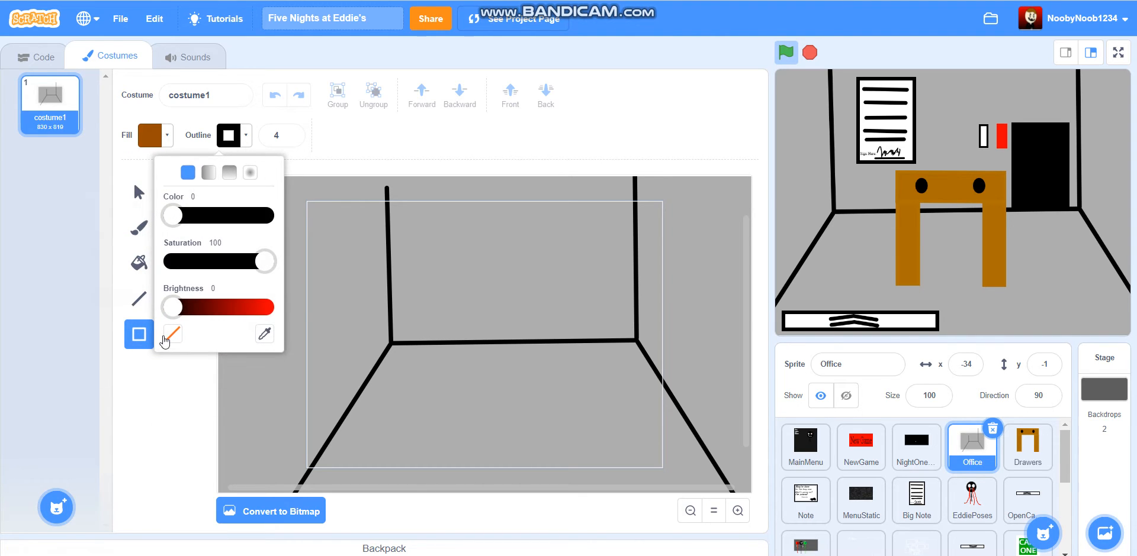
{"action": "left_click", "coordinate": [169, 334]}
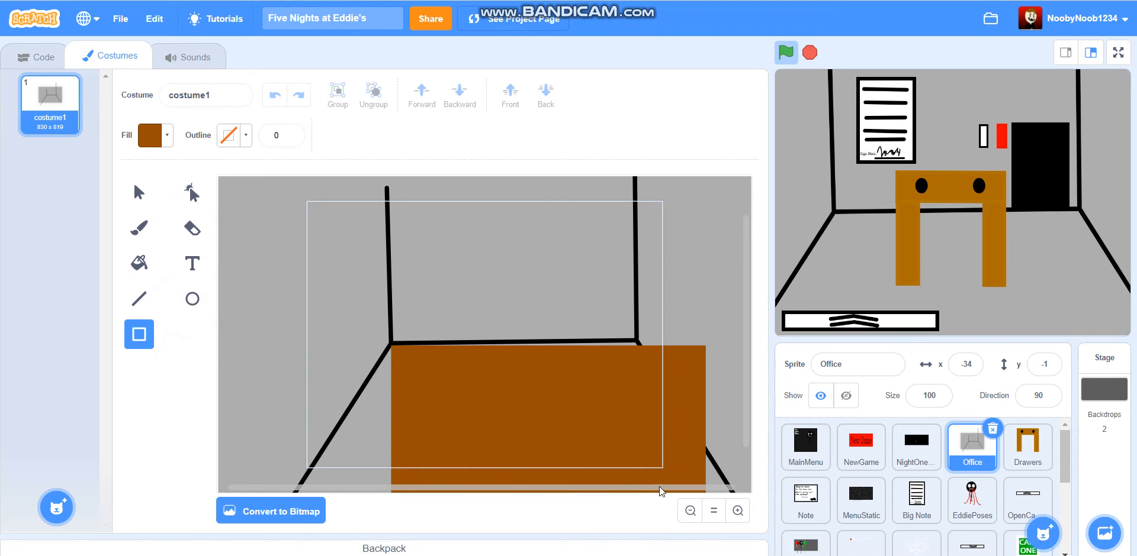
{"action": "left_click", "coordinate": [547, 420]}
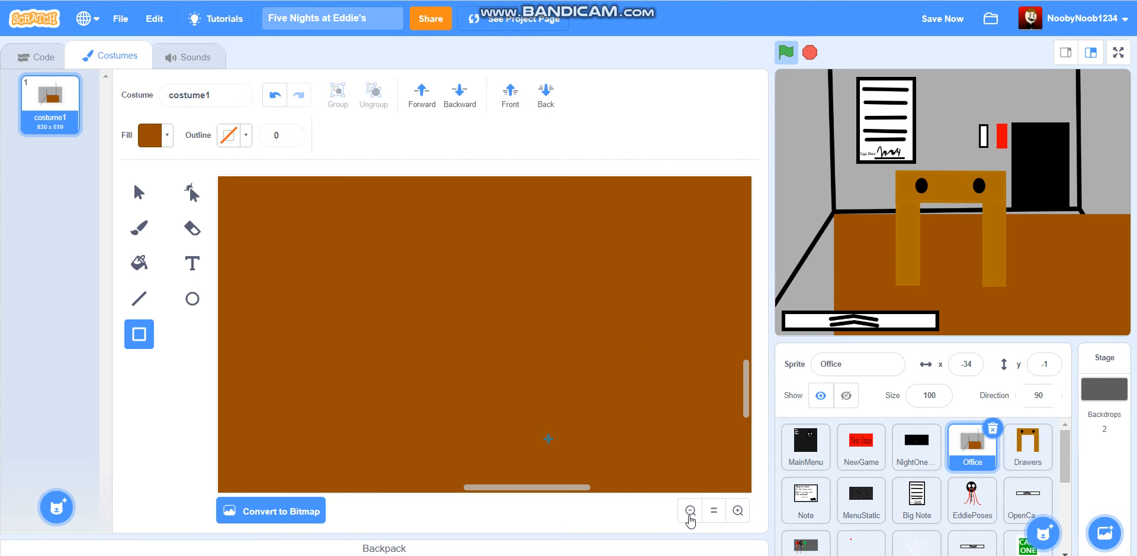
Reshape the floor into a trapezoid by dragging its bottom corners onto the left and right wall lines
{"action": "left_click", "coordinate": [689, 511]}
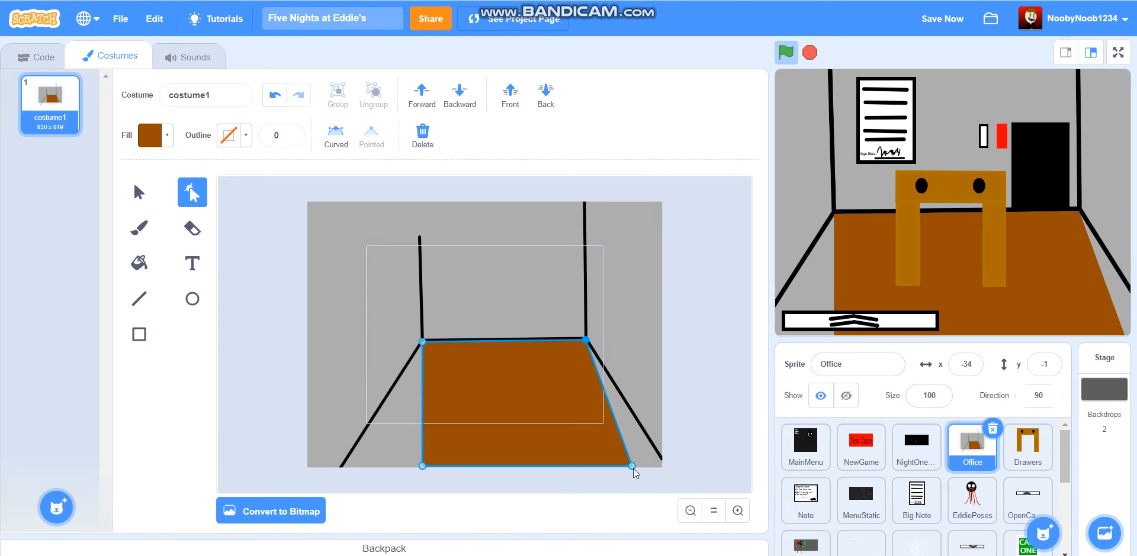
{"action": "left_click_drag", "start_coordinate": [631, 466], "coordinate": [661, 465]}
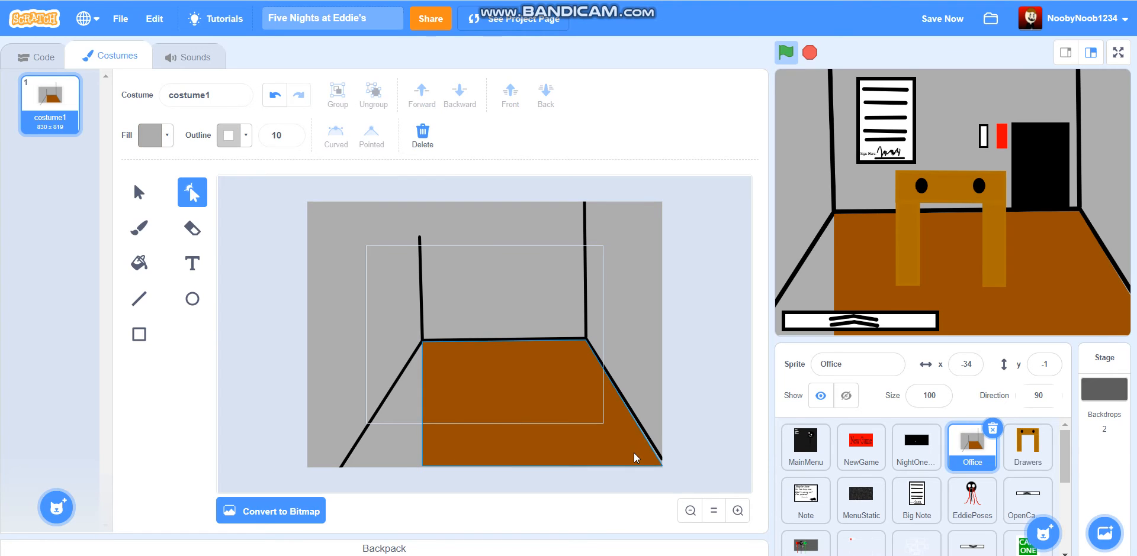
{"action": "left_click", "coordinate": [536, 413]}
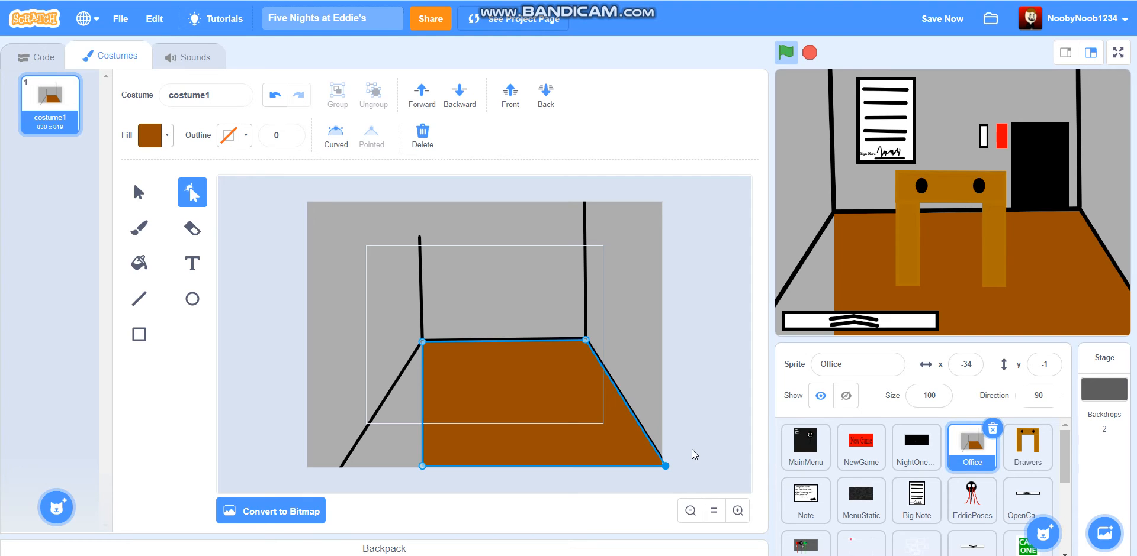
{"action": "left_click", "coordinate": [620, 466]}
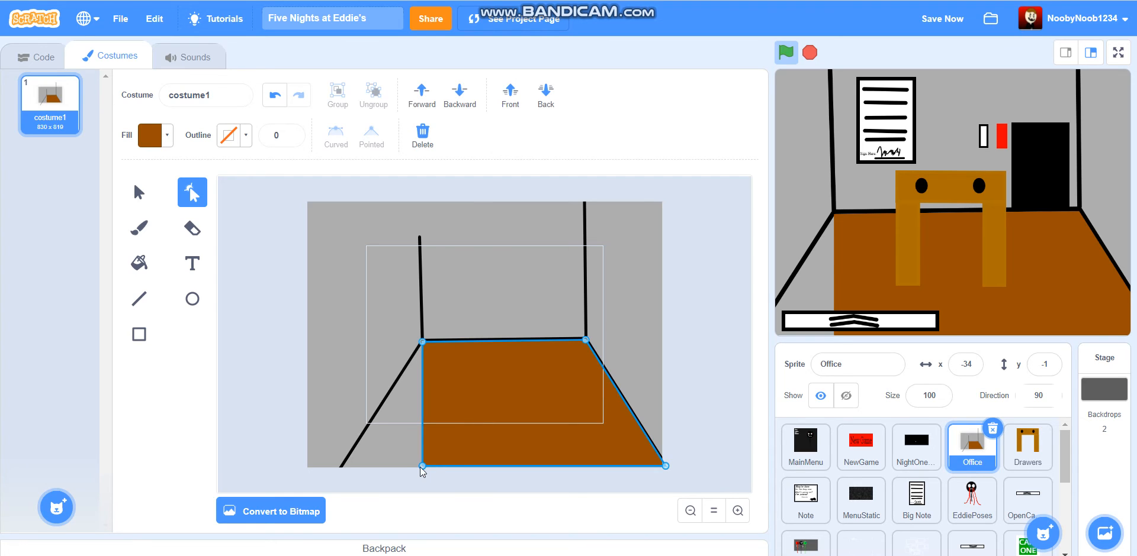
{"action": "left_click_drag", "start_coordinate": [422, 465], "coordinate": [342, 465]}
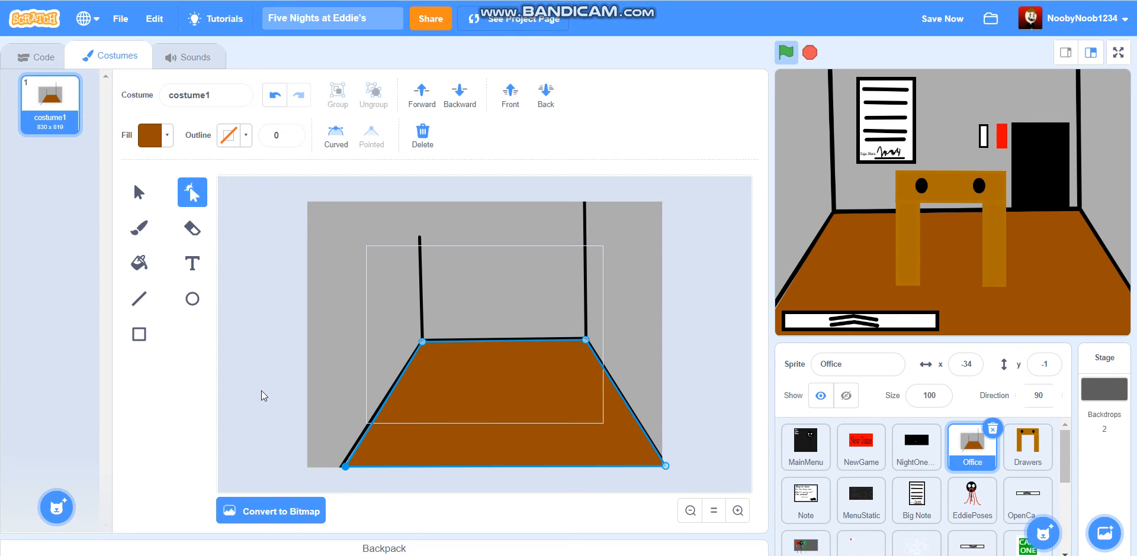
{"action": "mouse_move", "coordinate": [345, 470]}
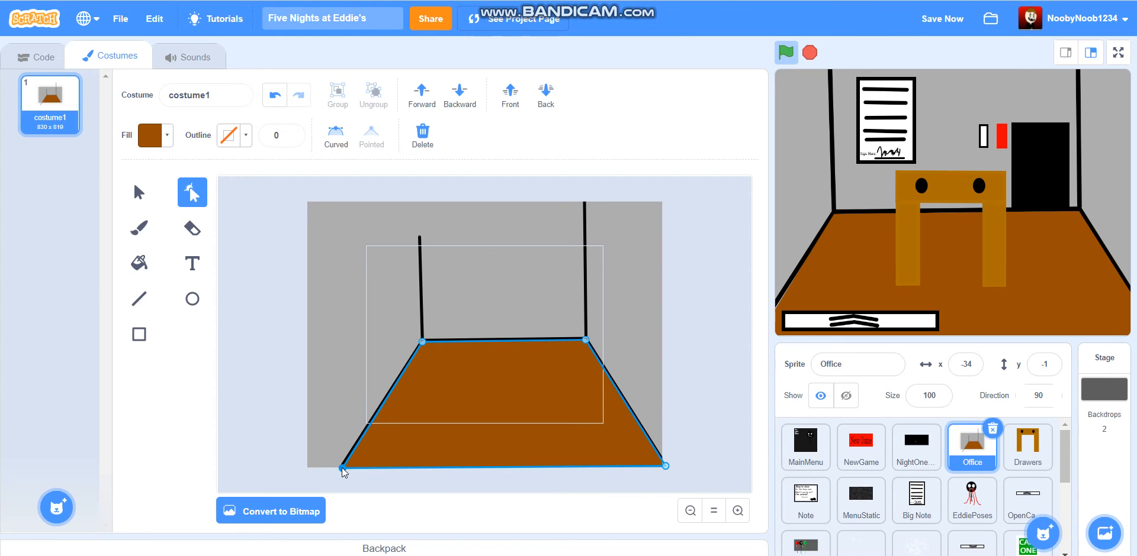
{"action": "left_click", "coordinate": [431, 329]}
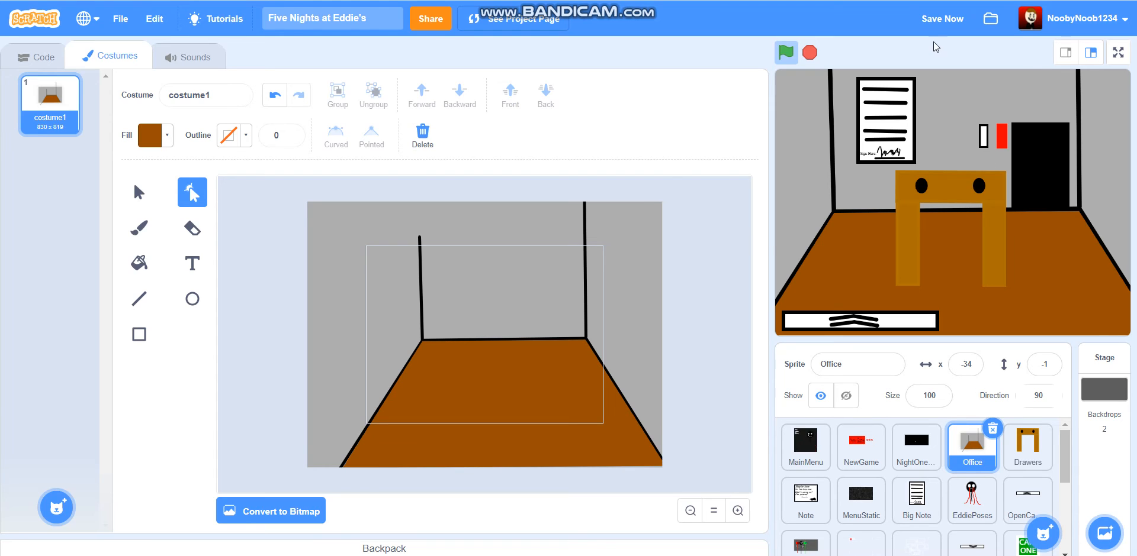
Save the project and preview the office's new brown floor full screen
{"action": "left_click", "coordinate": [941, 18]}
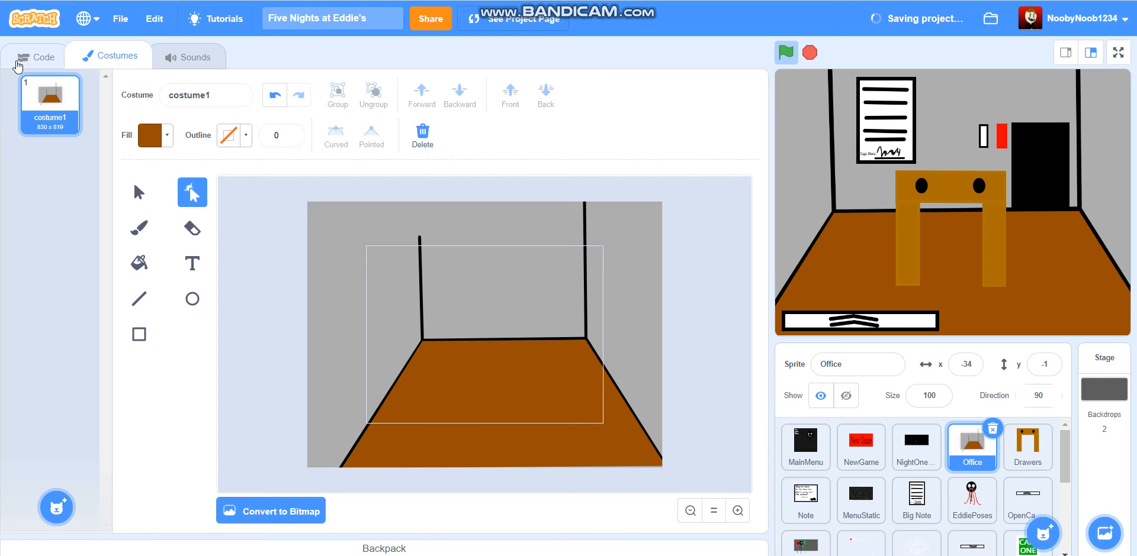
{"action": "left_click", "coordinate": [1116, 52]}
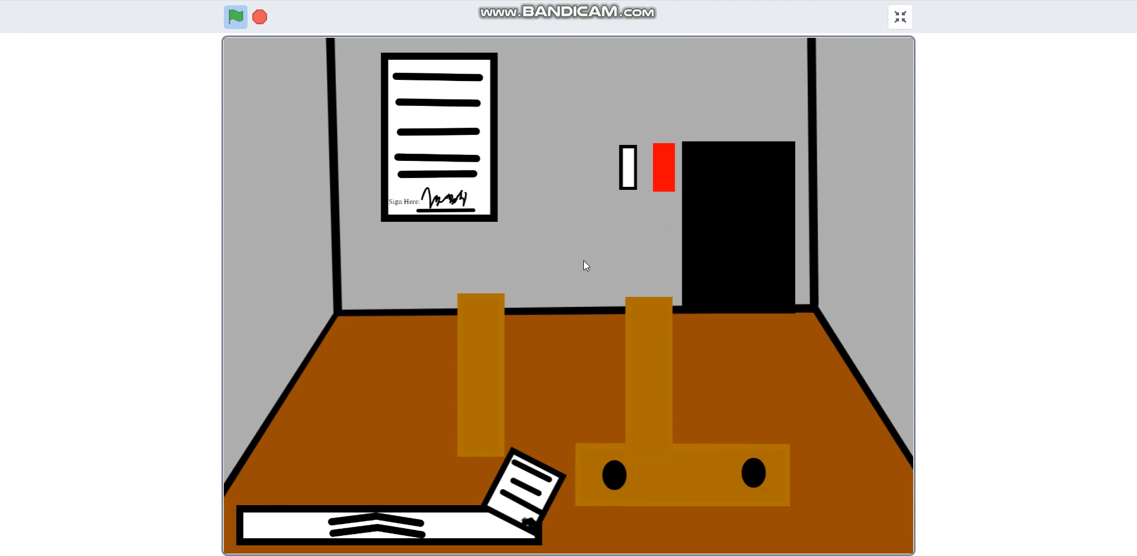
{"action": "mouse_move", "coordinate": [525, 479]}
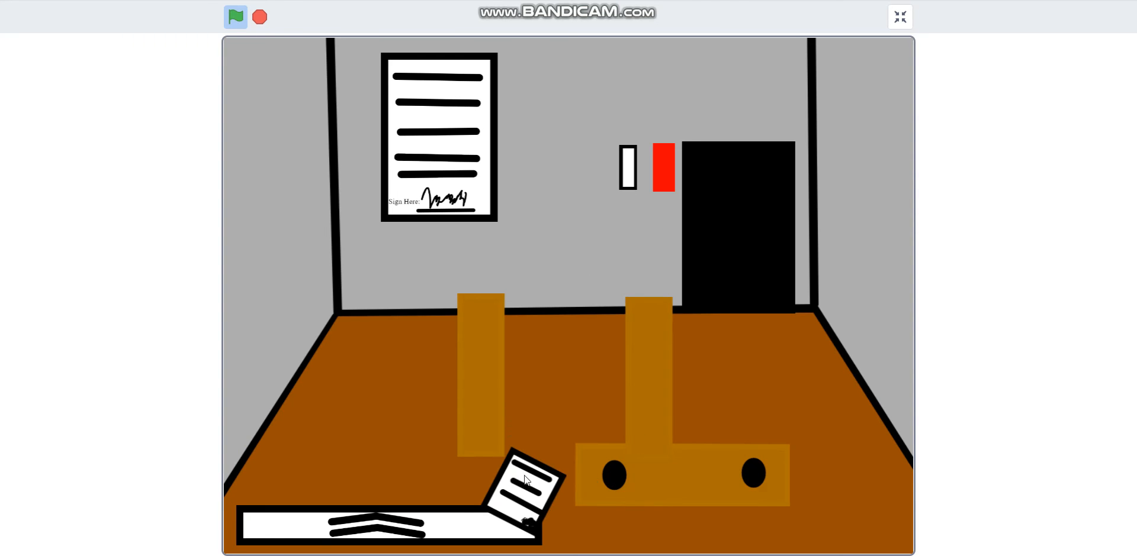
{"action": "mouse_move", "coordinate": [899, 15]}
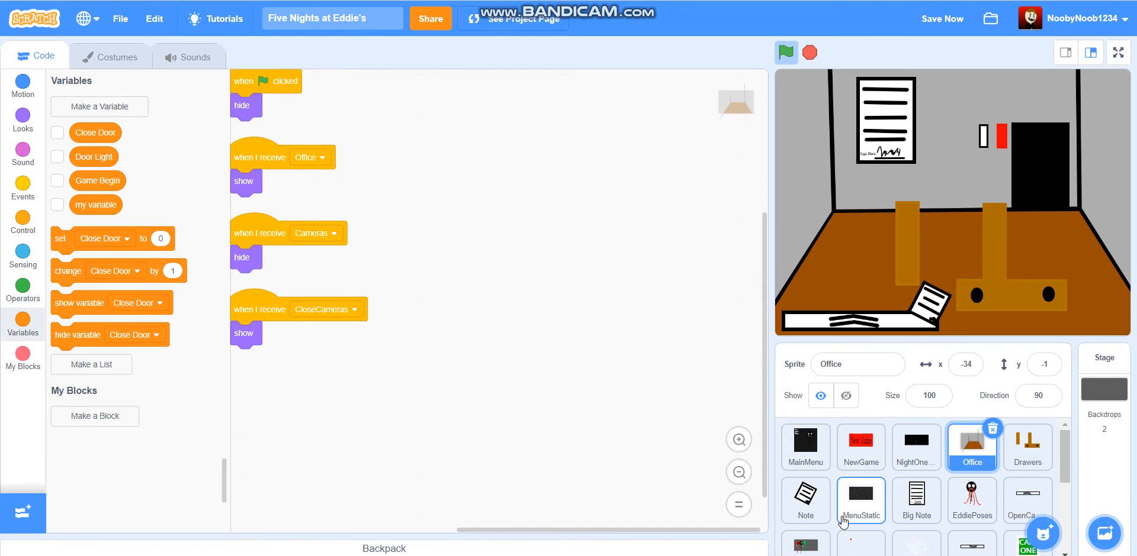
In the OpenCamera sprite, set a lone 'when I receive' hat to the note message
{"action": "left_click", "coordinate": [1027, 431]}
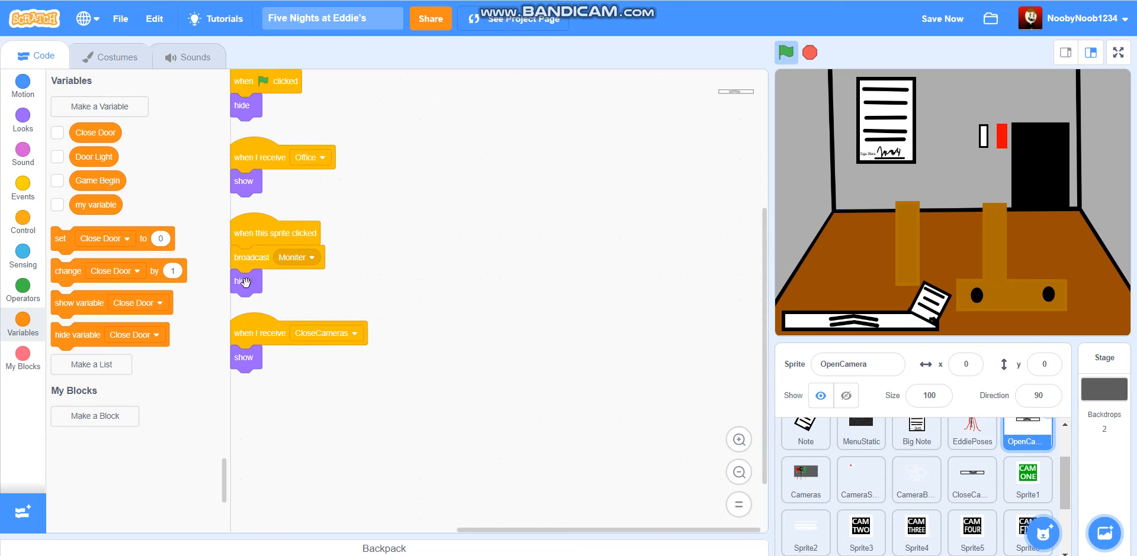
{"action": "left_click", "coordinate": [22, 183]}
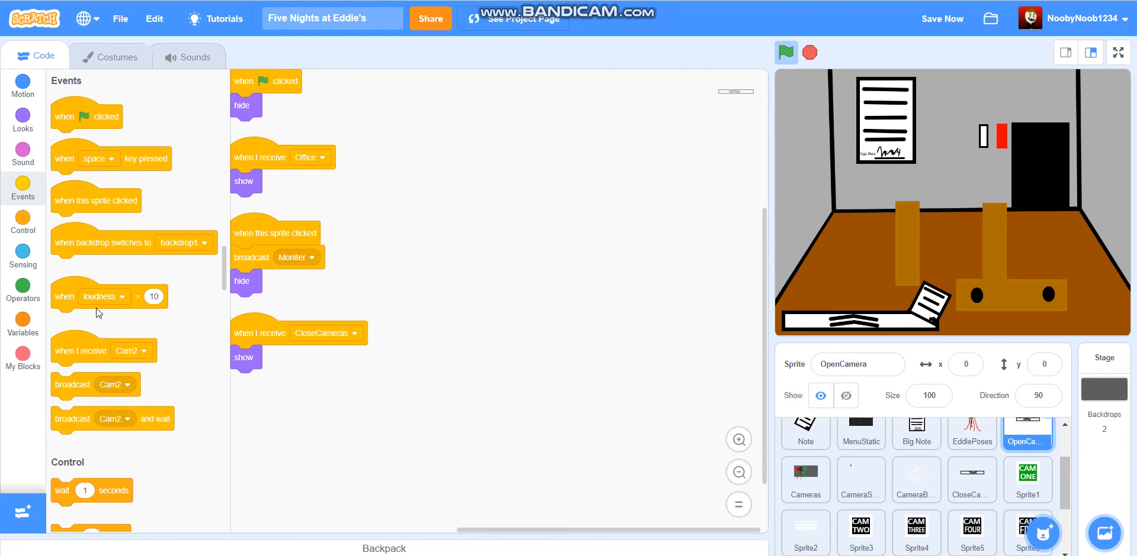
{"action": "scroll", "scroll_direction": "down", "scroll_amount": 3}
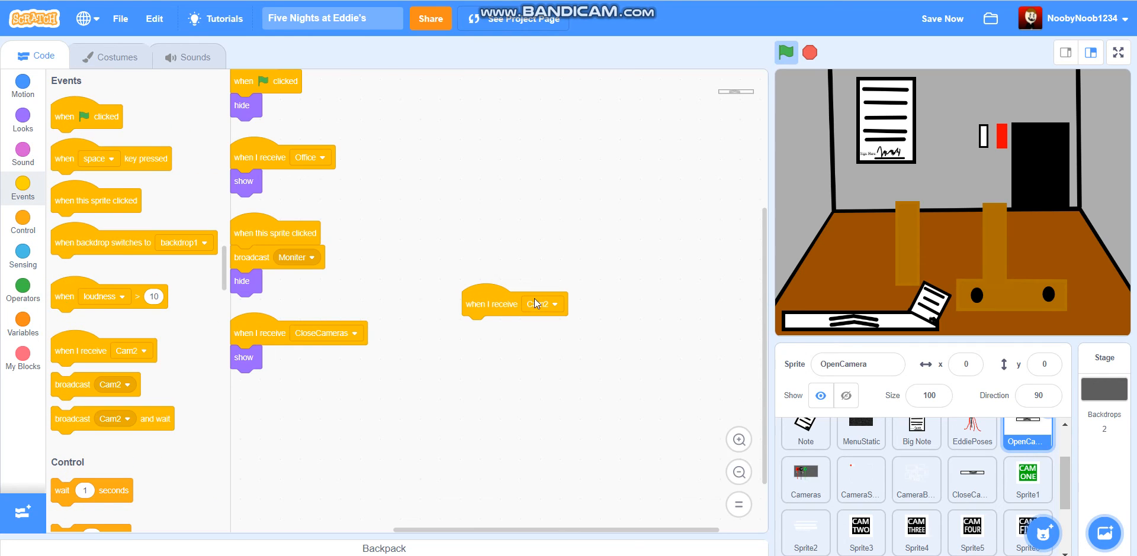
{"action": "left_click", "coordinate": [553, 303]}
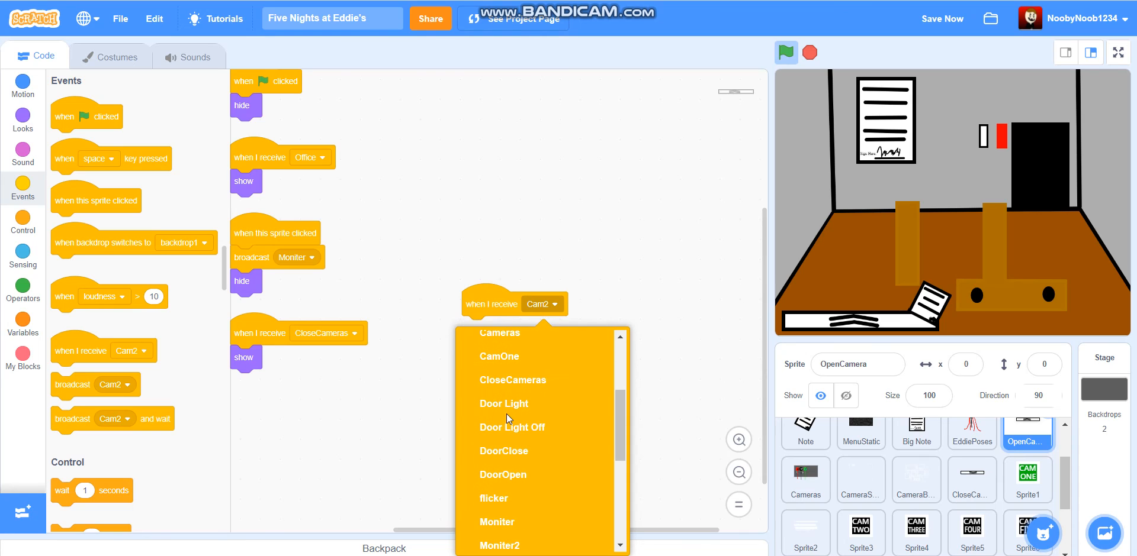
{"action": "scroll", "scroll_direction": "down", "scroll_amount": 3}
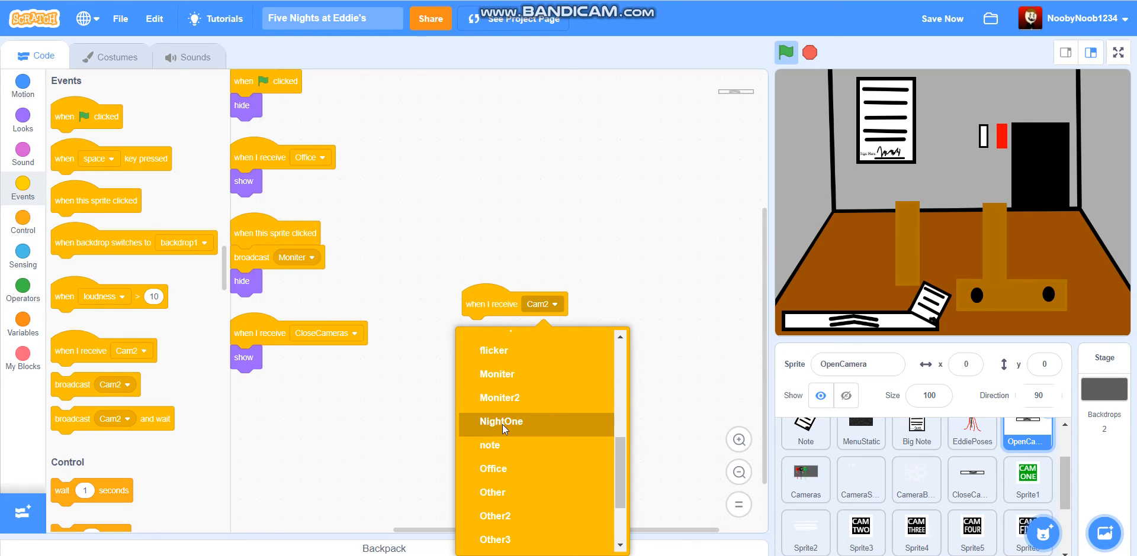
{"action": "left_click", "coordinate": [489, 446]}
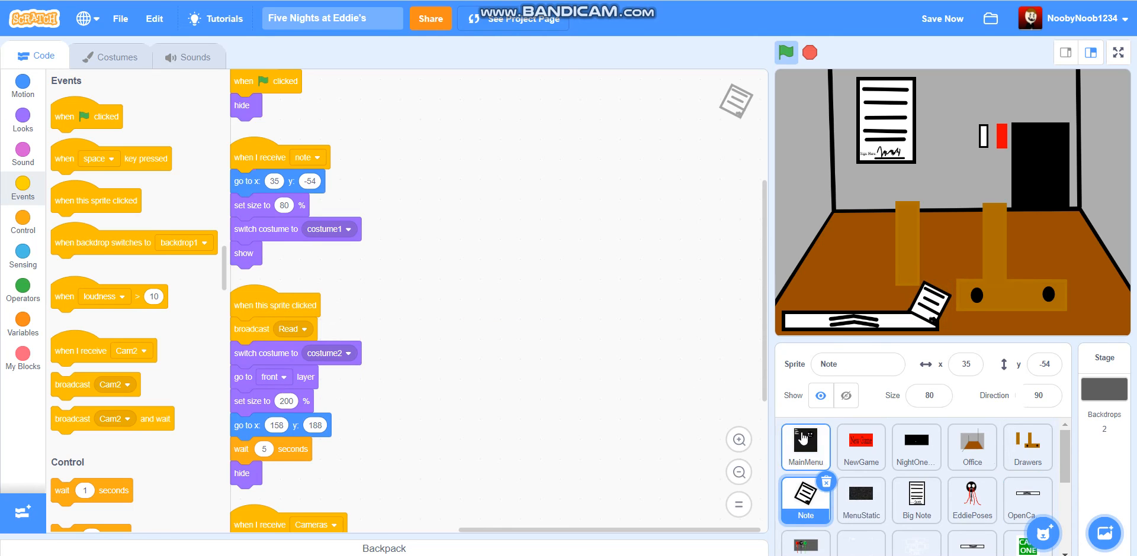
{"action": "mouse_move", "coordinate": [950, 486]}
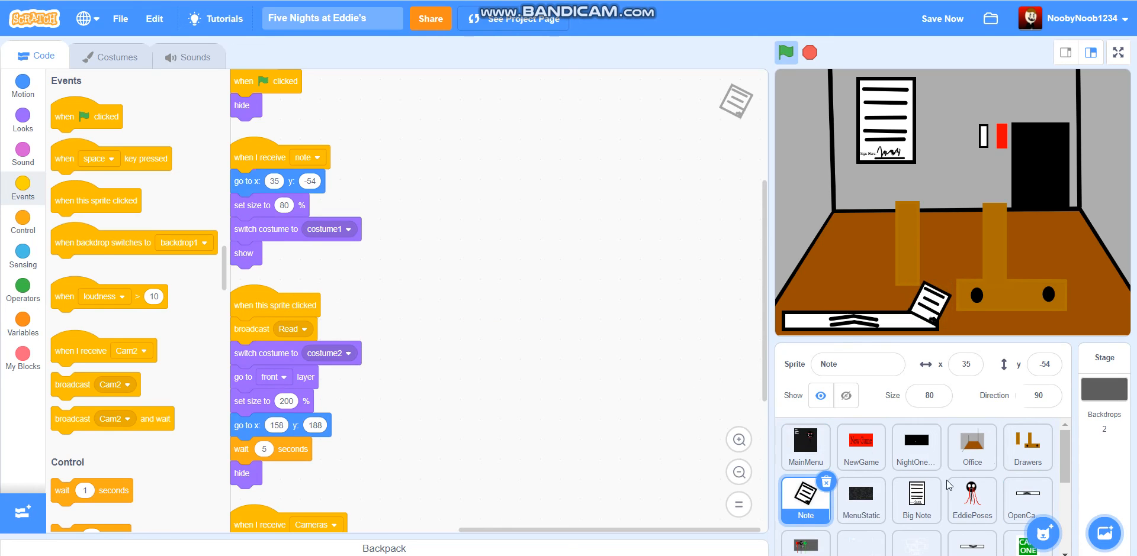
{"action": "mouse_move", "coordinate": [1025, 500]}
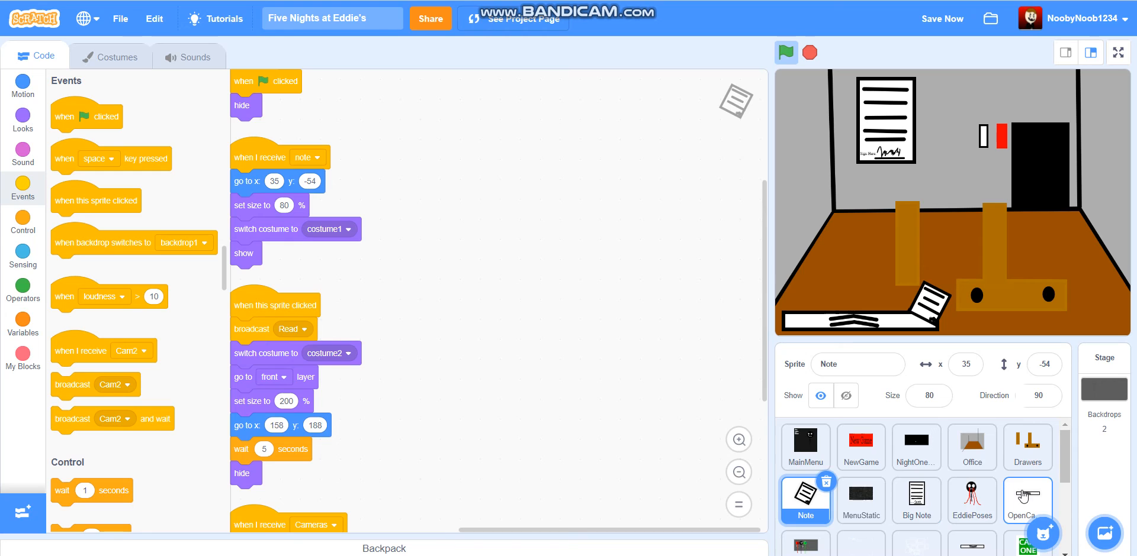
Delete the stray 'when I receive note' script by dragging it back into the palette
{"action": "left_click", "coordinate": [1026, 499]}
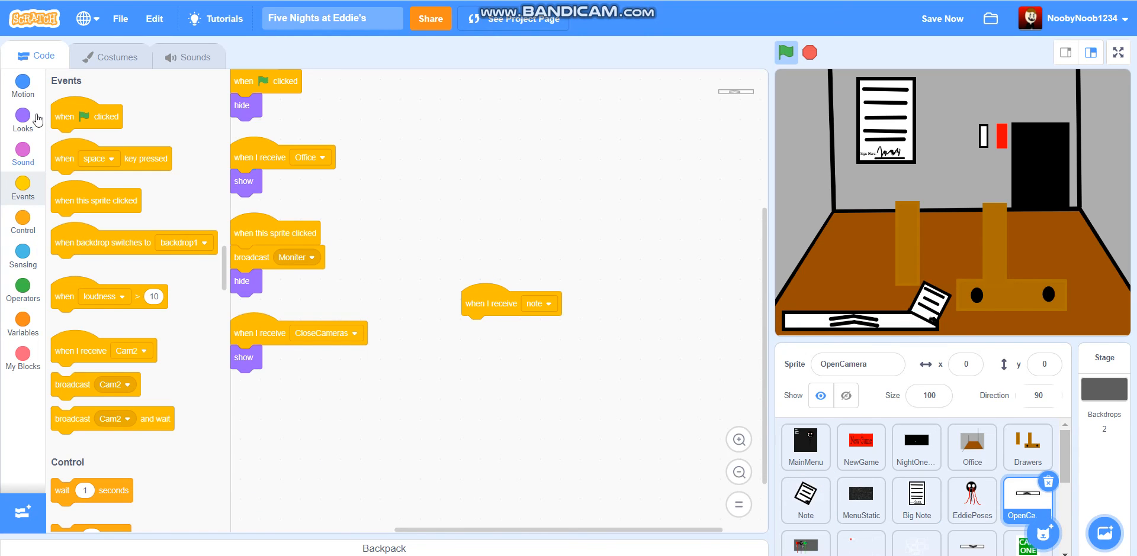
{"action": "left_click", "coordinate": [22, 118]}
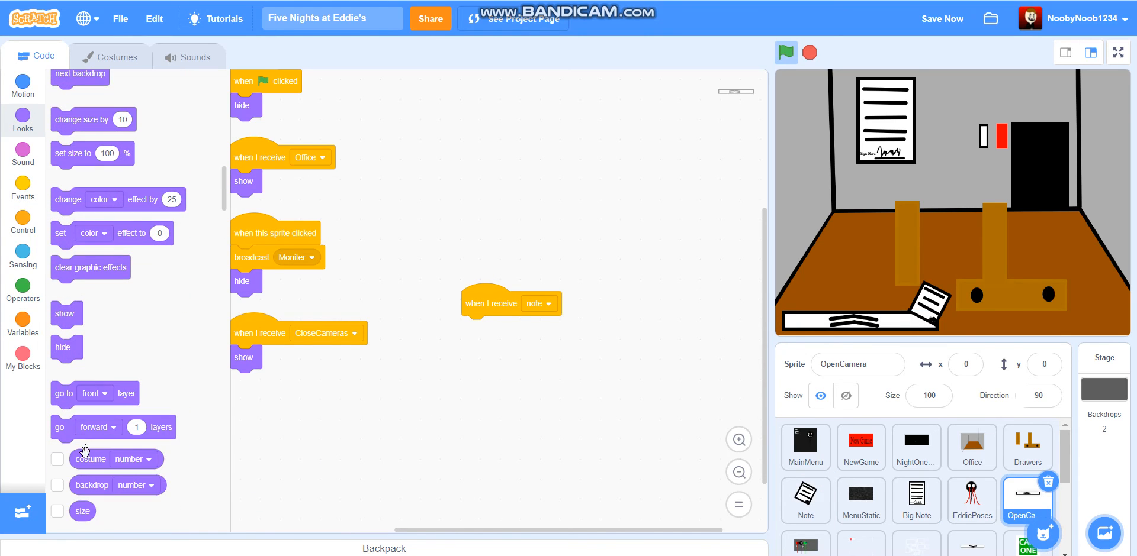
{"action": "left_click_drag", "start_coordinate": [511, 303], "coordinate": [366, 317]}
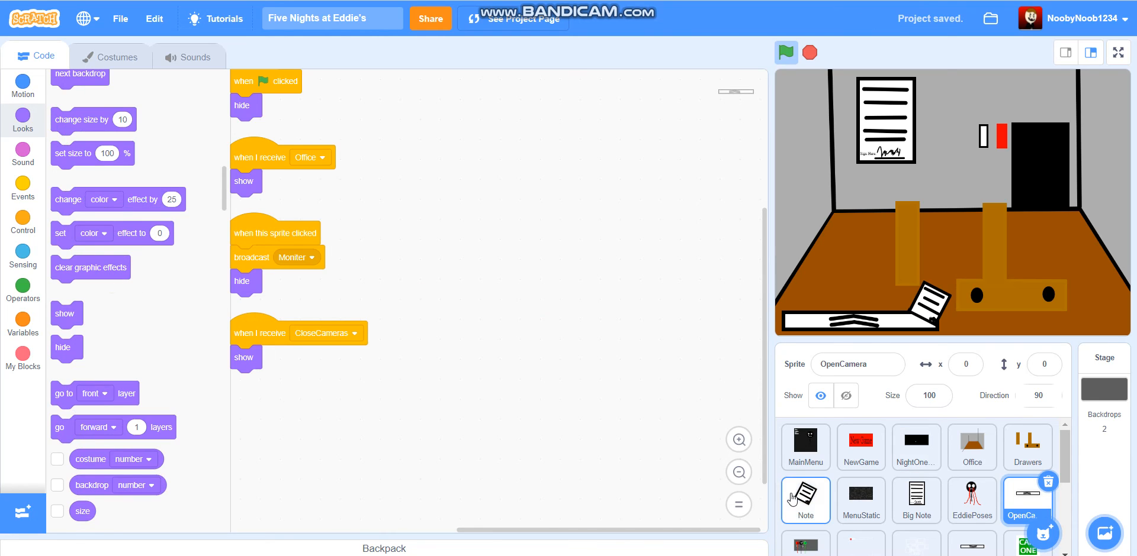
In the Note sprite's click script, replace 'go to front layer' with 'go backward 1 layers'
{"action": "left_click", "coordinate": [805, 500]}
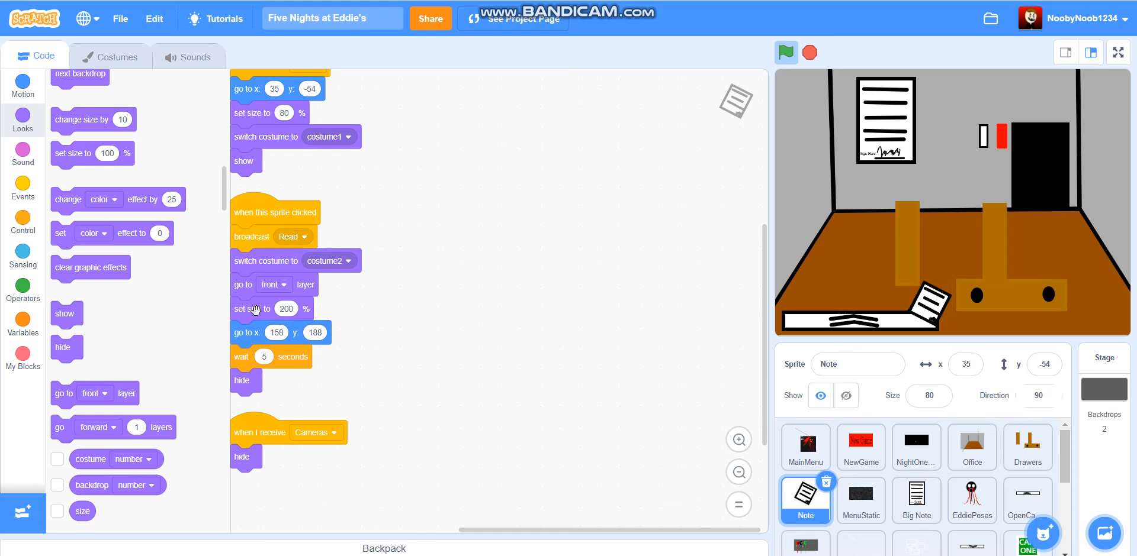
{"action": "left_click_drag", "start_coordinate": [256, 309], "coordinate": [383, 300]}
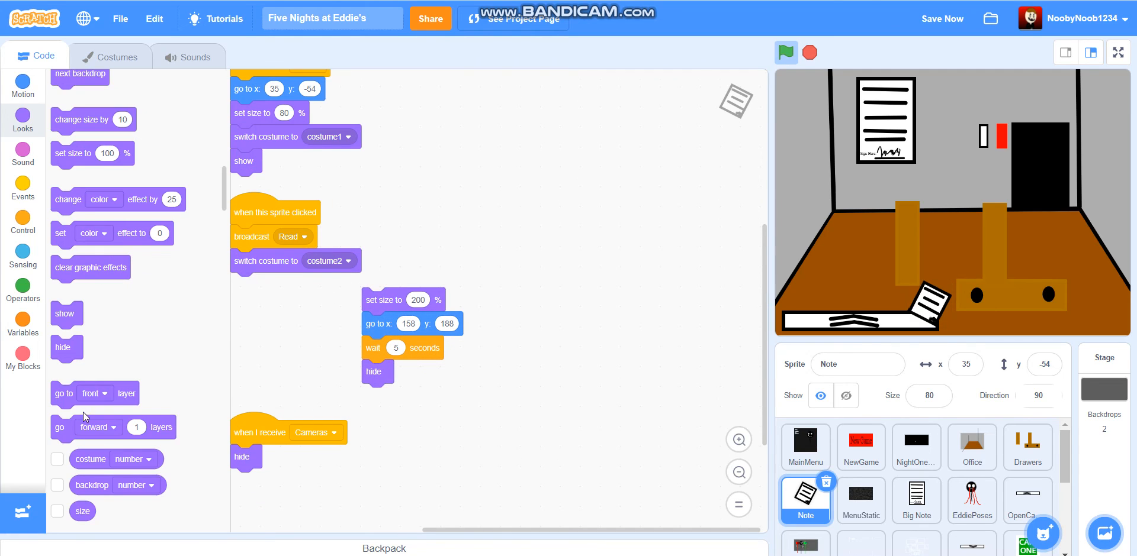
{"action": "left_click_drag", "start_coordinate": [113, 426], "coordinate": [288, 284]}
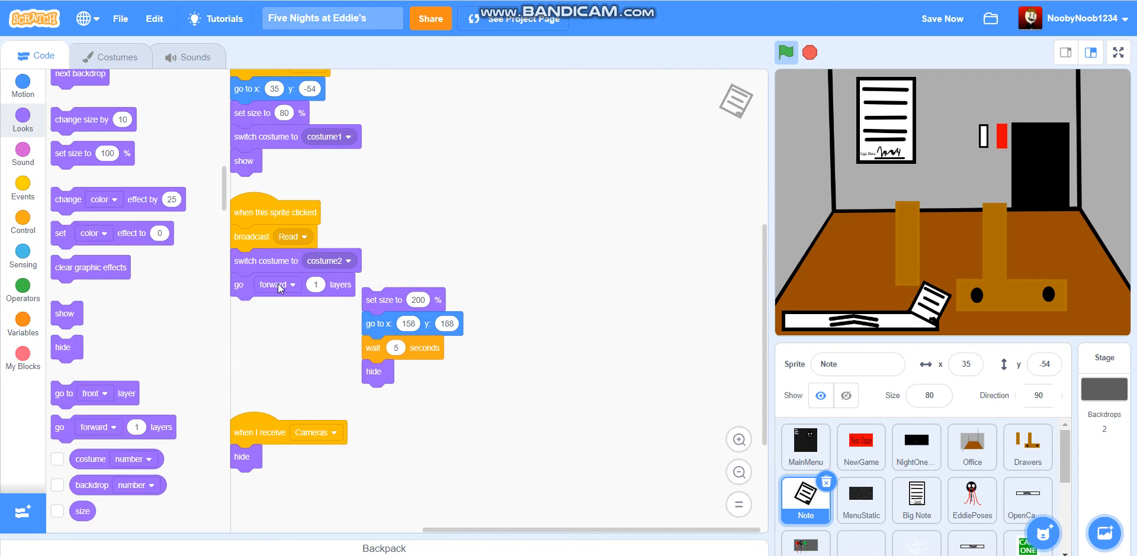
{"action": "left_click", "coordinate": [277, 284]}
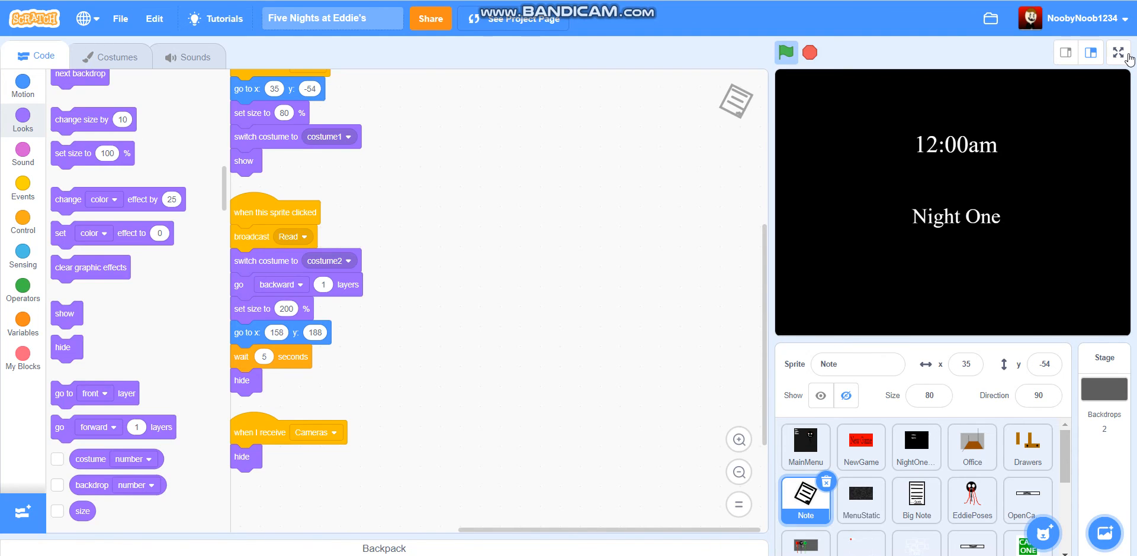
Play-test the game full screen and return to the editor
{"action": "left_click", "coordinate": [1119, 52]}
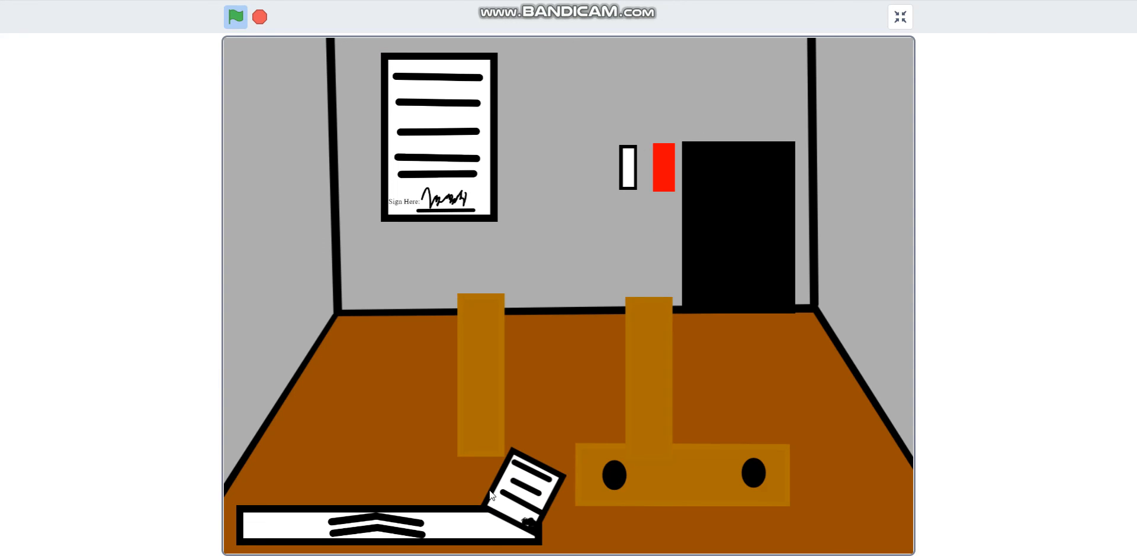
{"action": "mouse_move", "coordinate": [899, 15]}
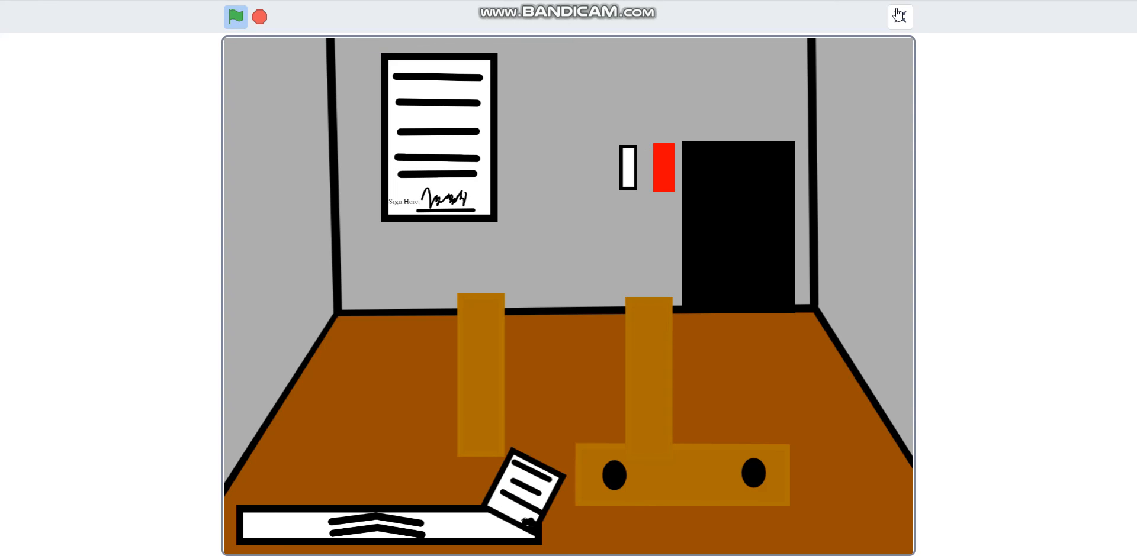
{"action": "left_click", "coordinate": [899, 15]}
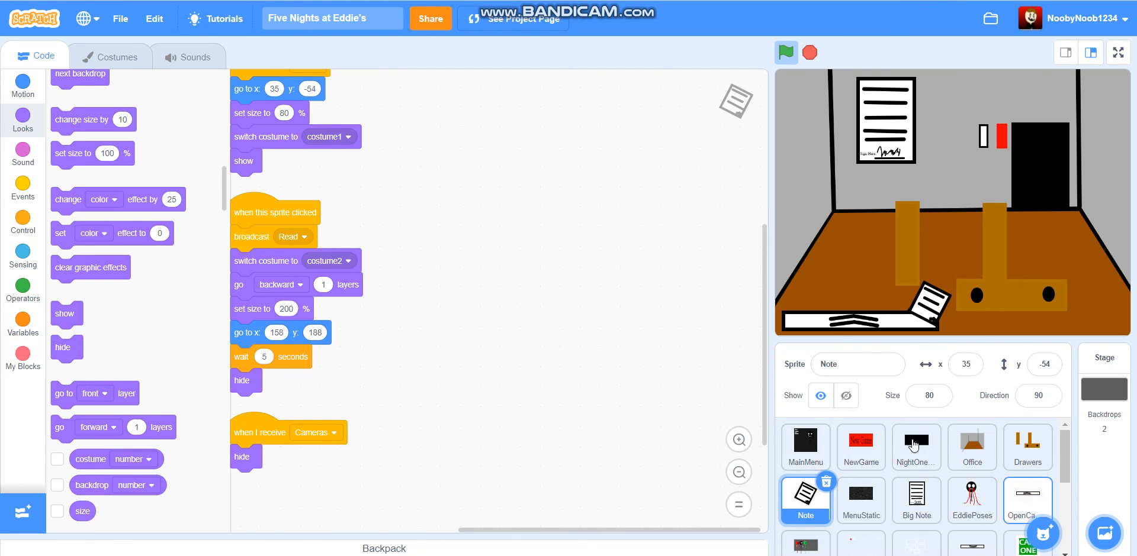
Give OpenCamera a 'when I receive note' script with 'go to front layer' attached
{"action": "left_click", "coordinate": [1026, 500]}
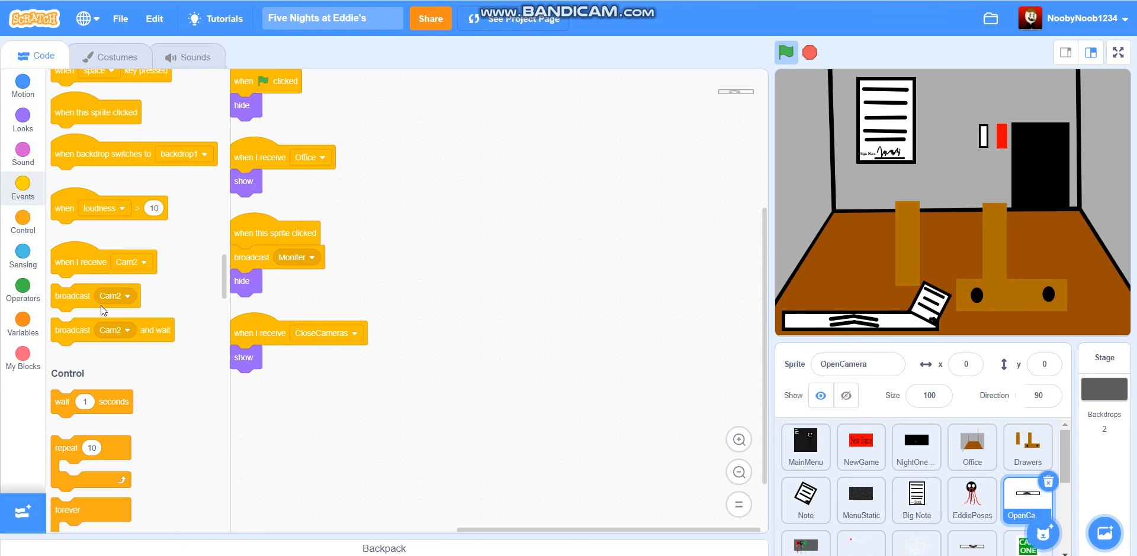
{"action": "left_click_drag", "start_coordinate": [103, 262], "coordinate": [455, 225]}
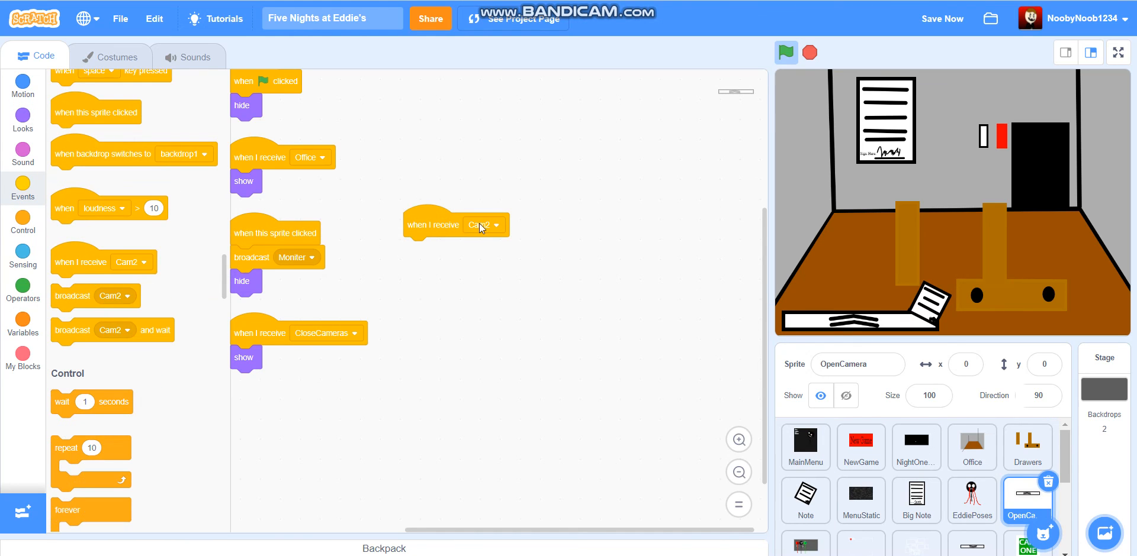
{"action": "left_click", "coordinate": [483, 225]}
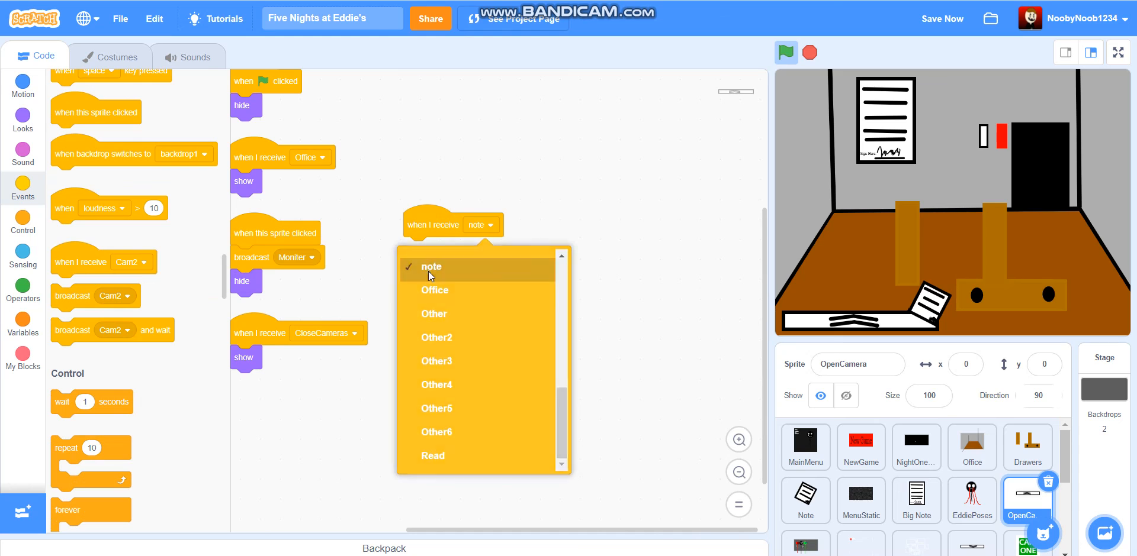
{"action": "left_click", "coordinate": [22, 118]}
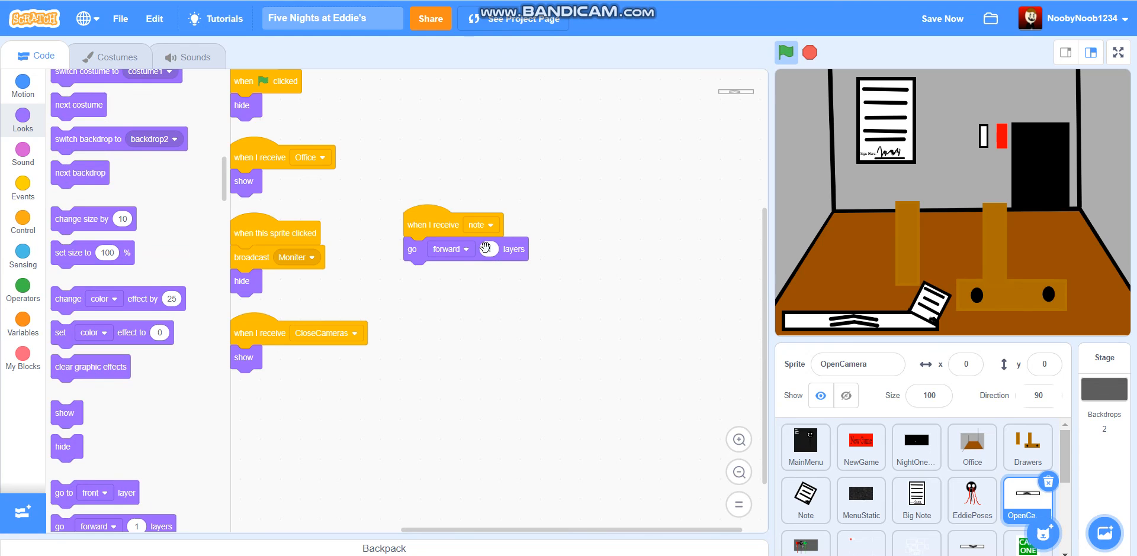
{"action": "left_click_drag", "start_coordinate": [465, 249], "coordinate": [72, 232]}
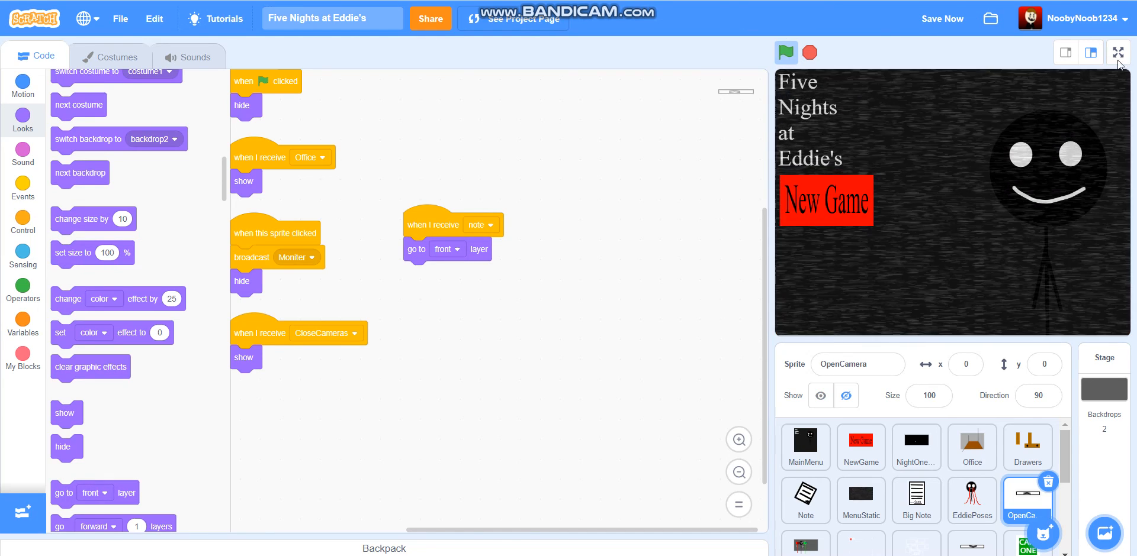
Play-test full screen, clicking the desk drawer to check the note layering
{"action": "left_click", "coordinate": [1117, 51]}
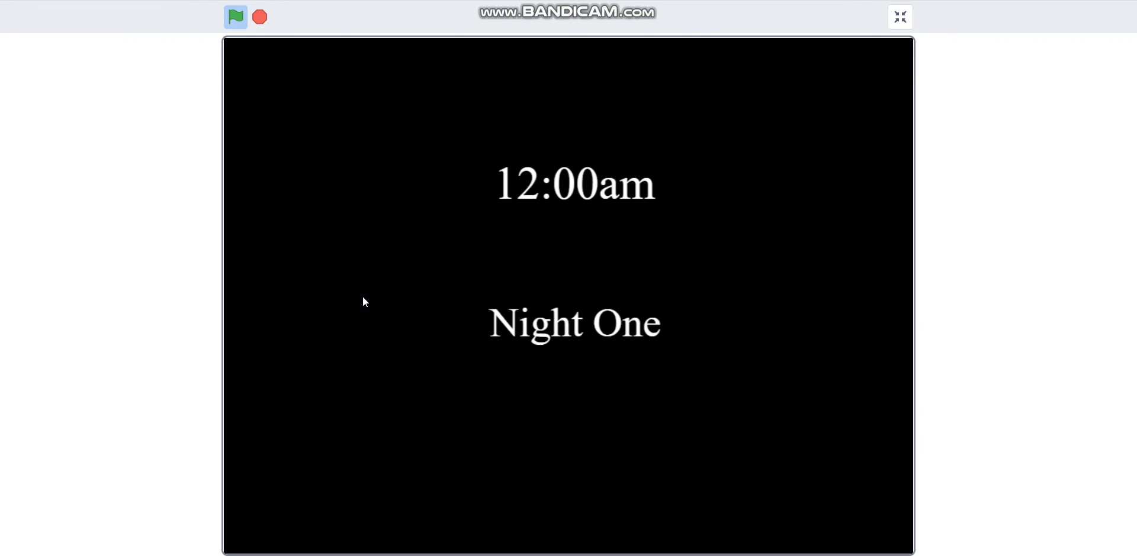
{"action": "mouse_move", "coordinate": [528, 168]}
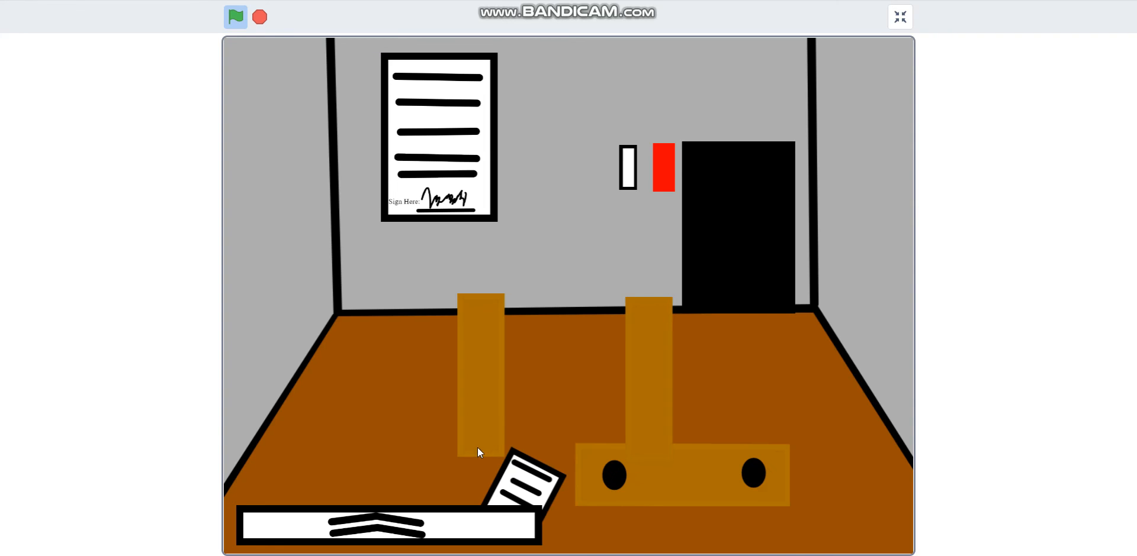
{"action": "mouse_move", "coordinate": [325, 536]}
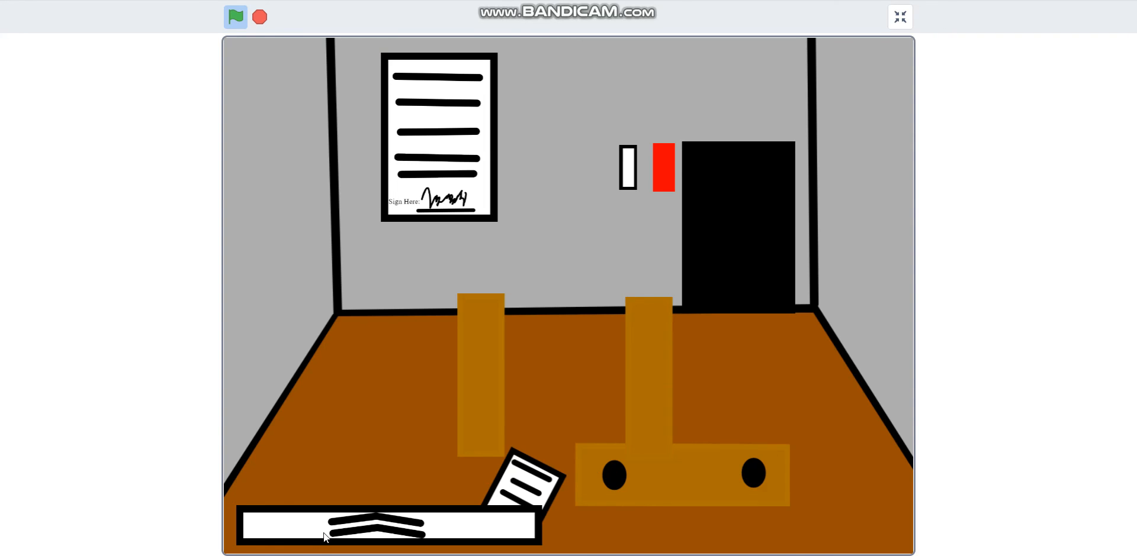
{"action": "left_click", "coordinate": [522, 475]}
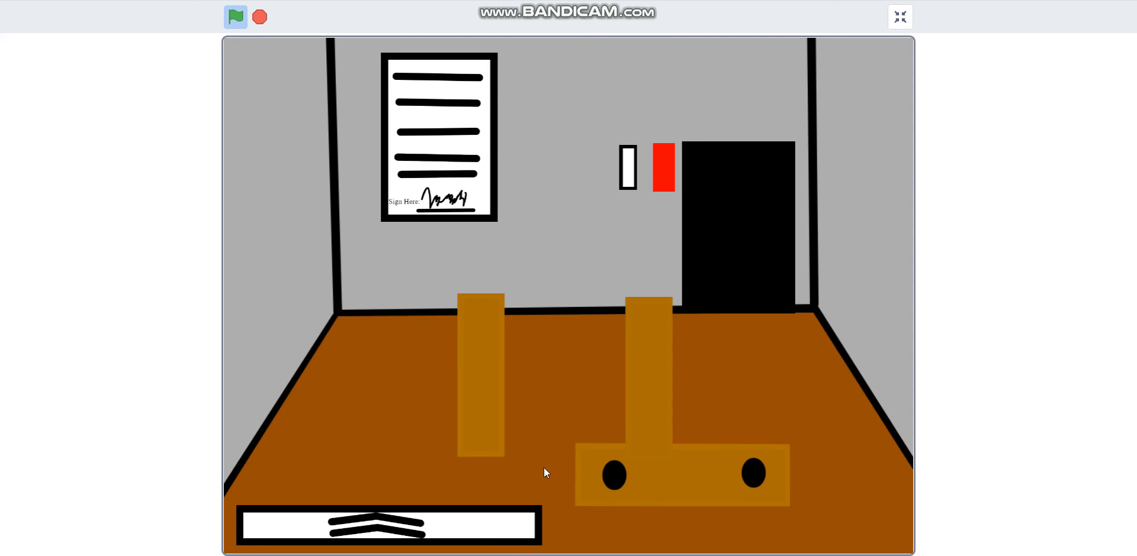
{"action": "mouse_move", "coordinate": [941, 31]}
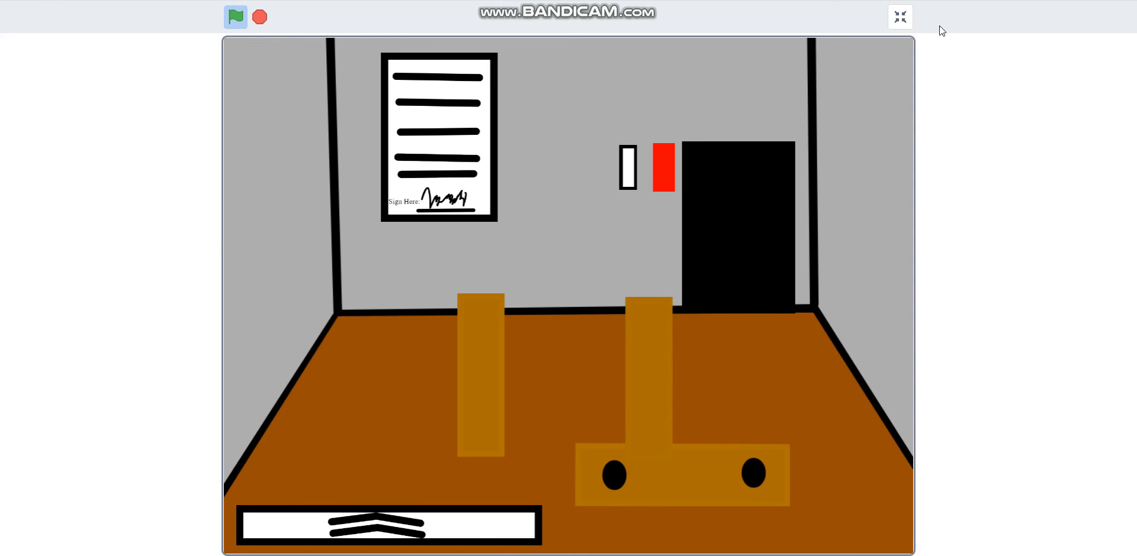
{"action": "left_click", "coordinate": [899, 17]}
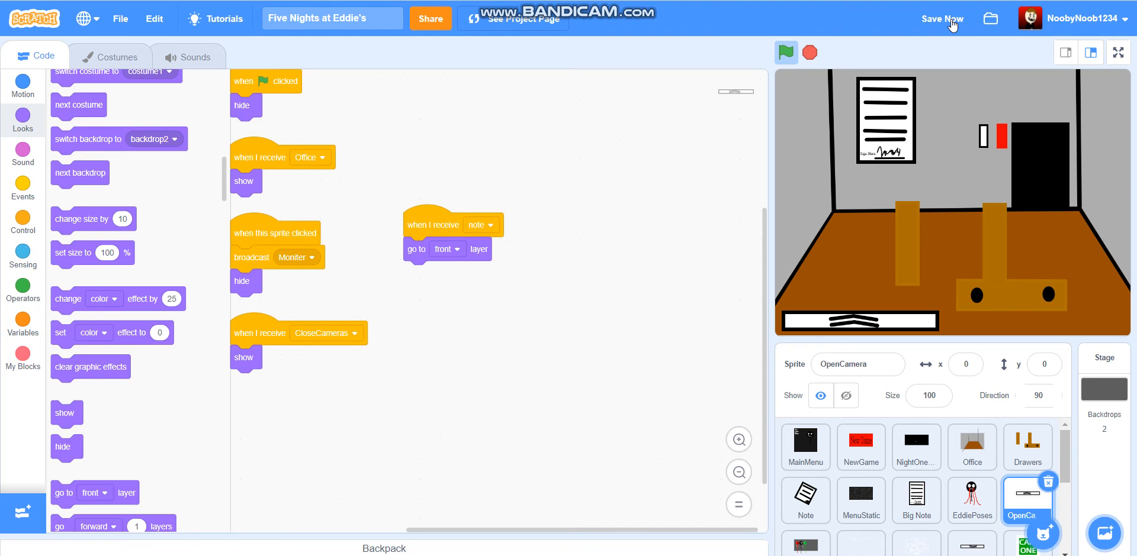
Save the project and preview the office scene full screen once more
{"action": "left_click", "coordinate": [940, 18]}
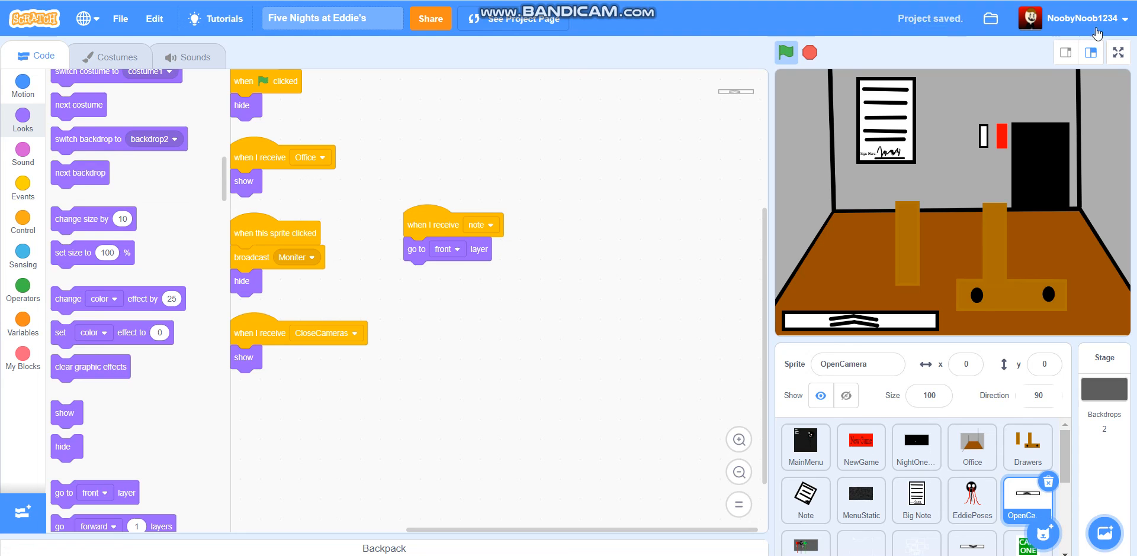
{"action": "left_click", "coordinate": [1116, 52]}
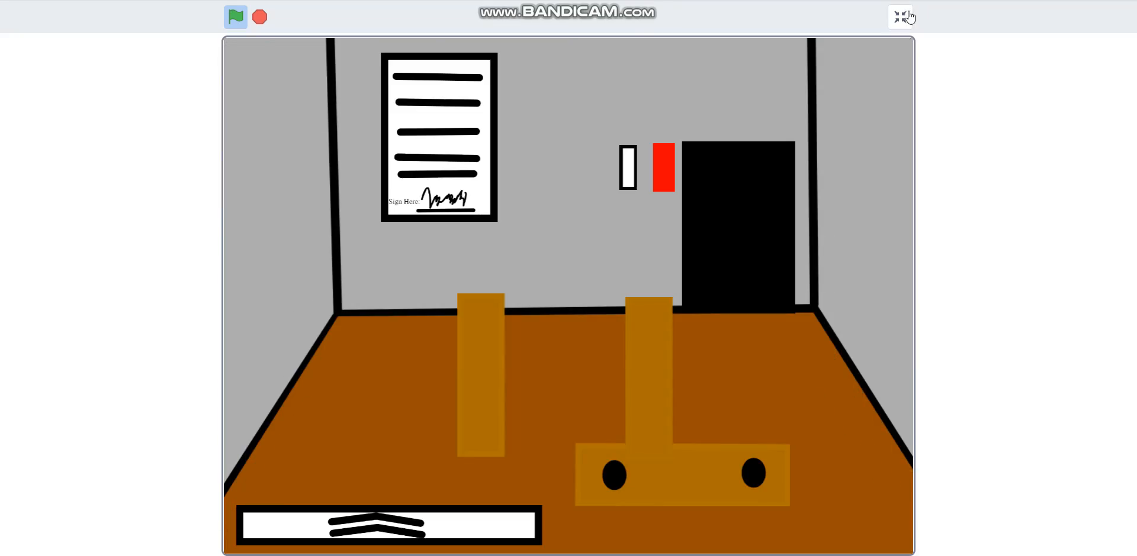
{"action": "left_click", "coordinate": [901, 16]}
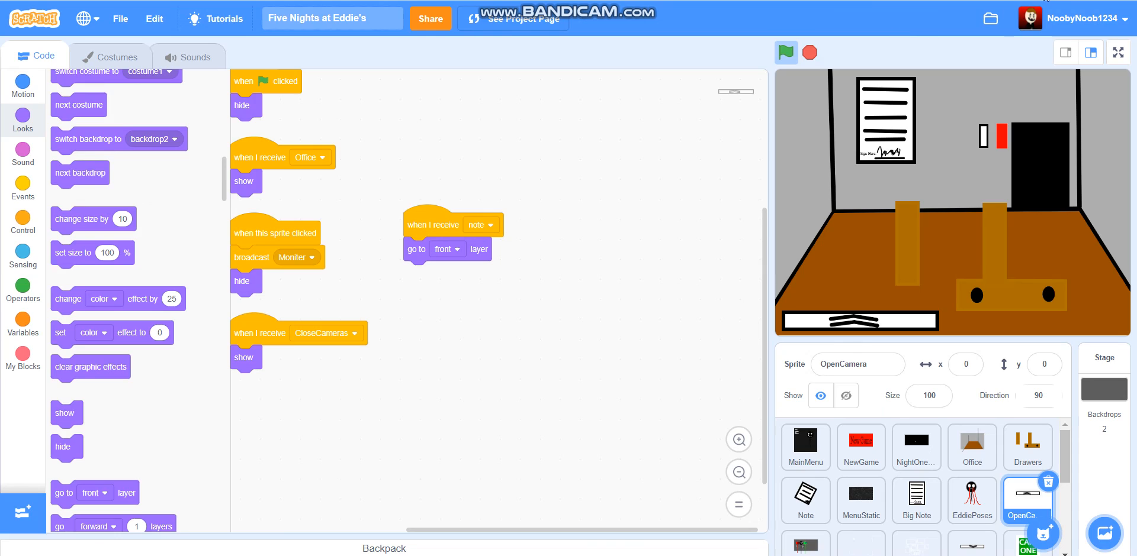